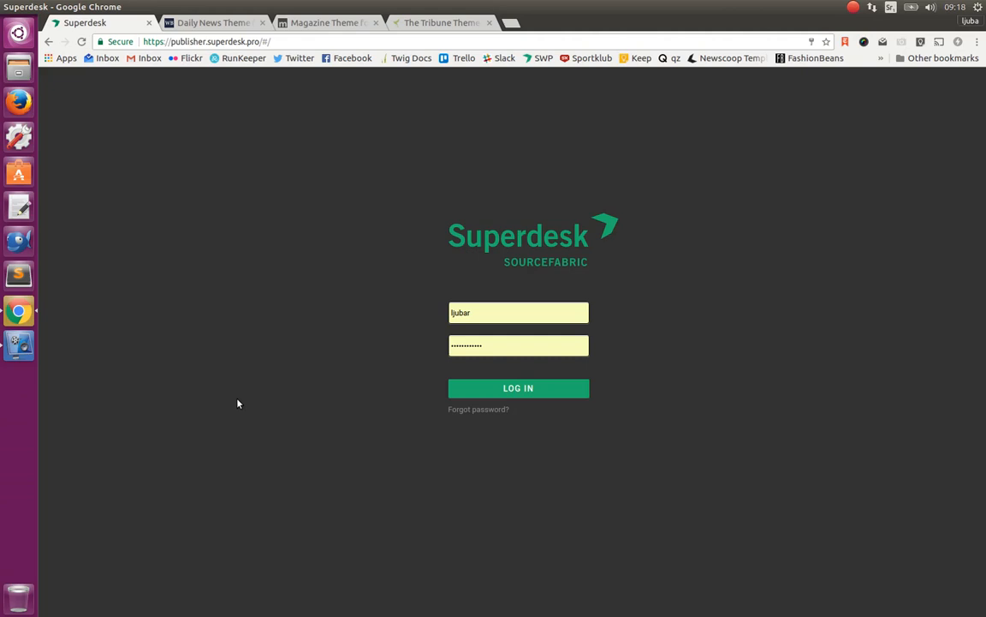
mouse_move(430, 382)
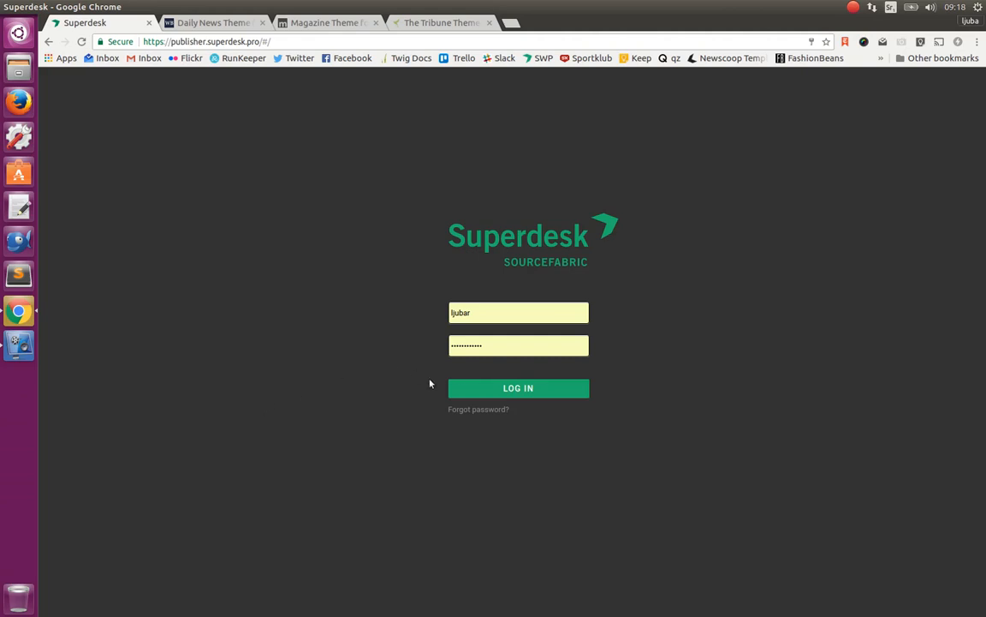
Step: Sign in and reach the Publisher's Output Control showing incoming and published content
left_click(518, 388)
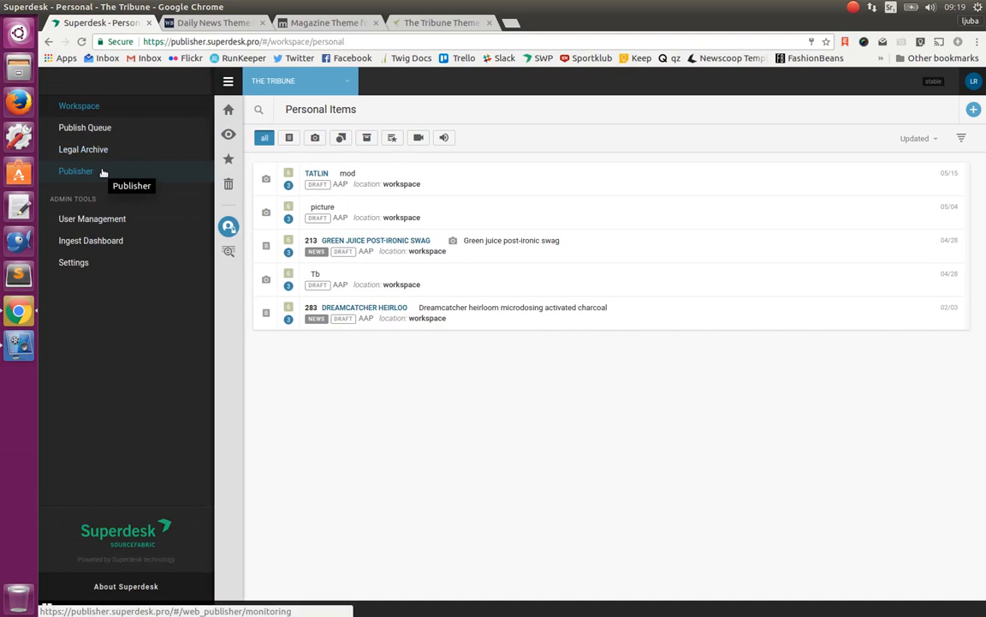
left_click(75, 171)
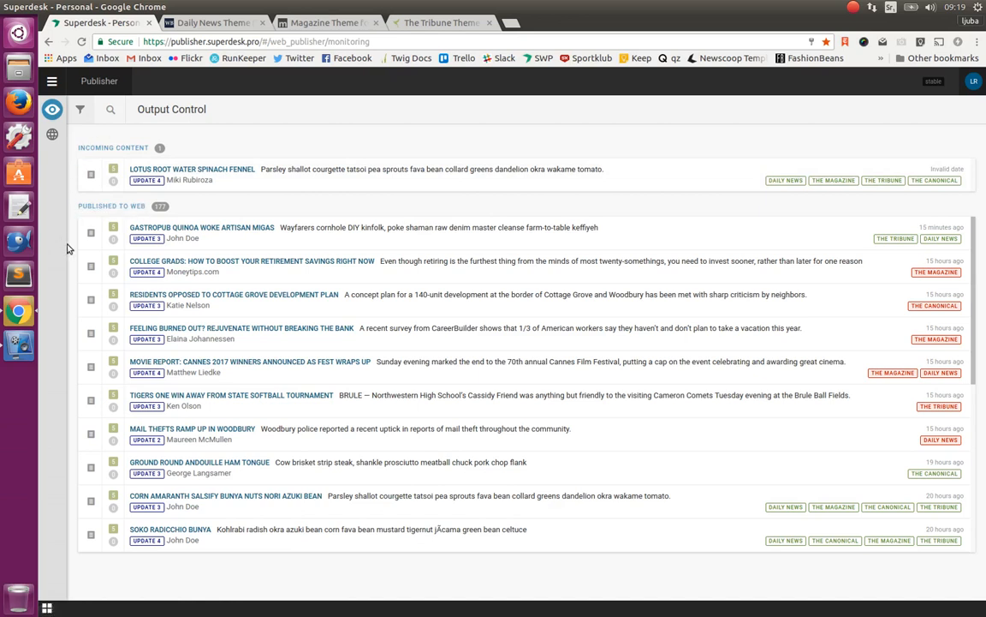
mouse_move(81, 160)
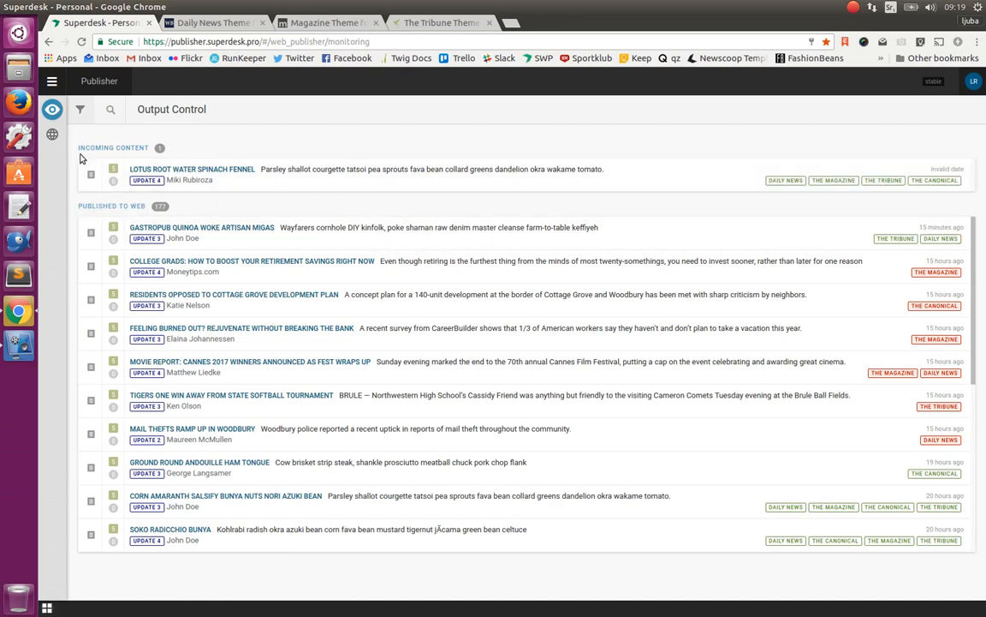
Step: Show the overview of all five websites and preview the Daily News front page
left_click(56, 134)
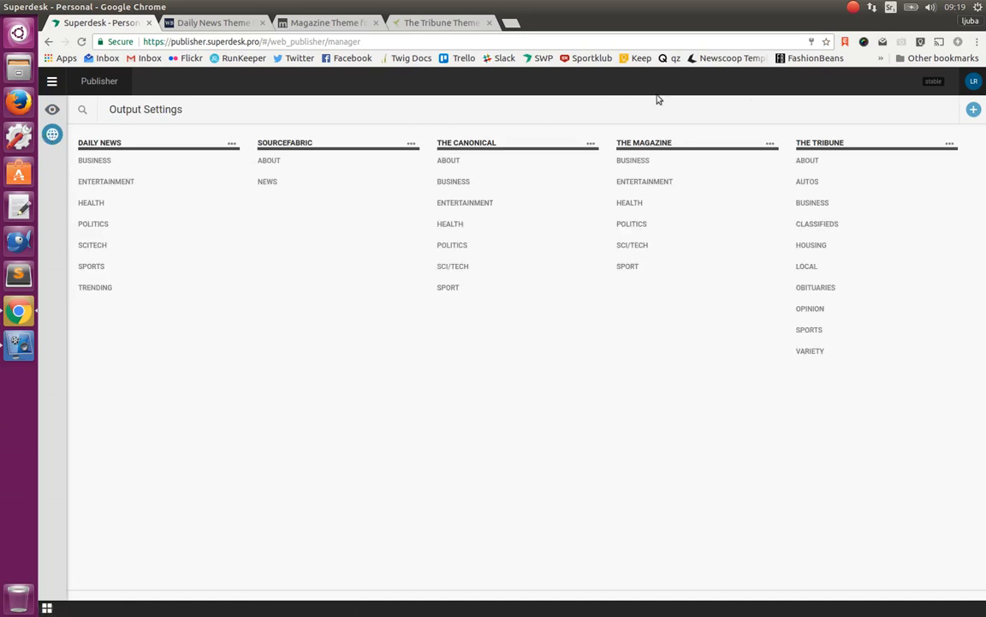
mouse_move(120, 159)
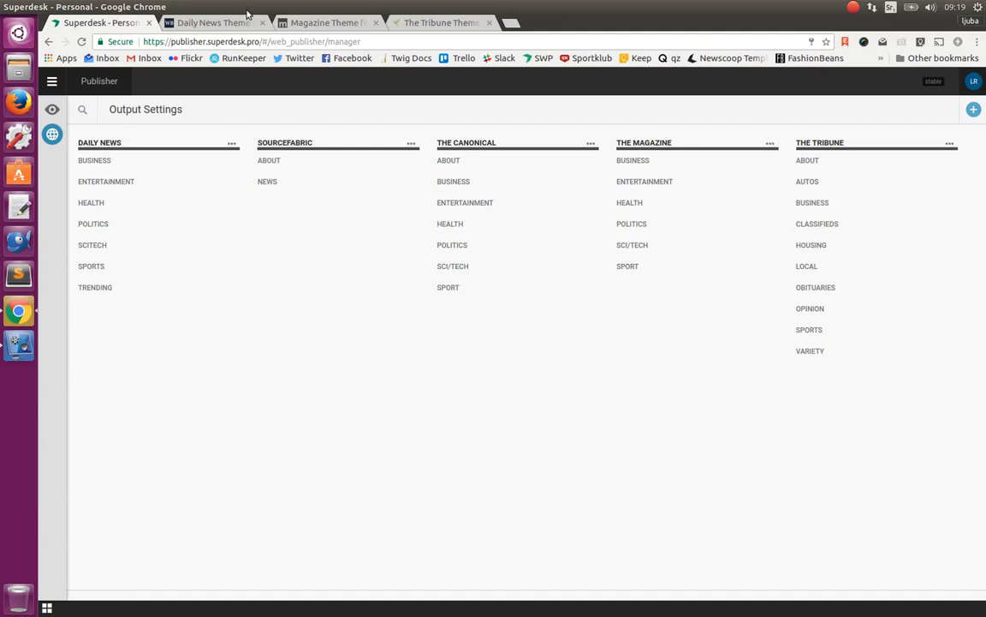
left_click(214, 24)
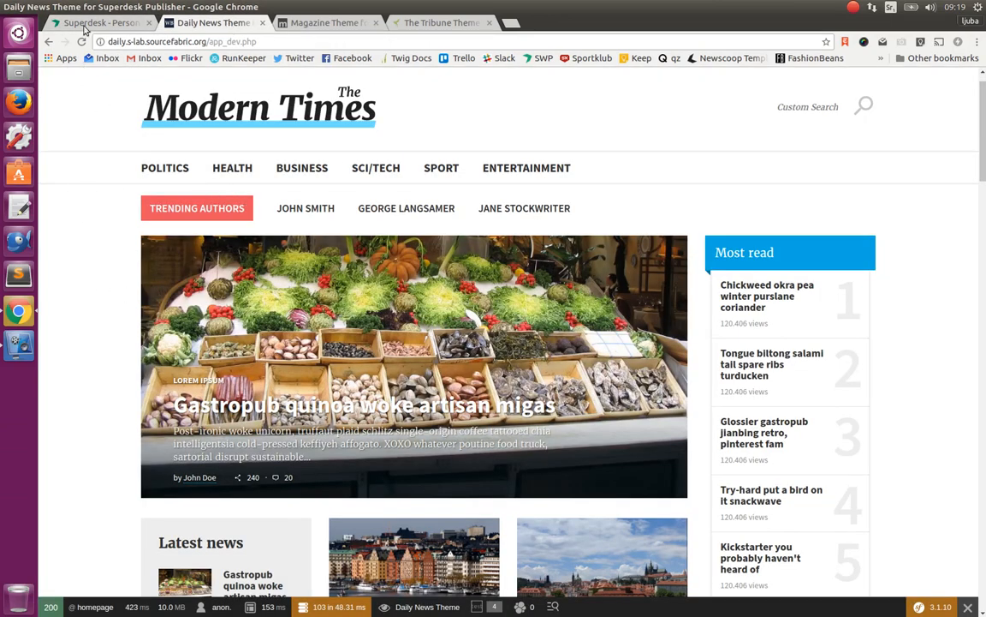
left_click(94, 26)
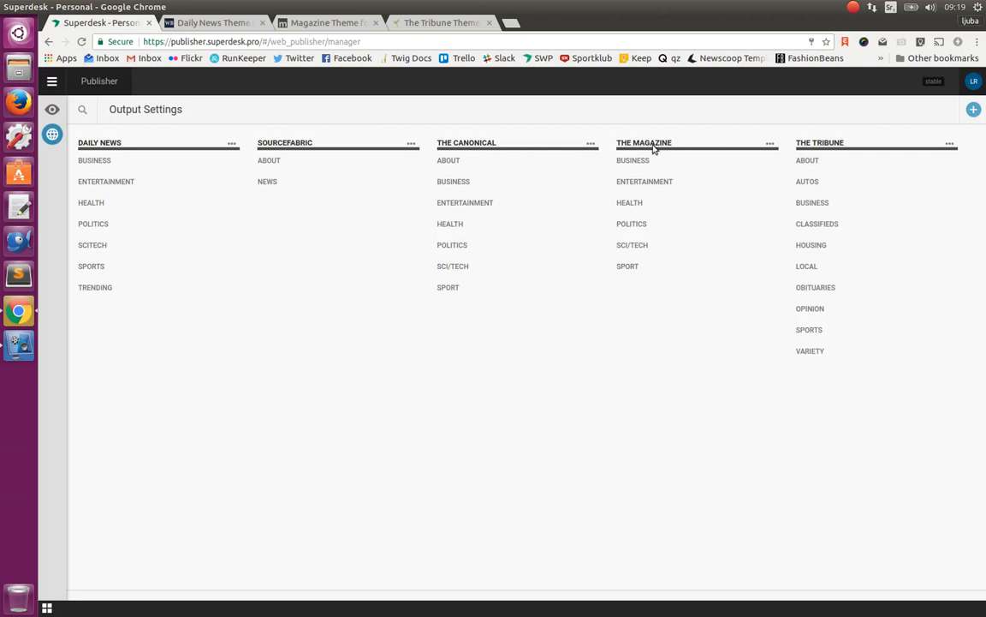
mouse_move(332, 22)
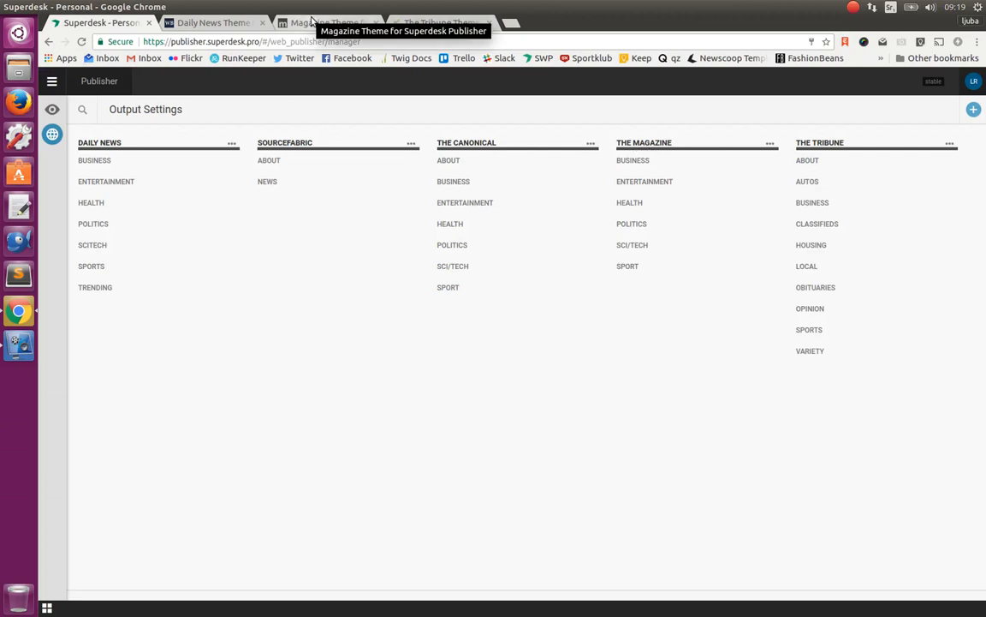
Step: Preview the Magazine front page, then The Tribune front page
left_click(325, 22)
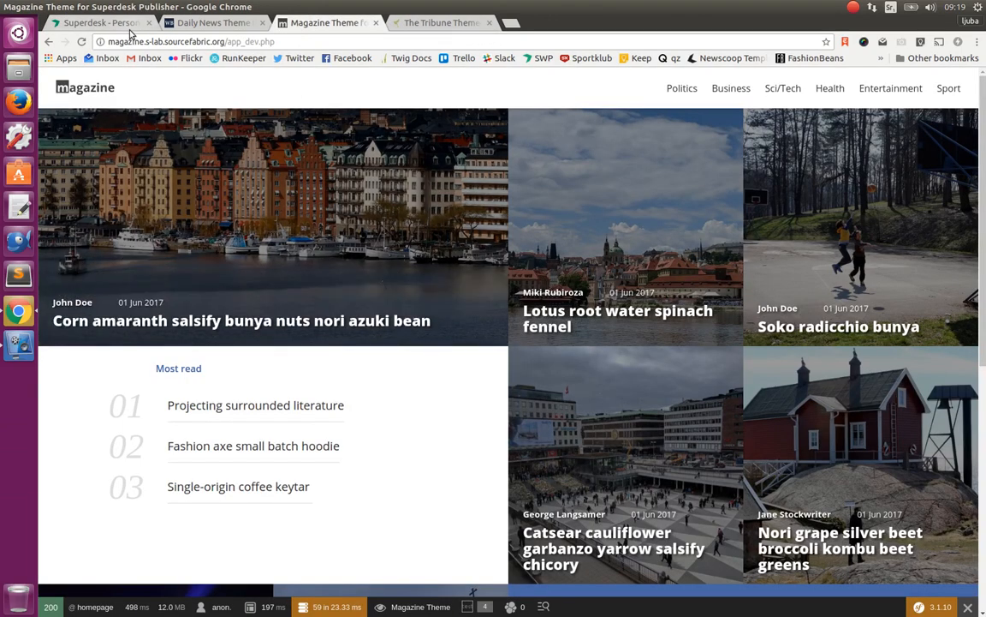
left_click(94, 23)
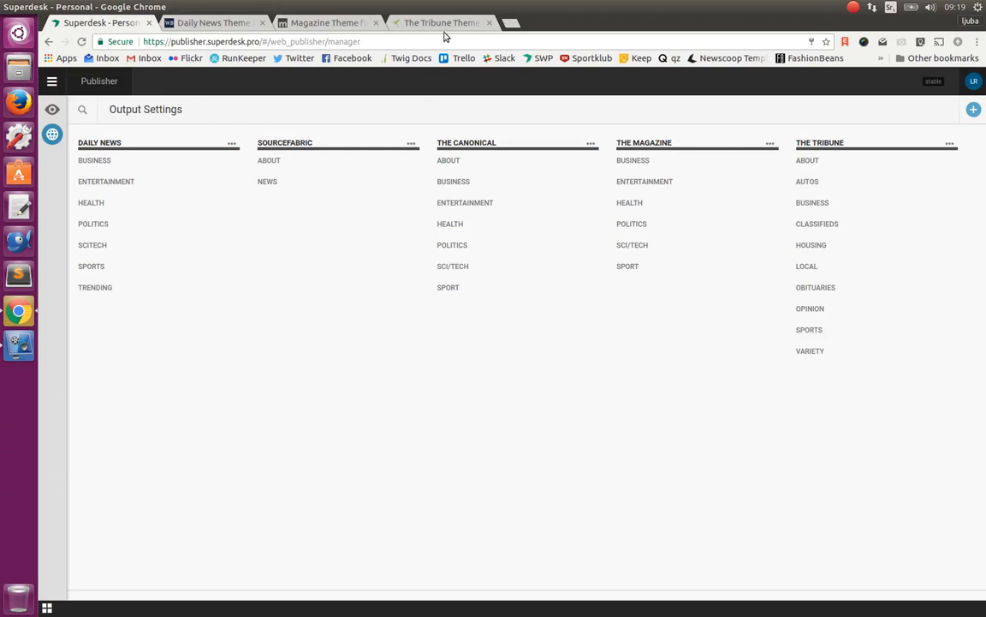
left_click(449, 23)
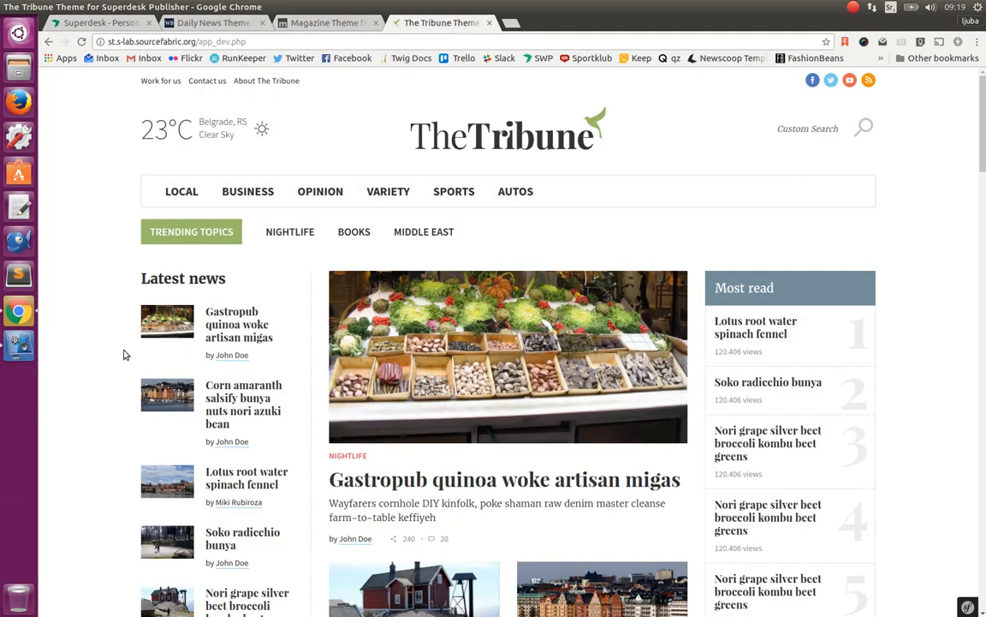
mouse_move(111, 386)
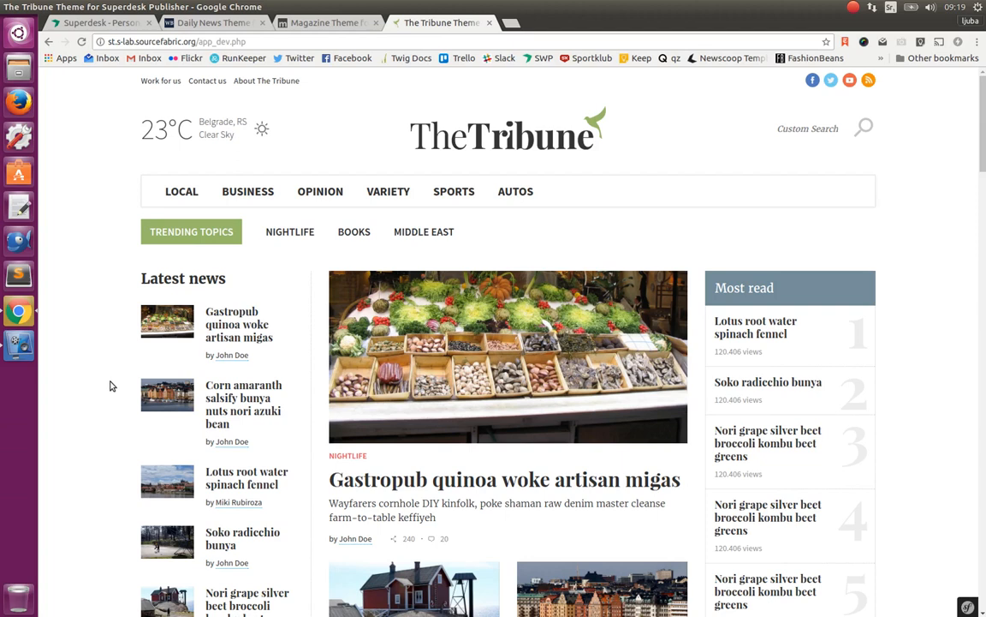
mouse_move(117, 361)
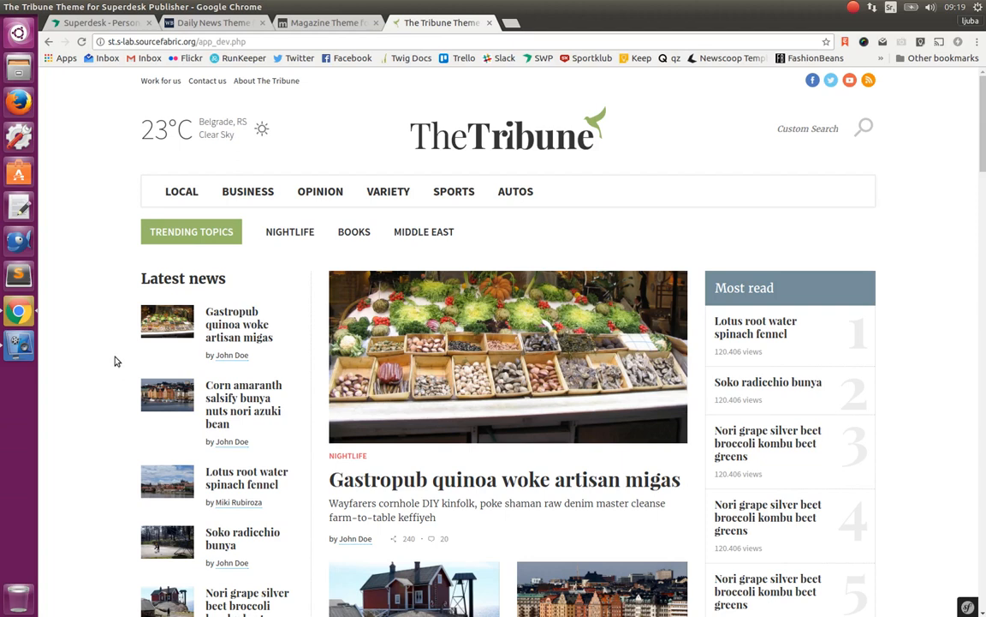
Step: Choose Manage website for The Tribune to show its name and subdomain
left_click(99, 23)
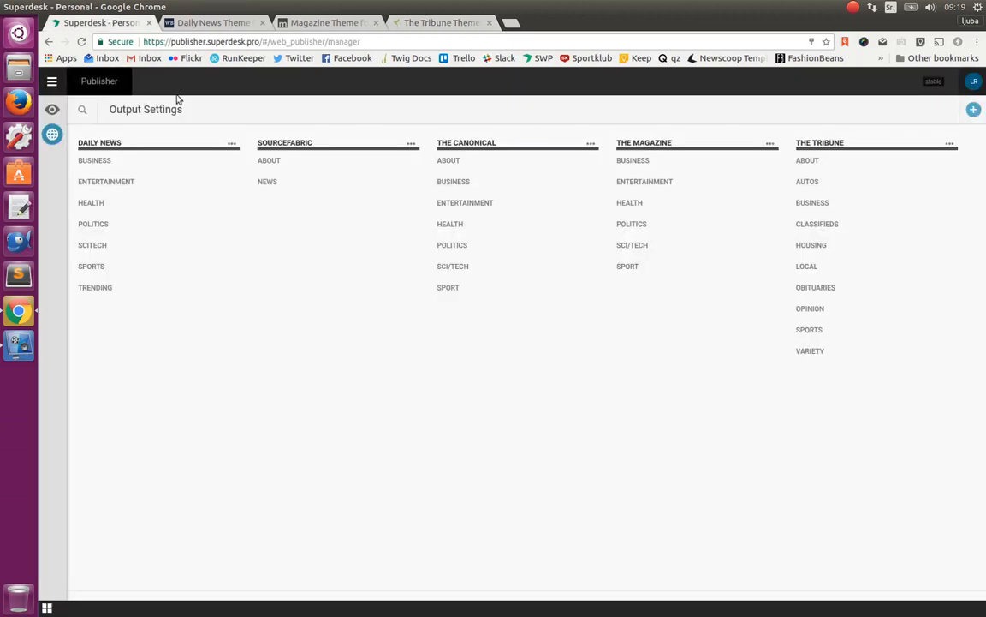
mouse_move(869, 144)
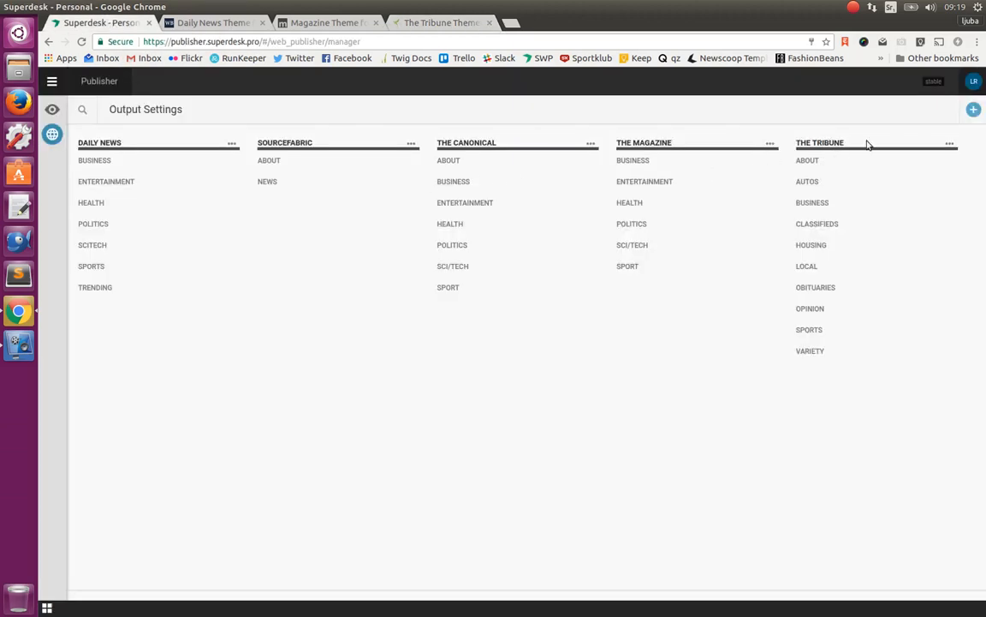
left_click(950, 142)
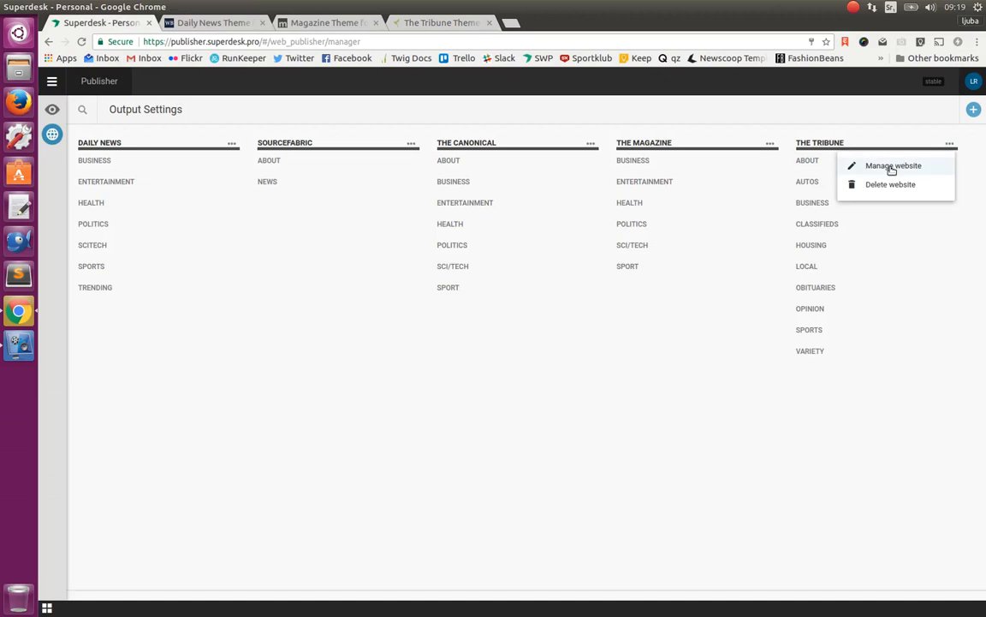
left_click(897, 165)
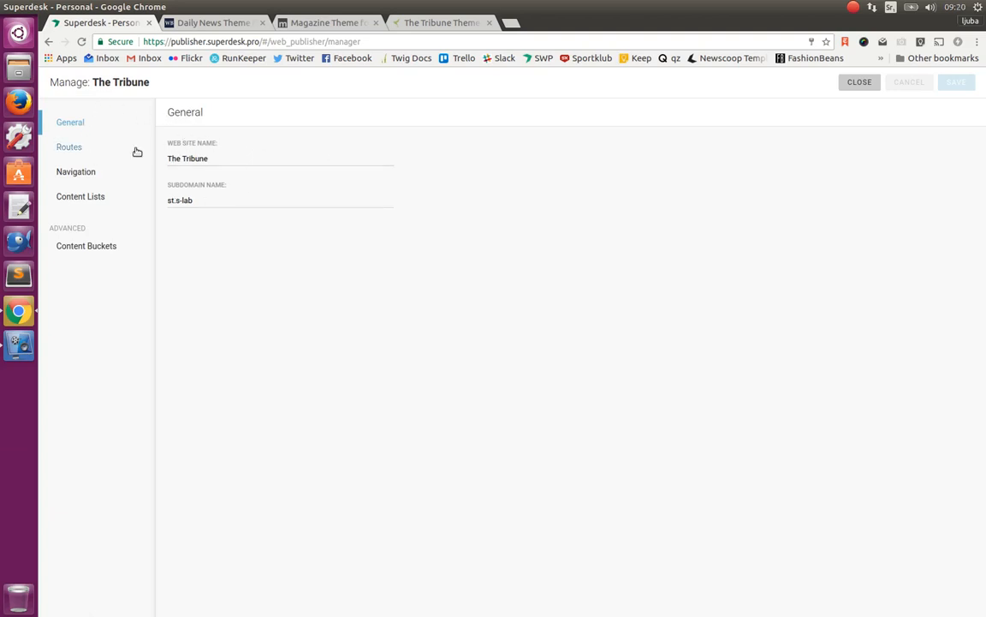
mouse_move(69, 171)
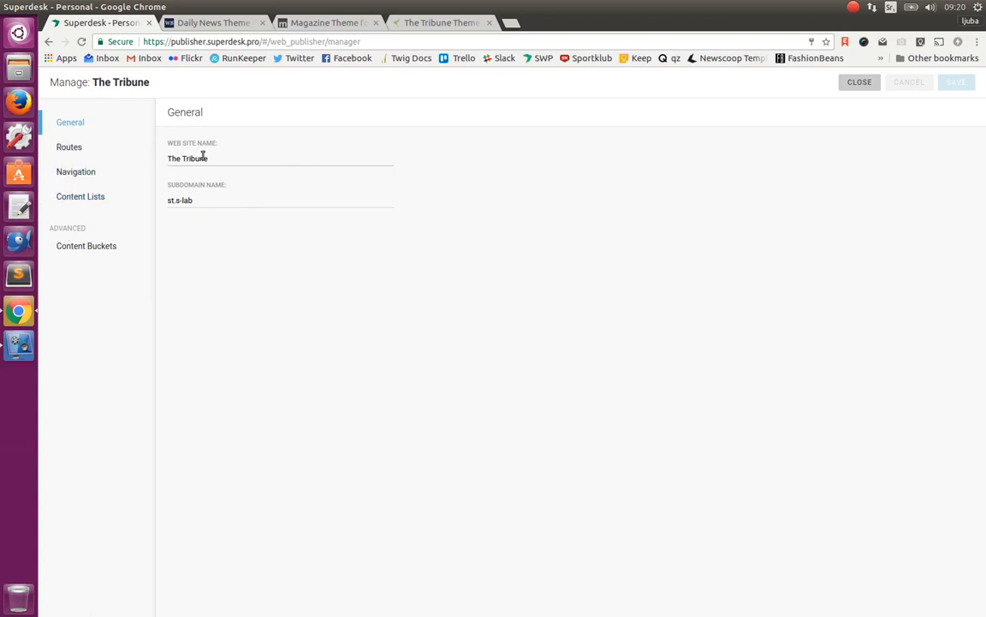
mouse_move(180, 173)
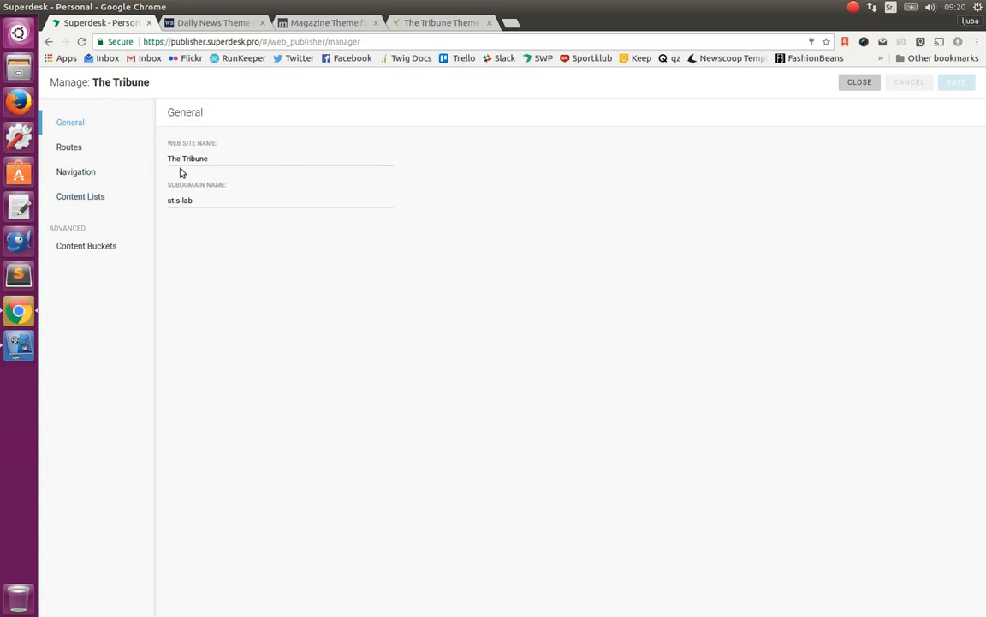
Step: Edit The Tribune's local route, keeping its type as Collection
left_click(68, 146)
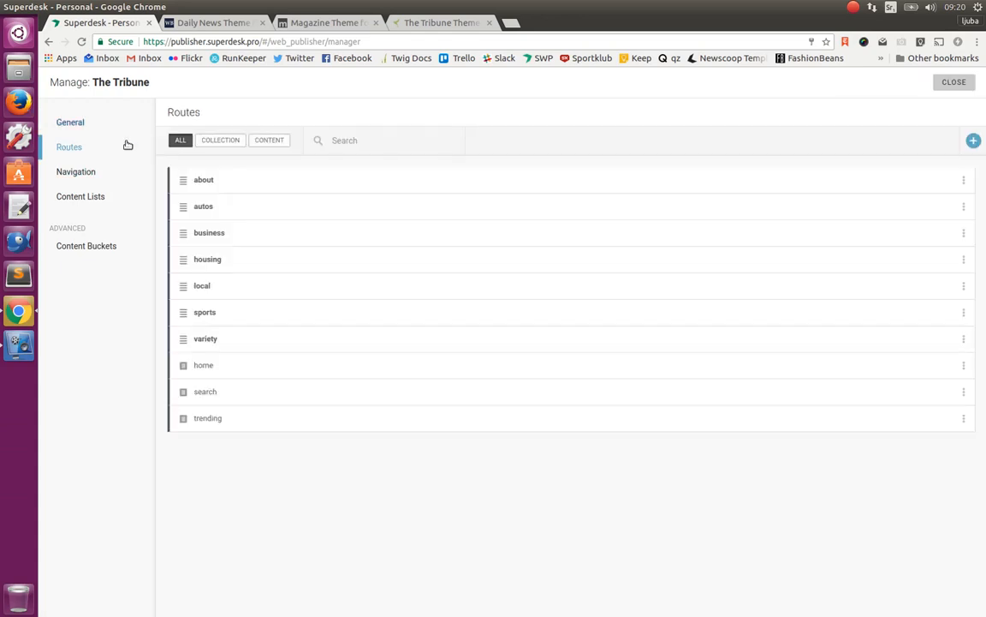
mouse_move(240, 283)
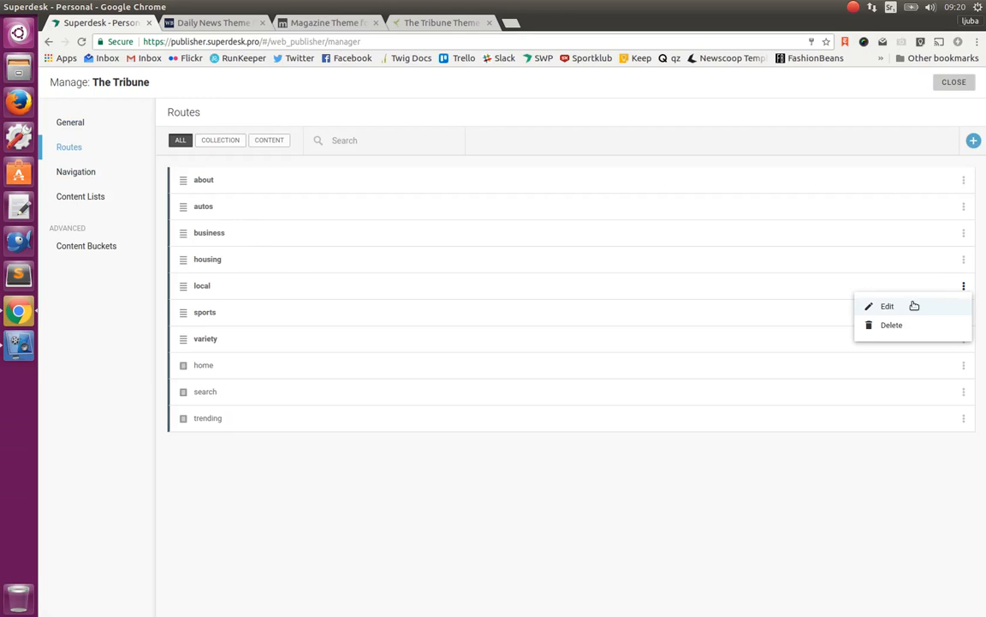
left_click(886, 306)
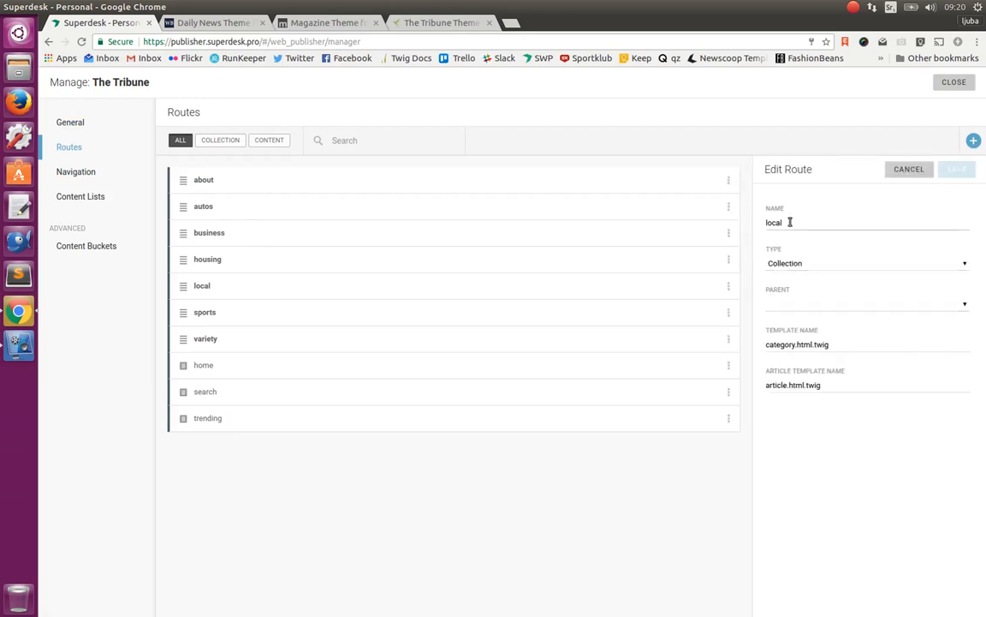
mouse_move(807, 269)
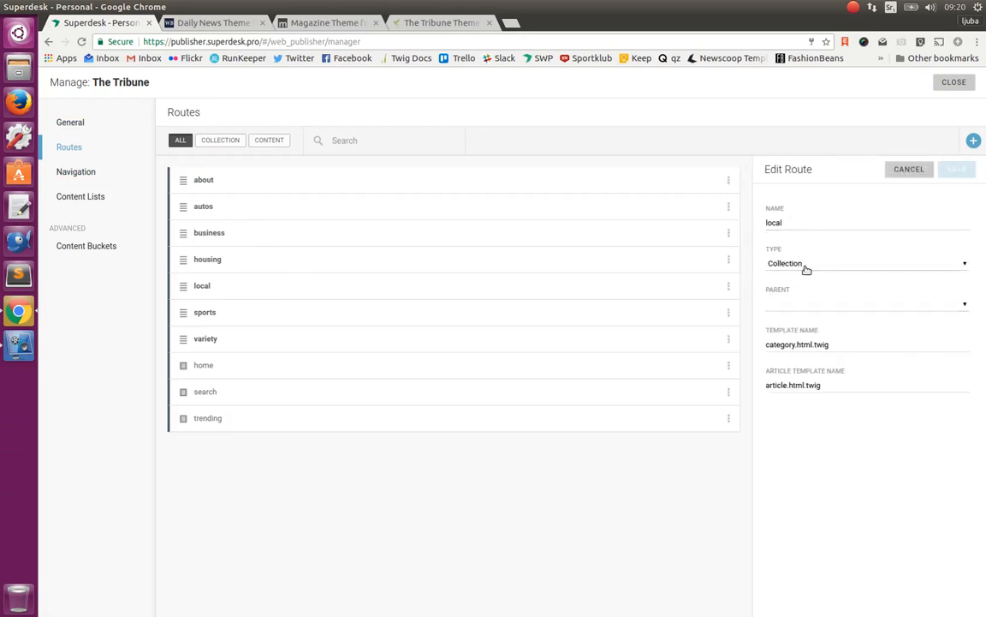
left_click(865, 263)
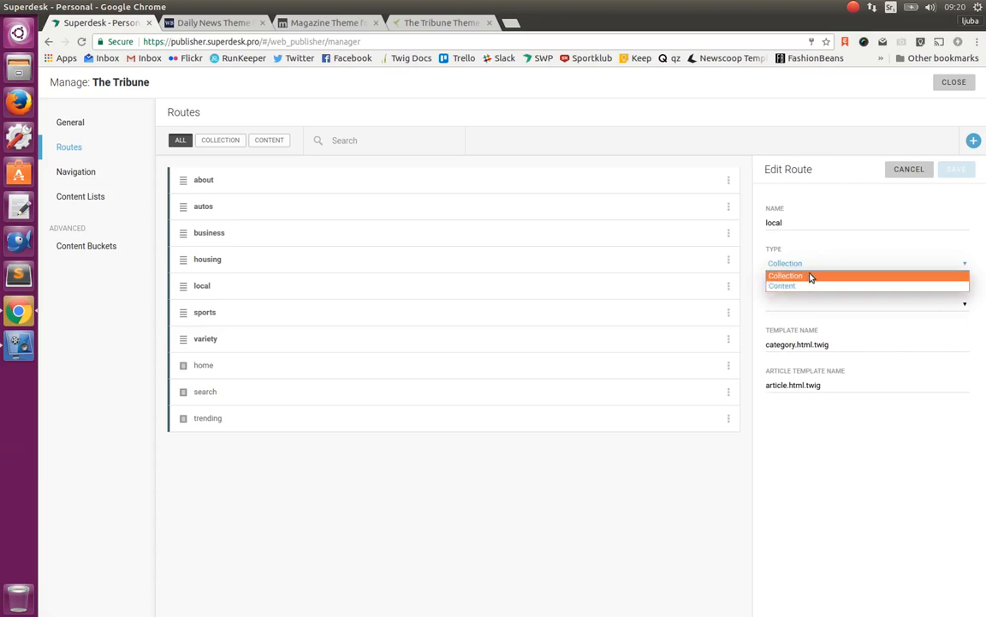
left_click(785, 275)
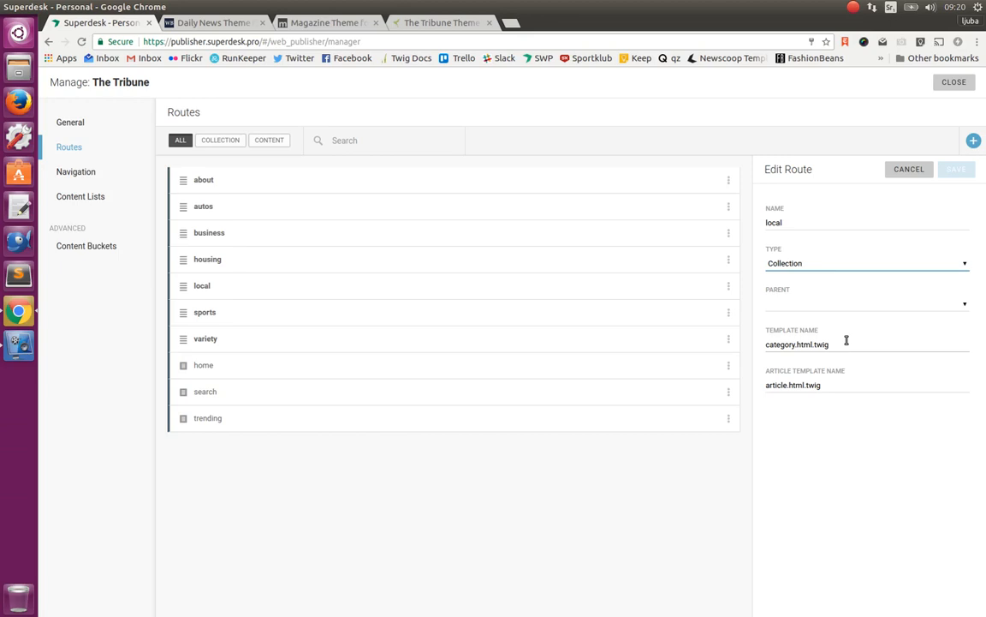
mouse_move(224, 249)
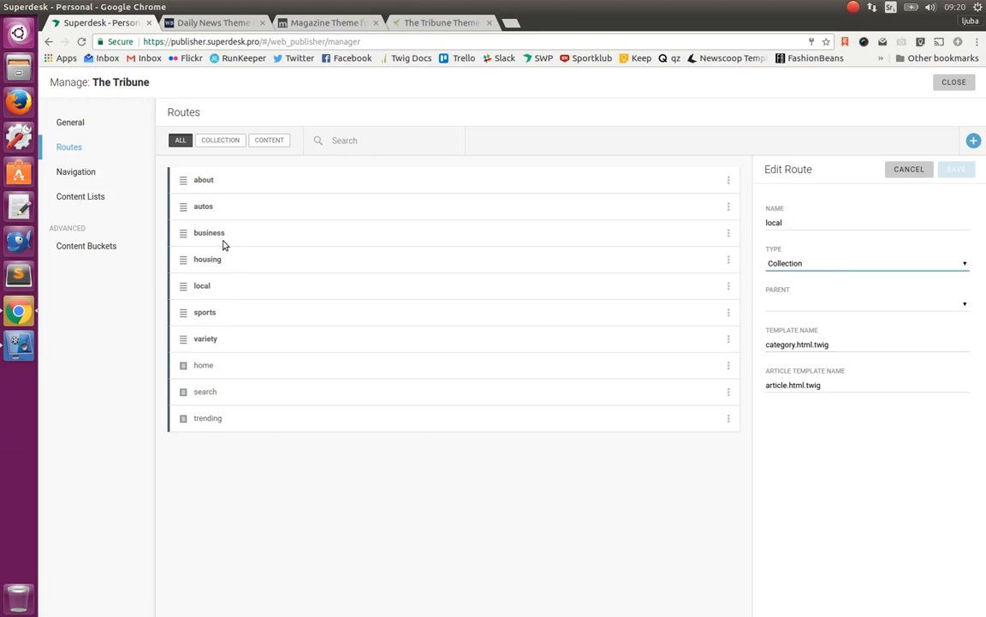
Step: Compare The Tribune's mainNavigation and footerPrim menus against the live site's section menu
left_click(75, 171)
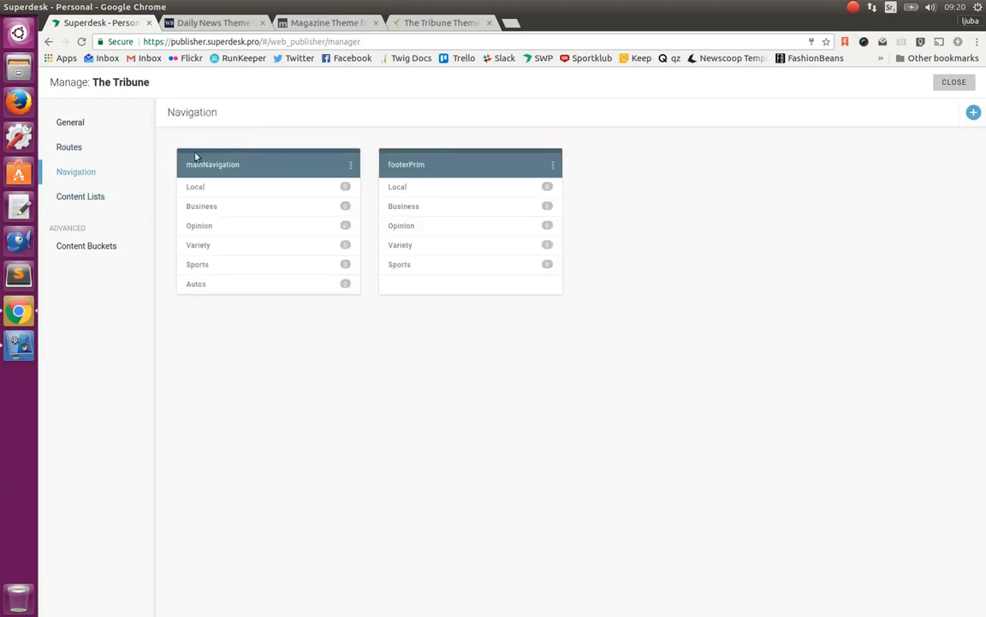
mouse_move(311, 156)
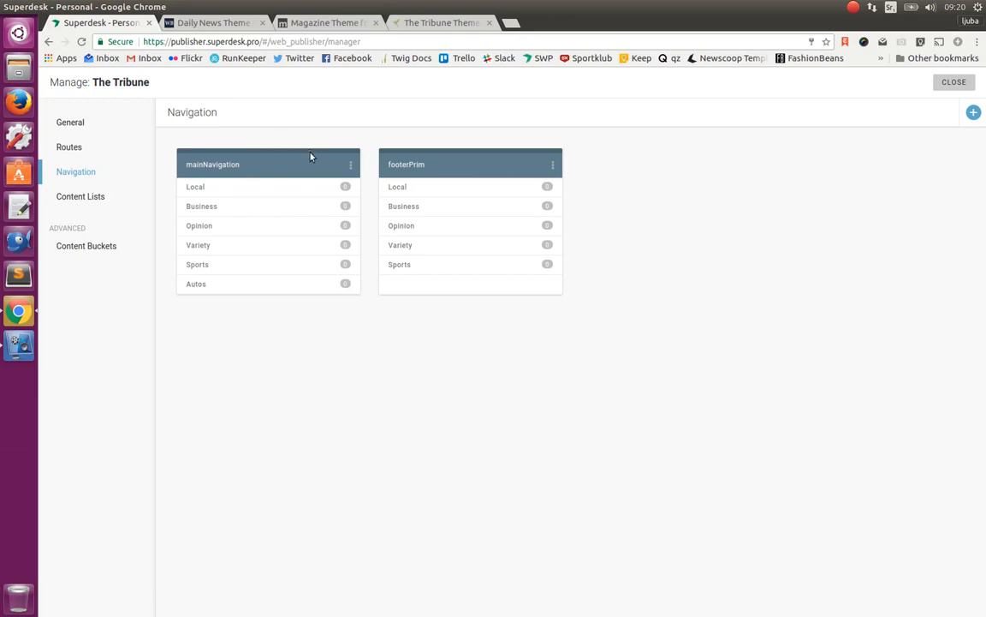
mouse_move(391, 144)
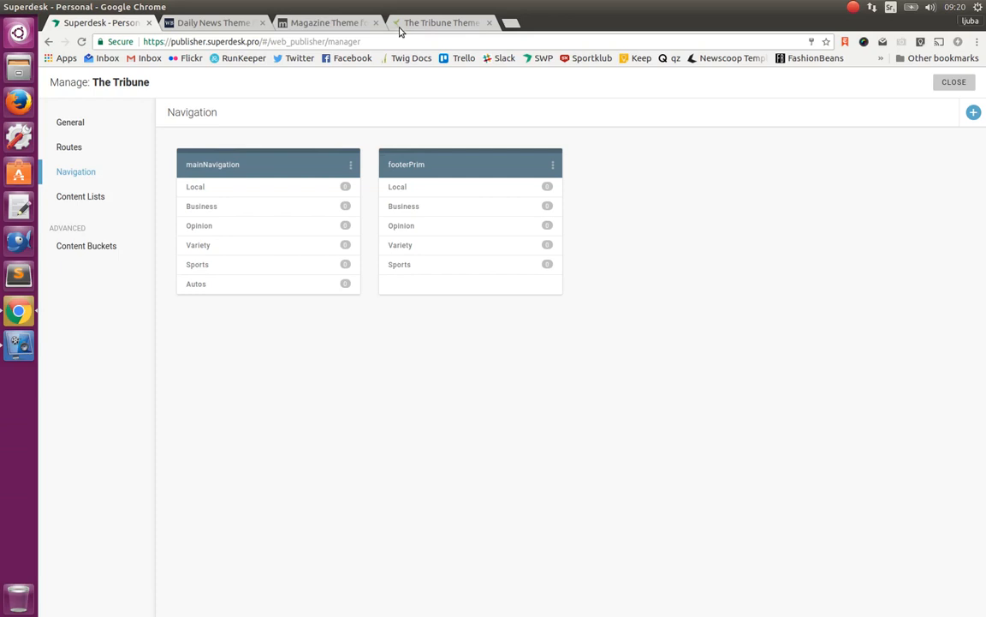
left_click(441, 22)
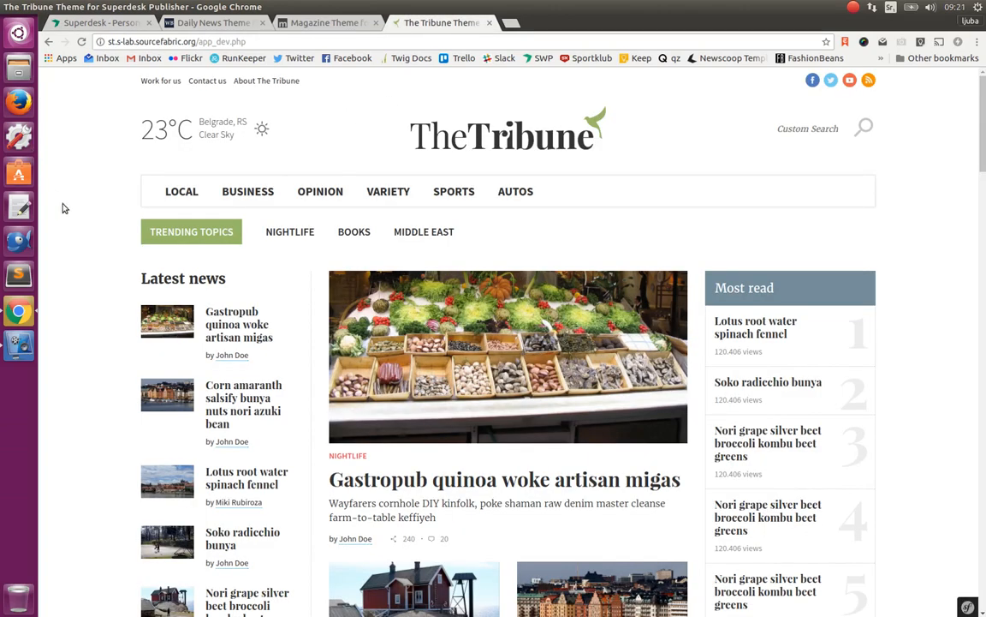
mouse_move(511, 160)
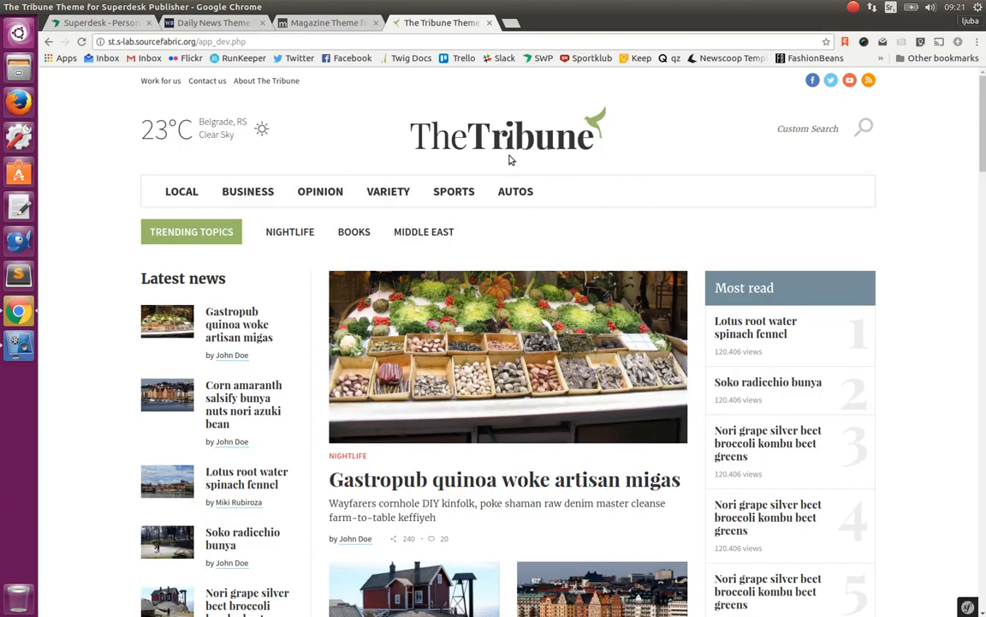
mouse_move(906, 130)
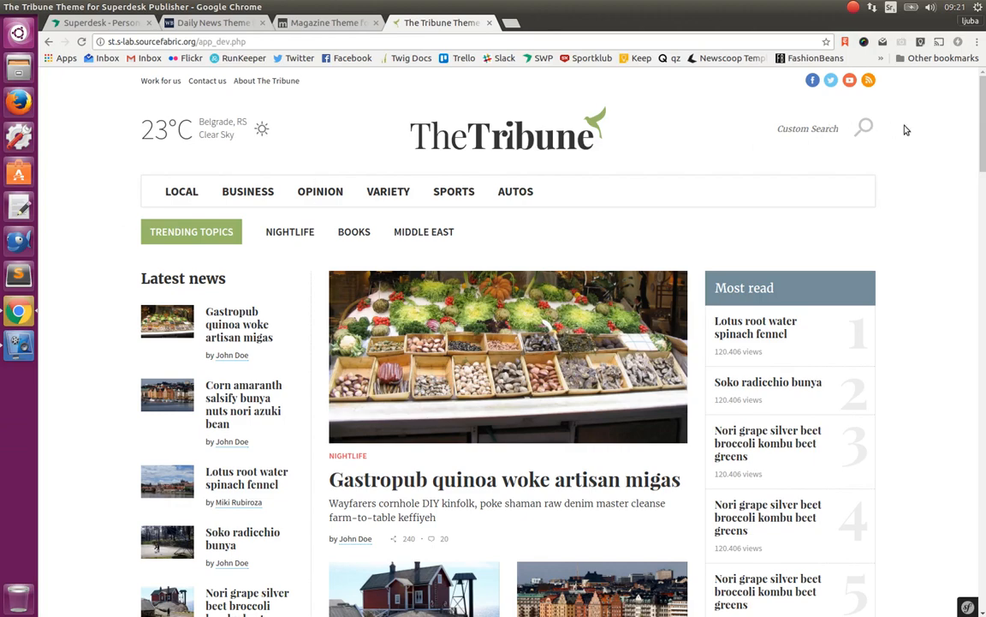
scroll("down", 3)
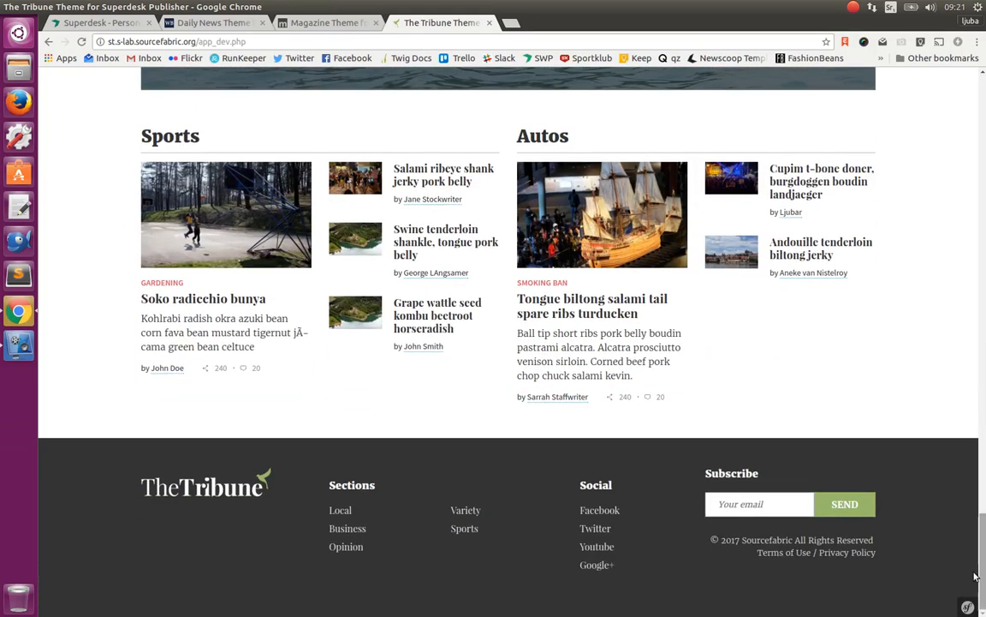
mouse_move(981, 535)
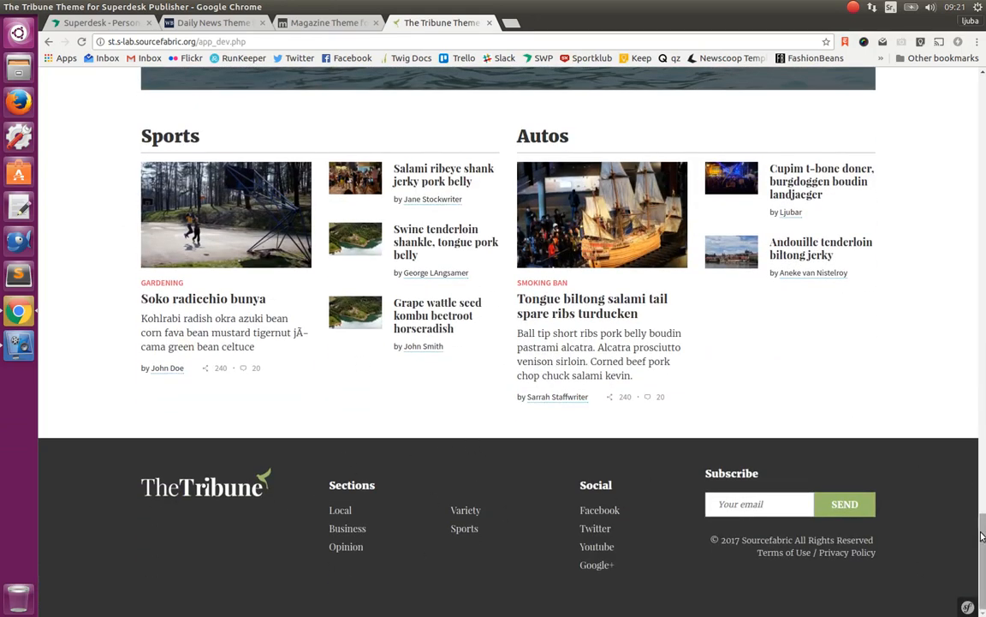
left_click(101, 23)
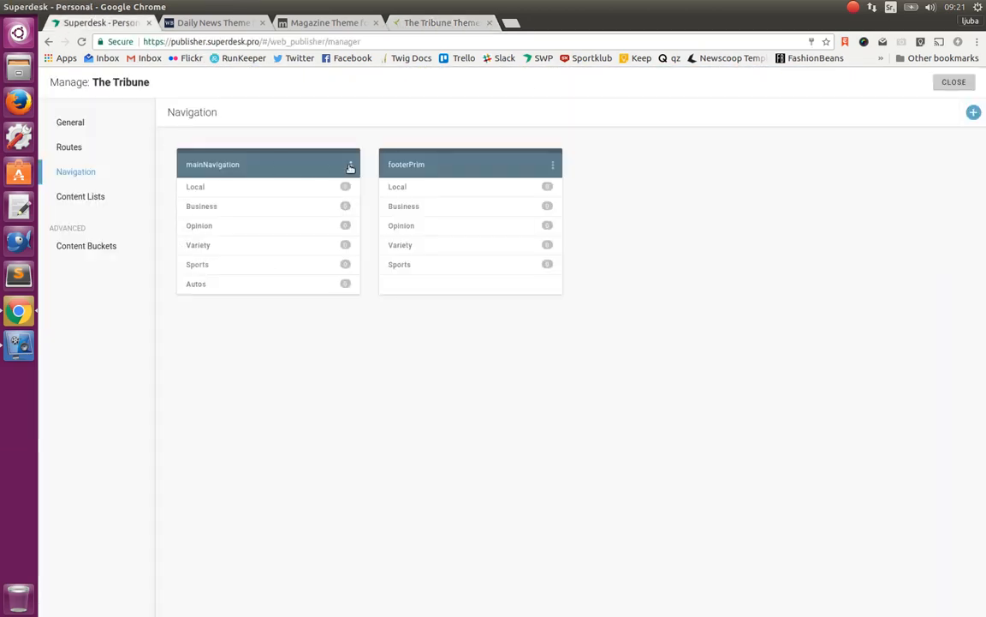
Step: Edit the mainNavigation menu and inspect the Local item's parent setting
left_click(350, 164)
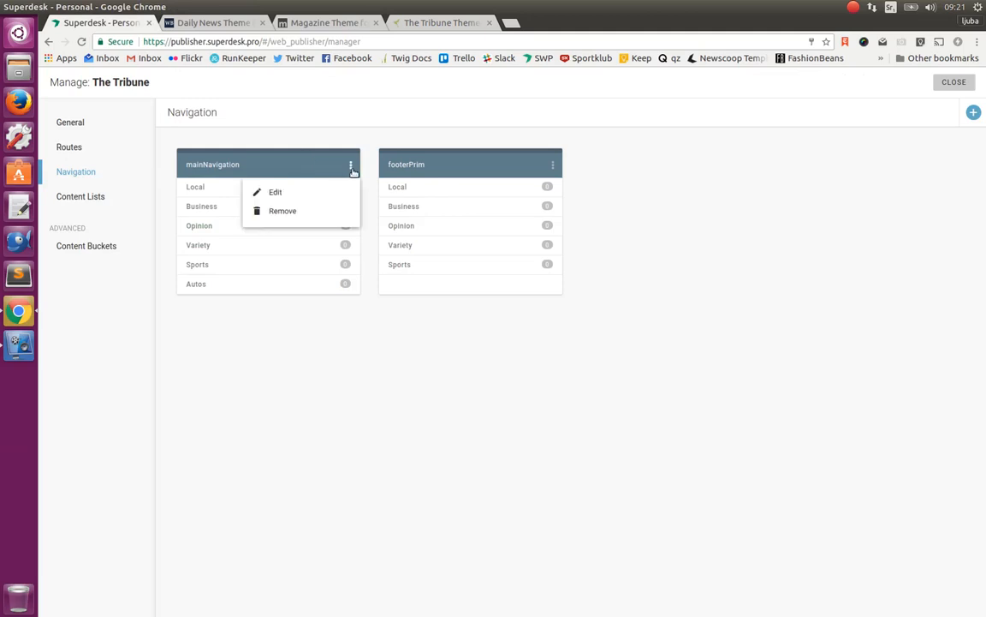
left_click(275, 191)
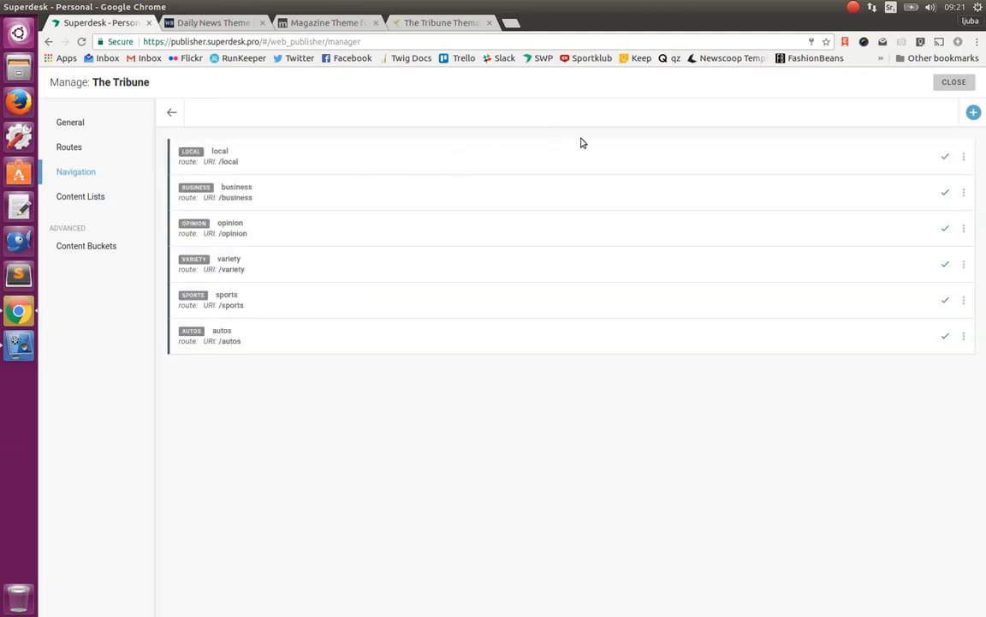
mouse_move(637, 158)
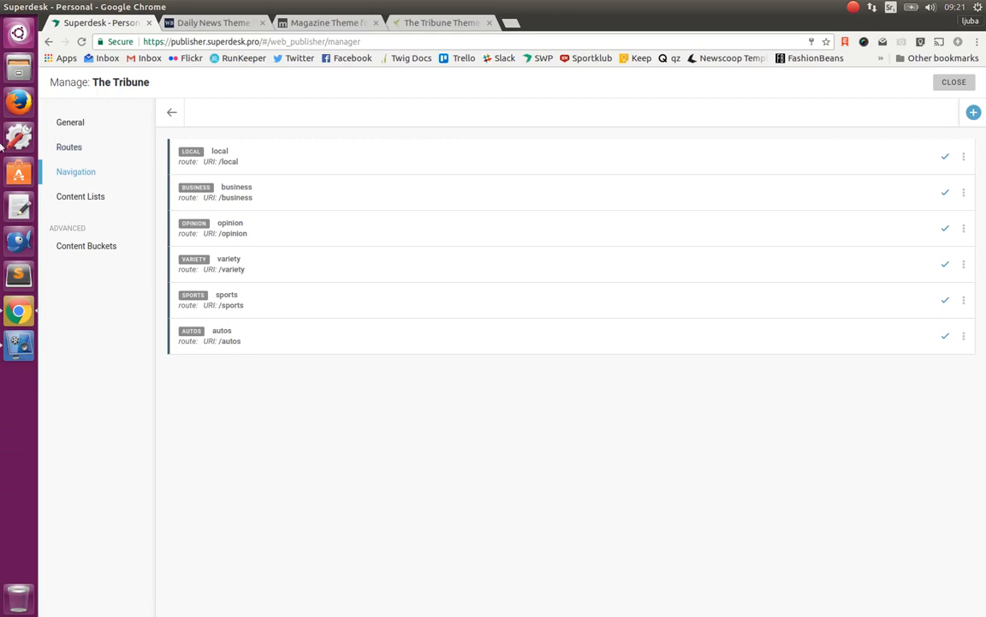
mouse_move(622, 145)
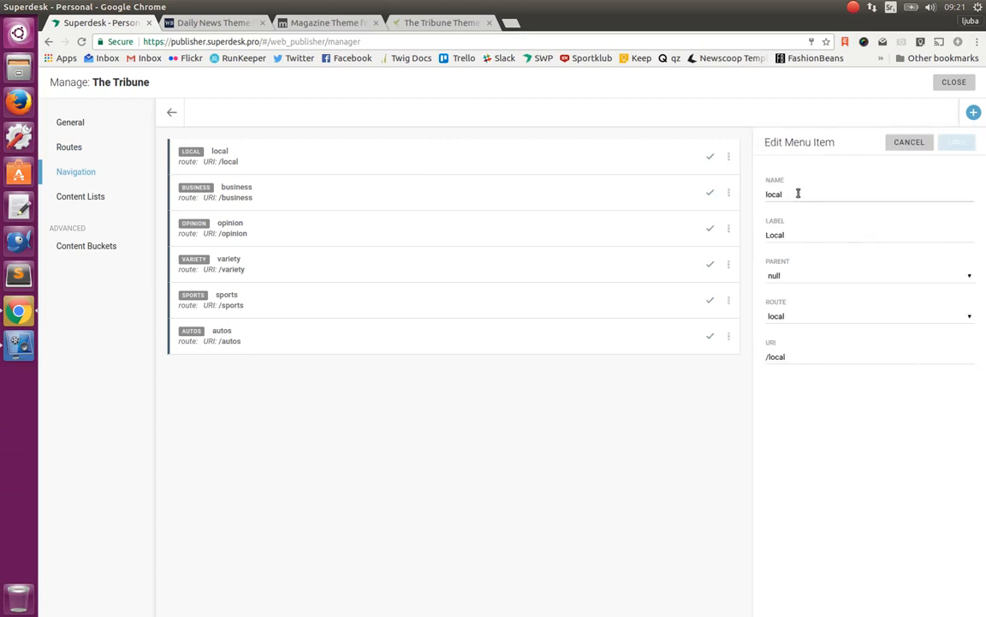
mouse_move(792, 201)
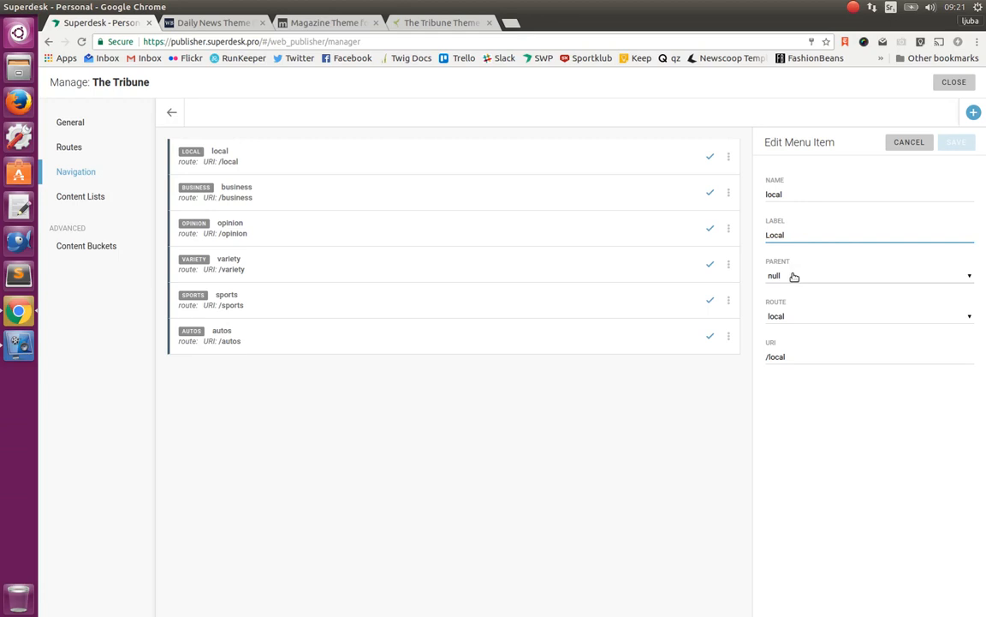
left_click(801, 234)
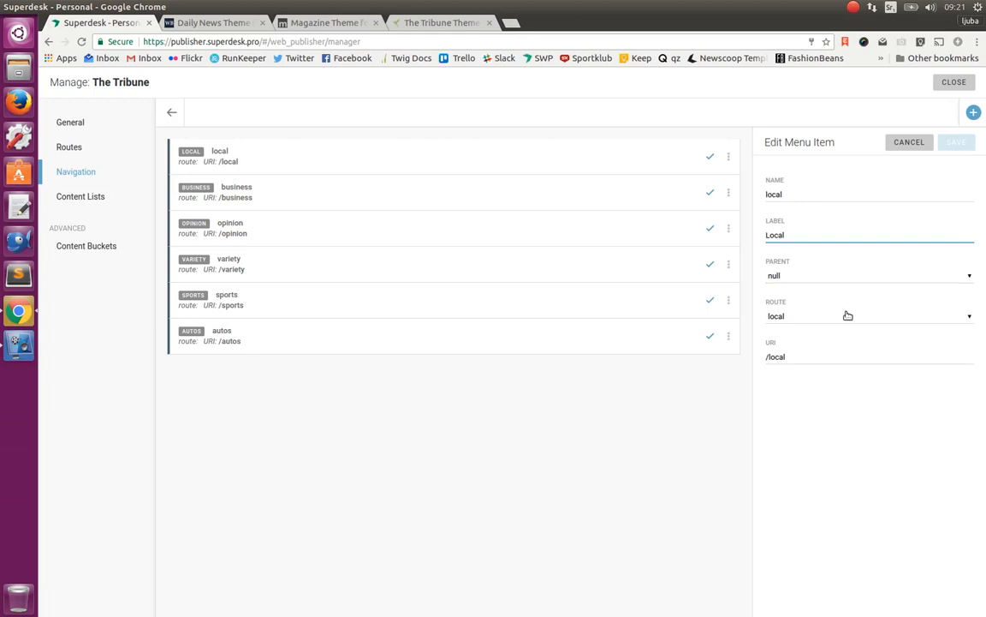
Step: Keep local as the Local item's route, then show The Tribune's four content lists
left_click(867, 316)
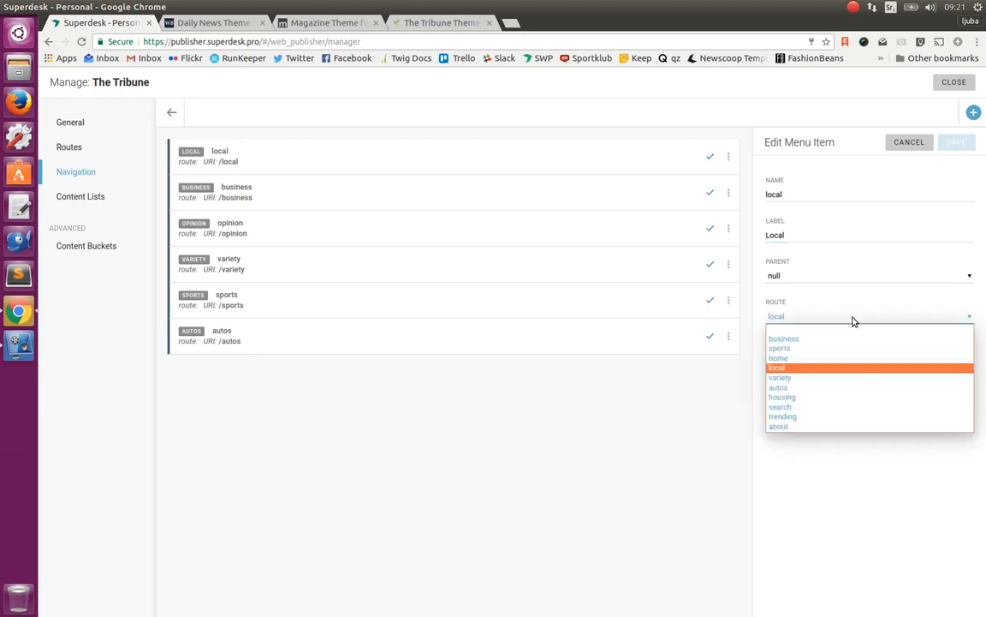
mouse_move(823, 373)
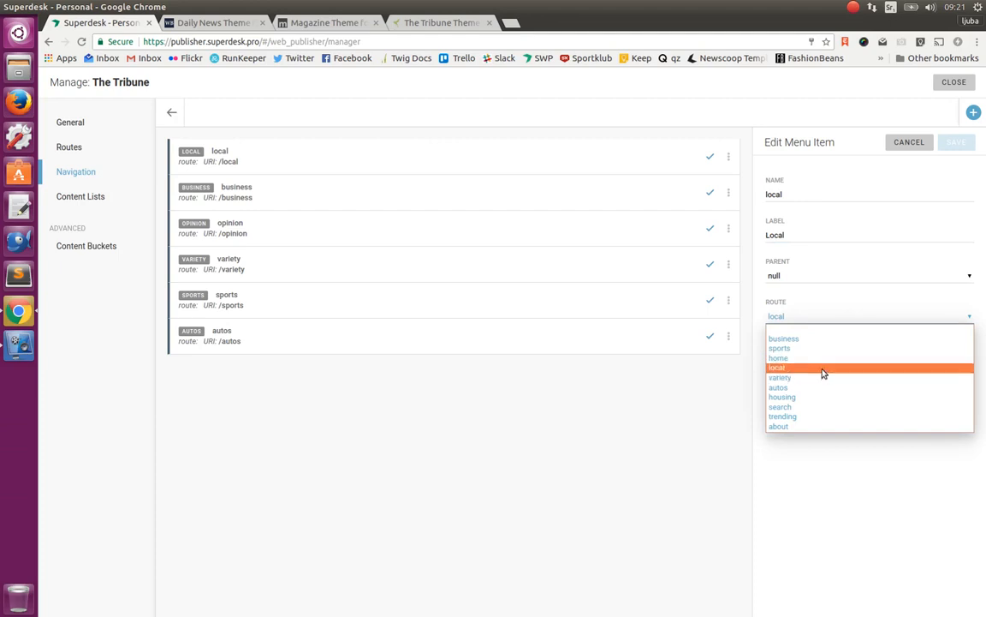
left_click(775, 367)
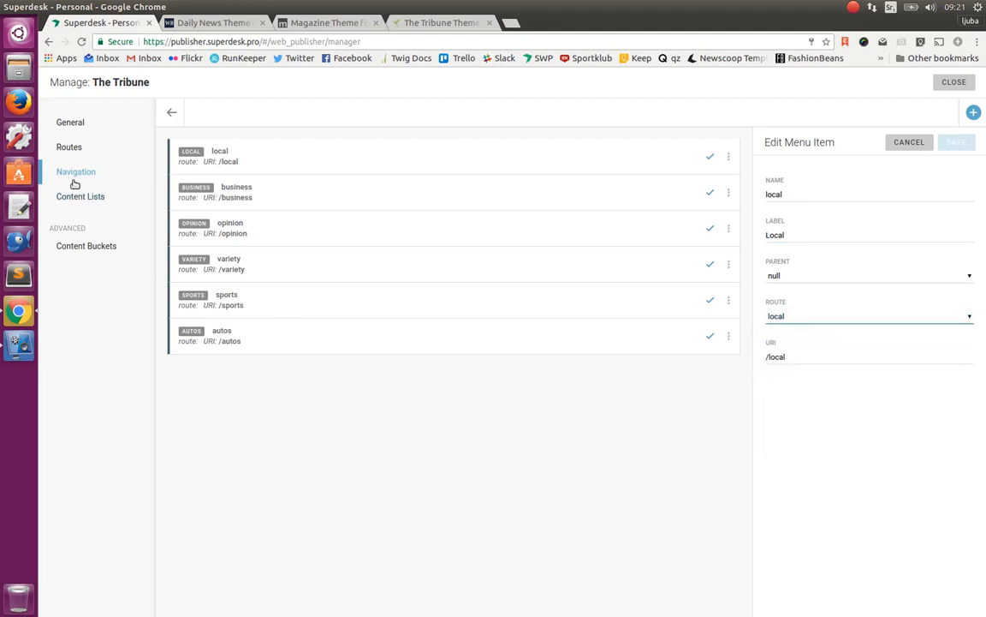
left_click(80, 196)
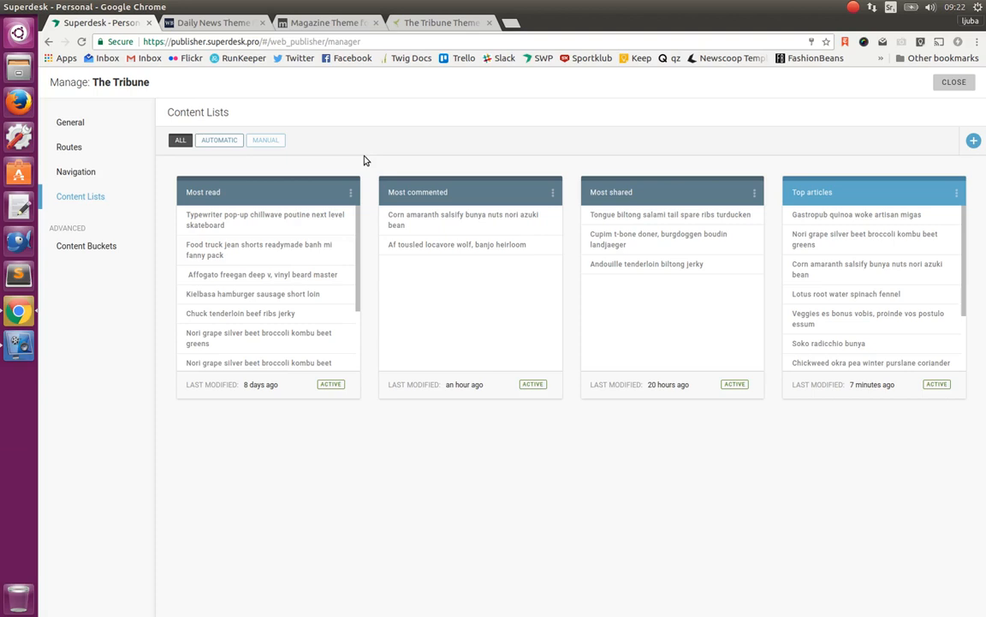
left_click(218, 139)
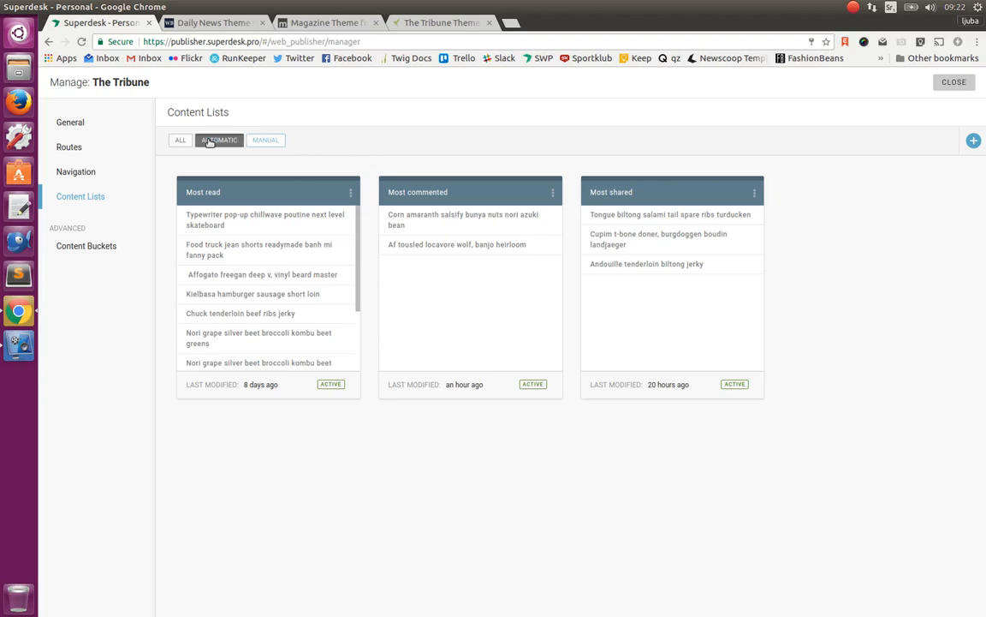
left_click(219, 140)
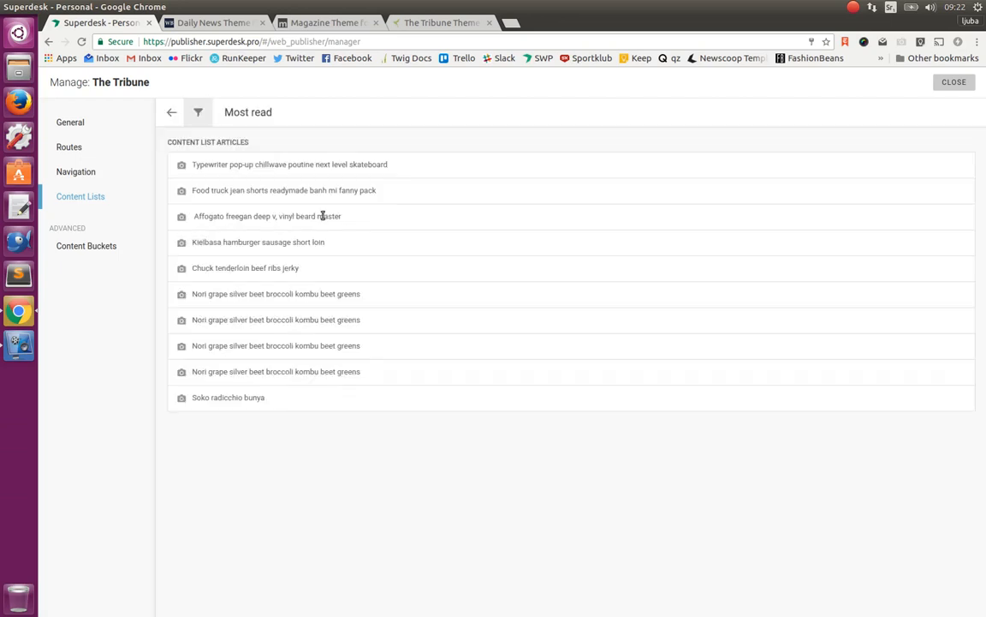
left_click(198, 112)
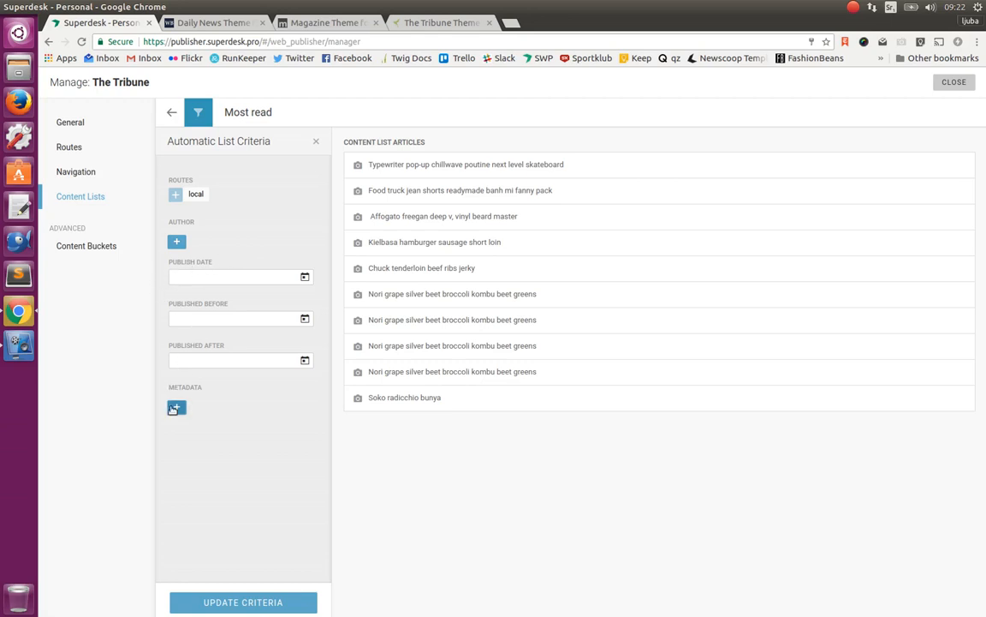
left_click(175, 408)
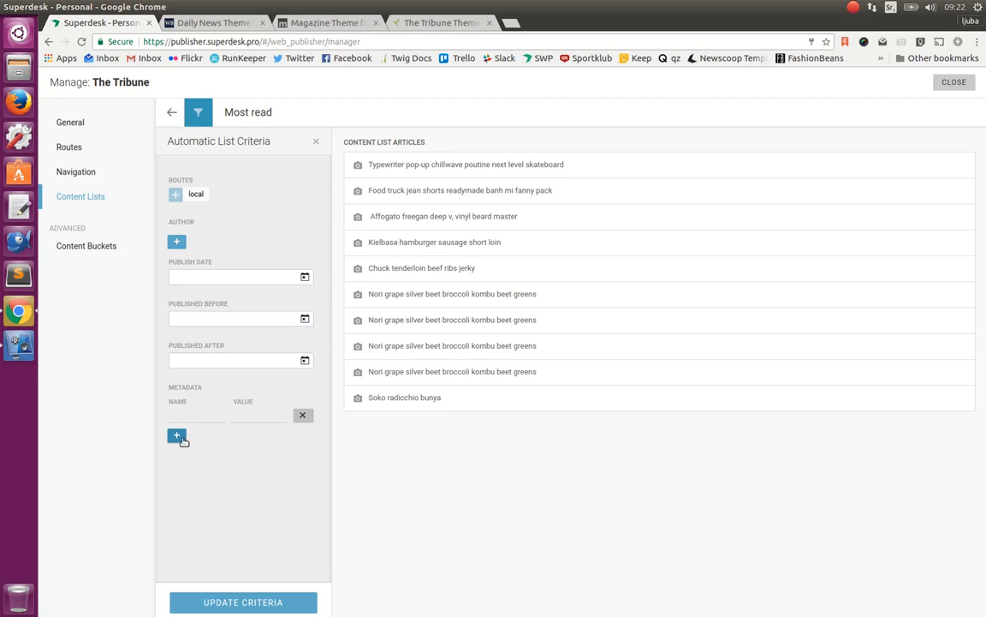
mouse_move(198, 179)
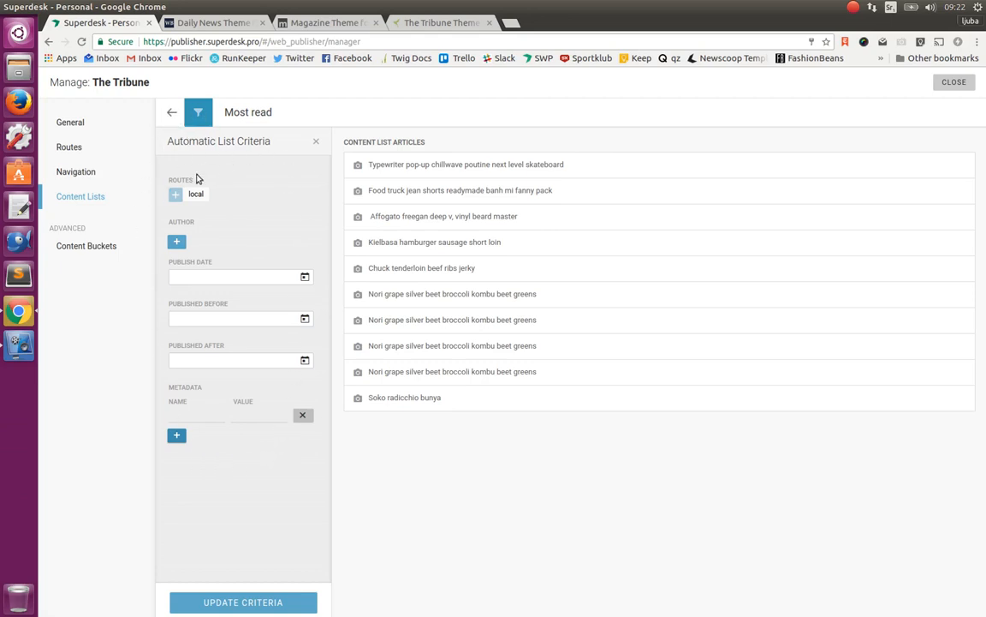
mouse_move(431, 134)
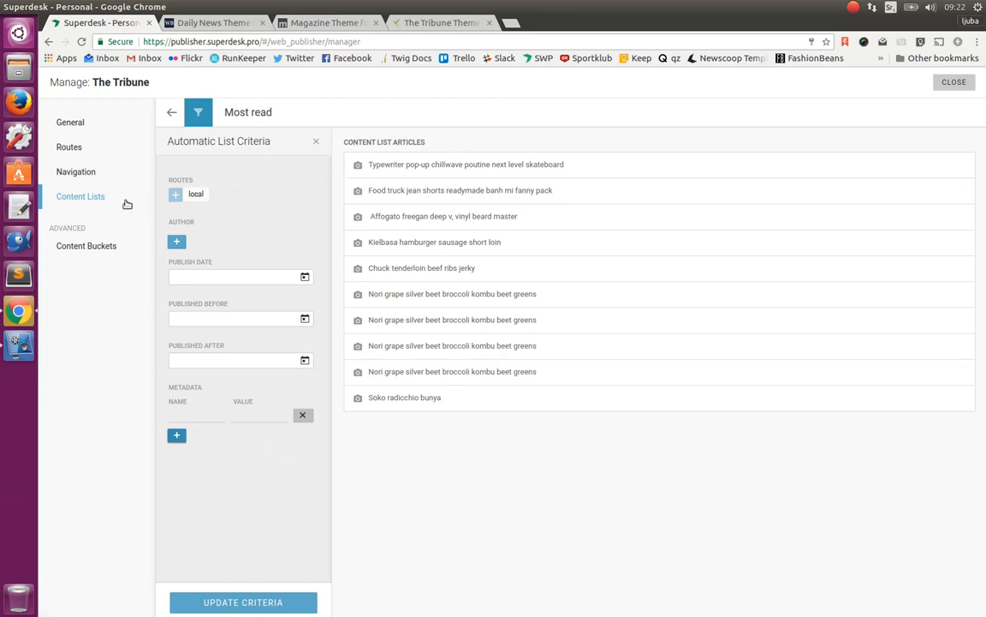
left_click(172, 112)
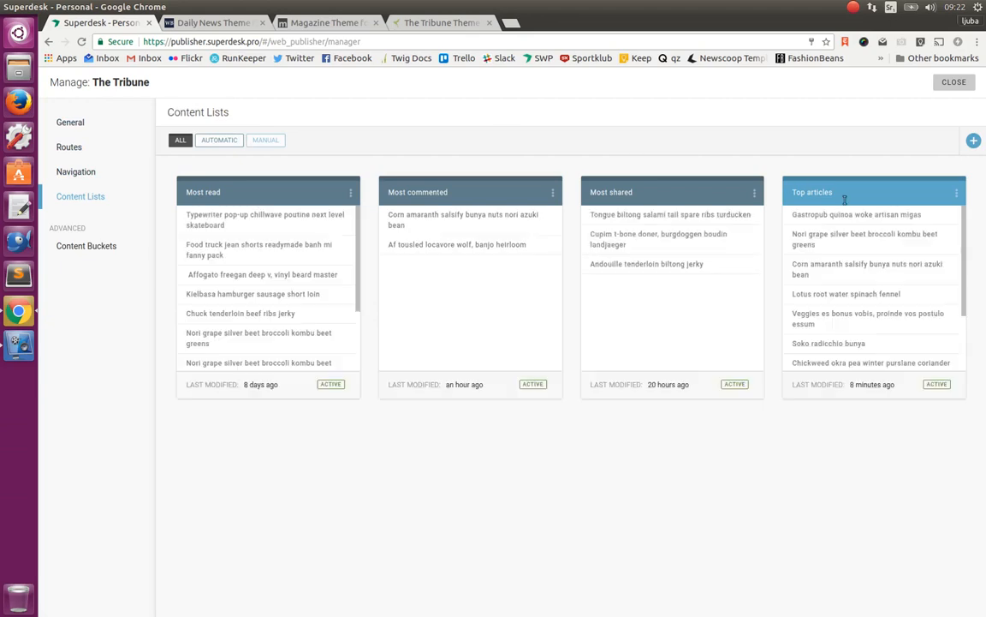
Step: Edit the Top articles content list to compare its articles with published ones
left_click(955, 191)
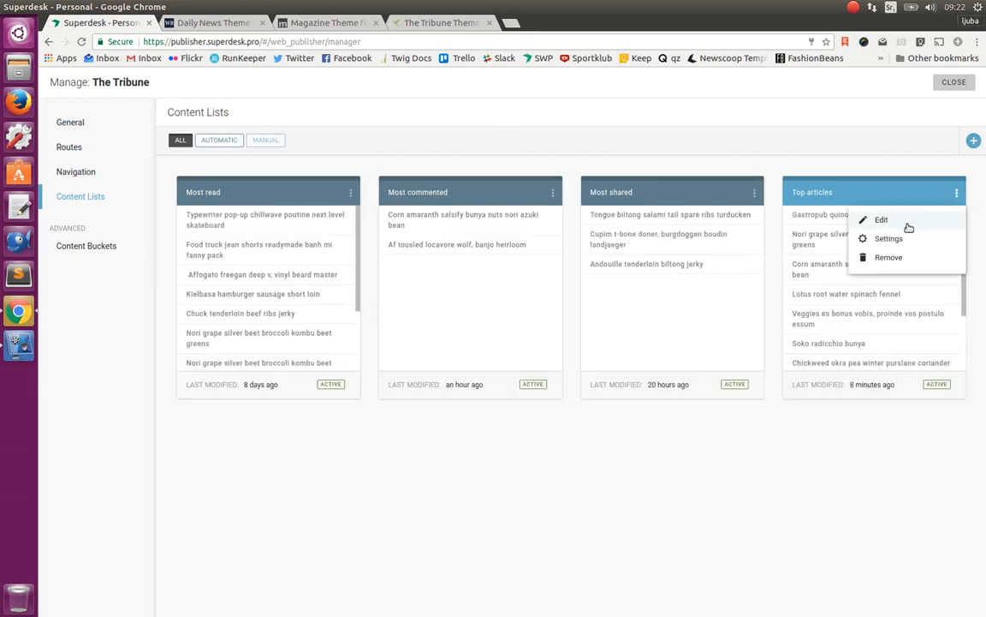
left_click(887, 219)
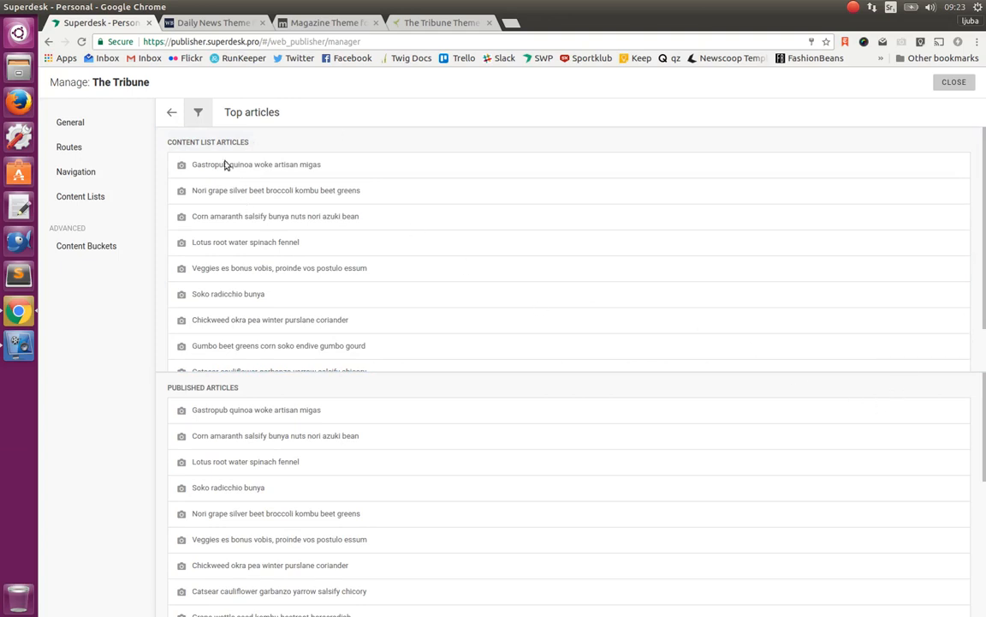
mouse_move(340, 286)
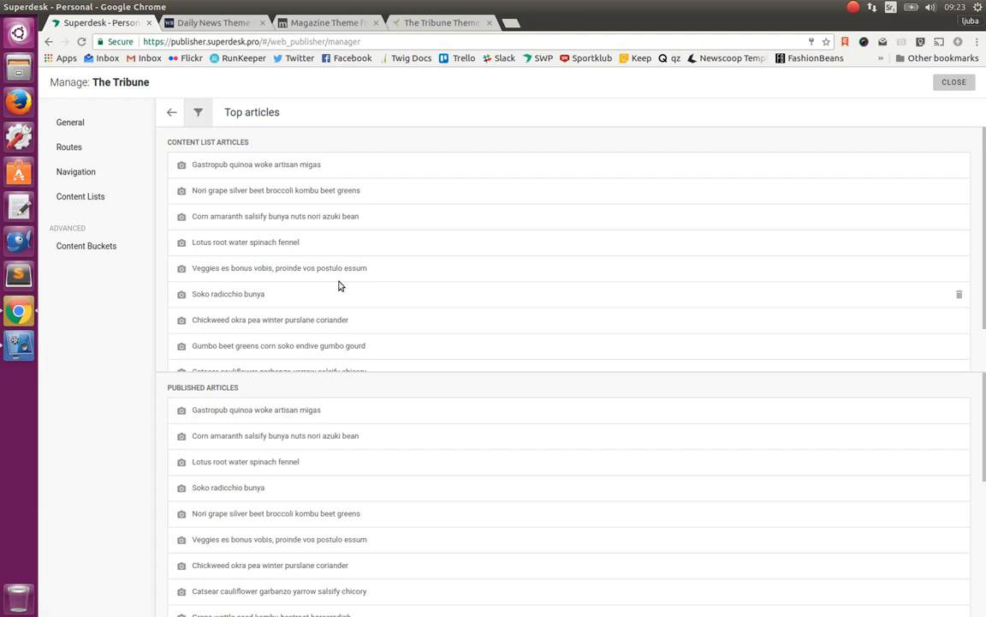
mouse_move(321, 185)
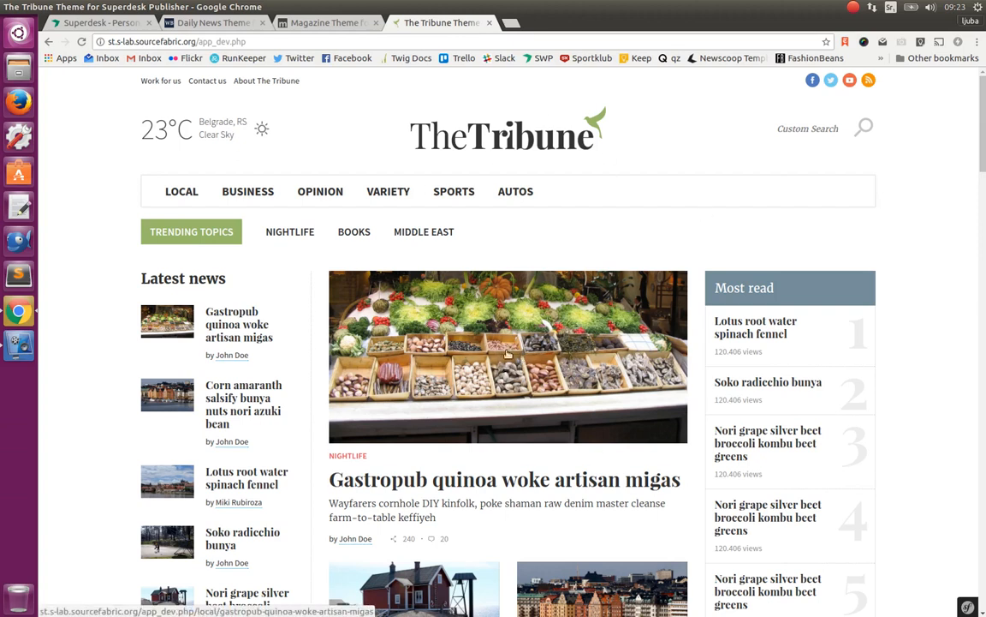
Step: Scroll The Tribune front page through latest news and most read stories
scroll("down", 3)
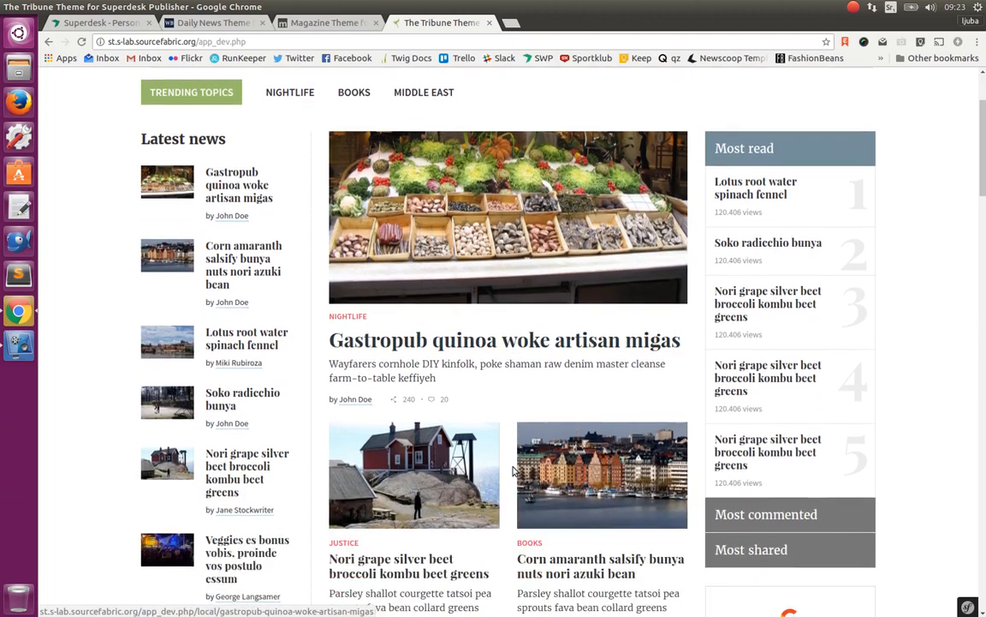
scroll("down", 3)
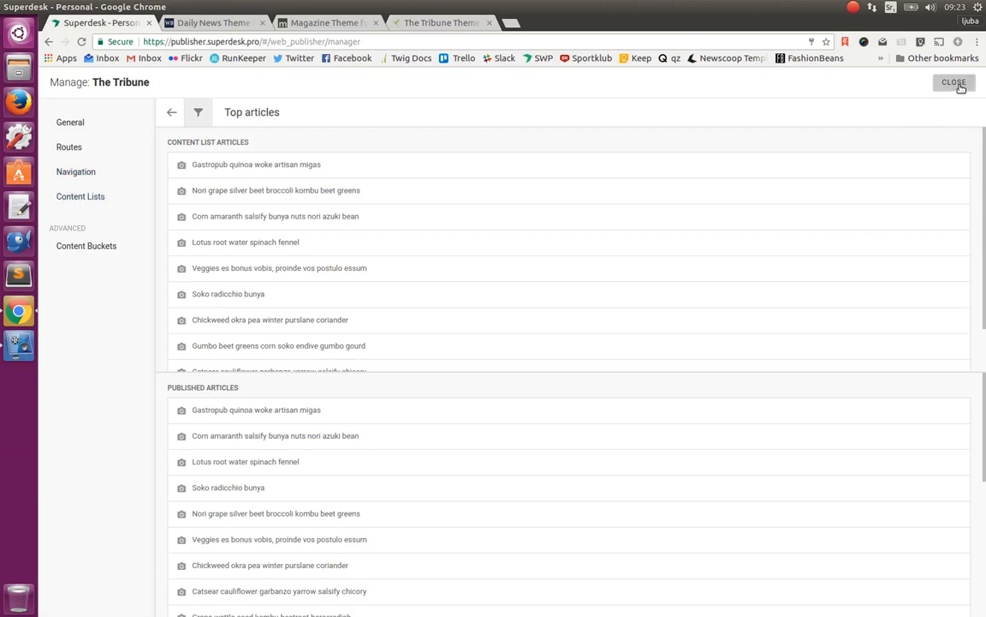
Step: Close The Tribune site manager and monitor The Tribune desk's working stage stories
left_click(958, 83)
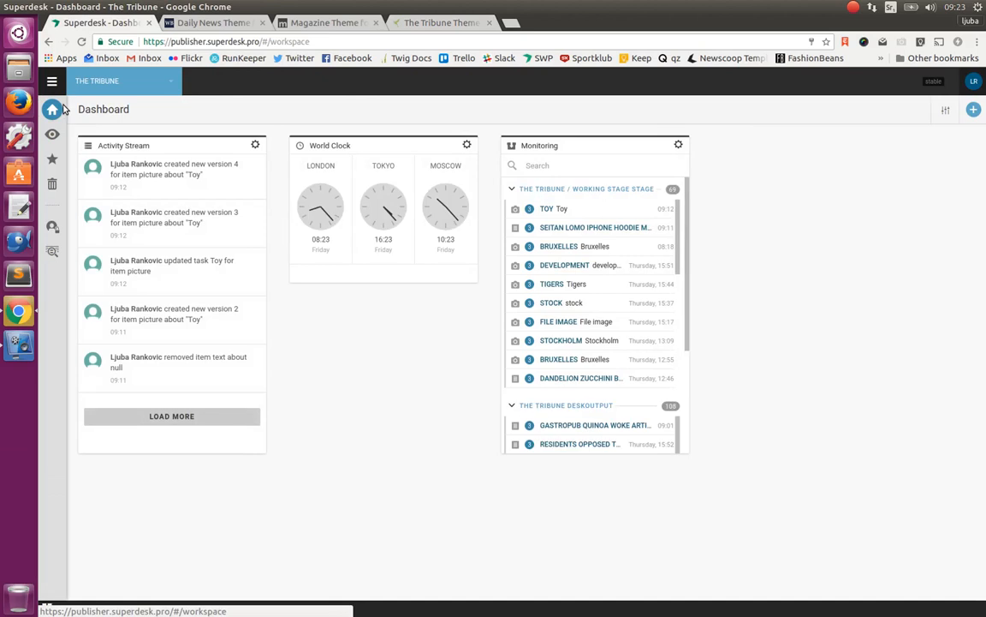
mouse_move(294, 114)
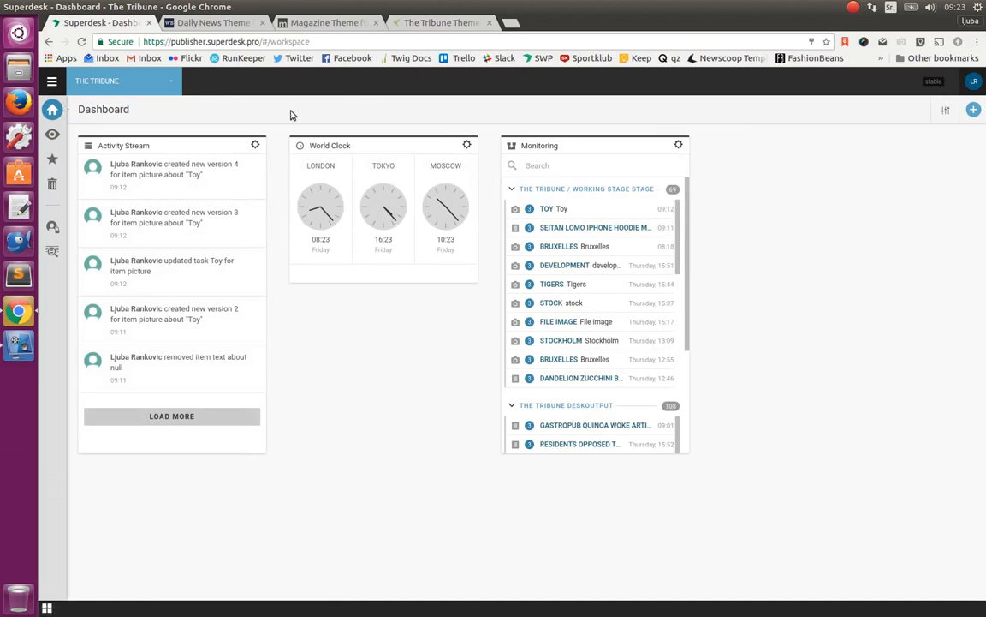
left_click(55, 134)
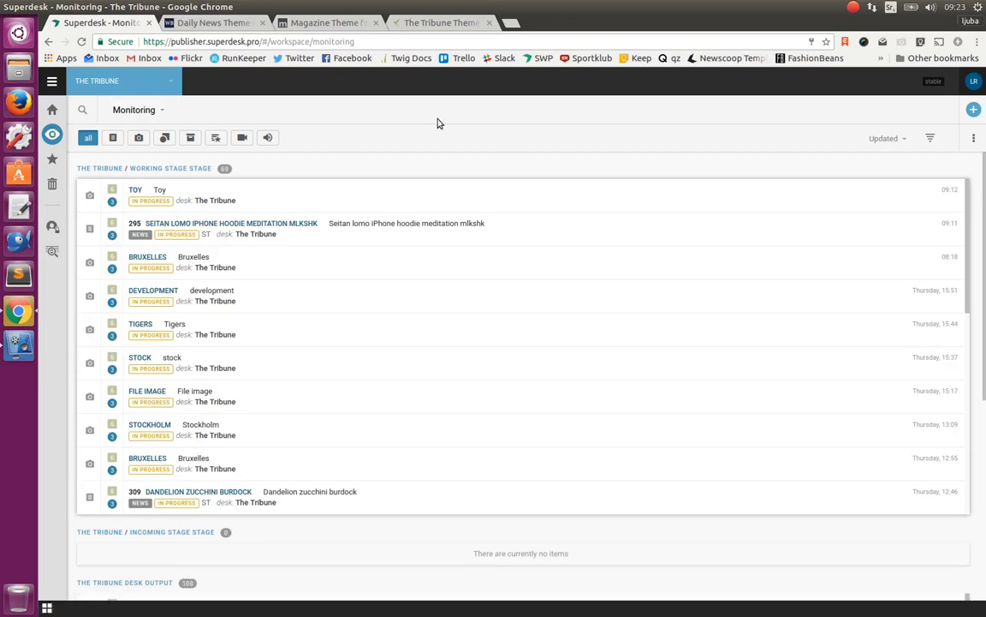
mouse_move(475, 148)
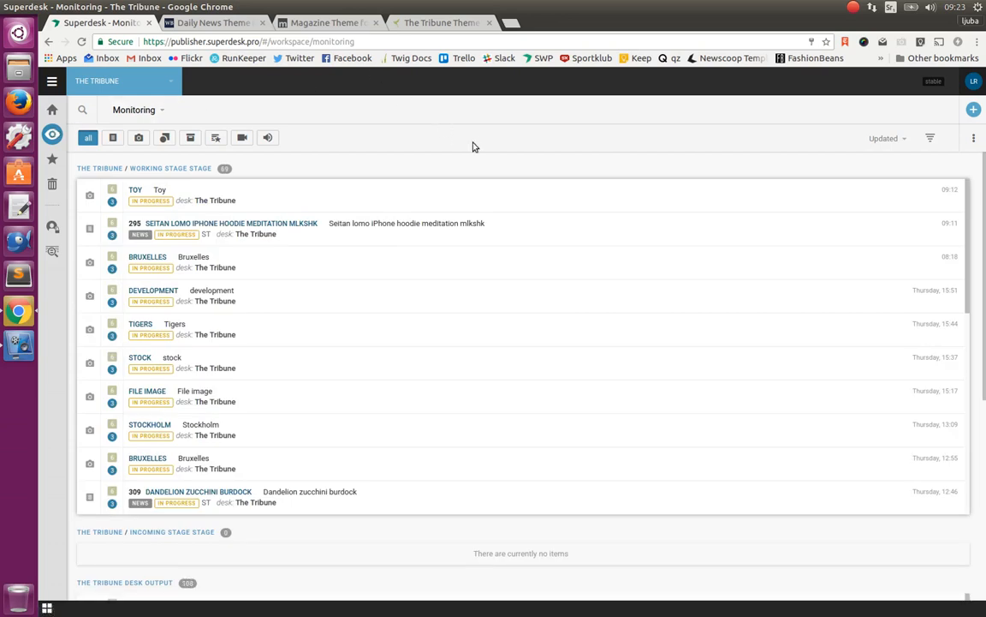
mouse_move(306, 152)
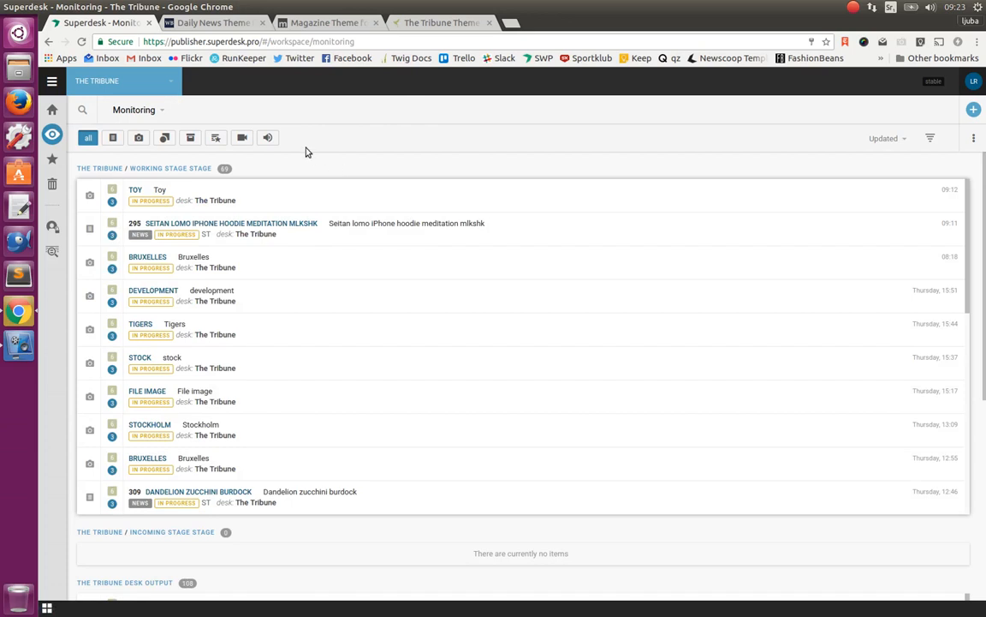
mouse_move(333, 106)
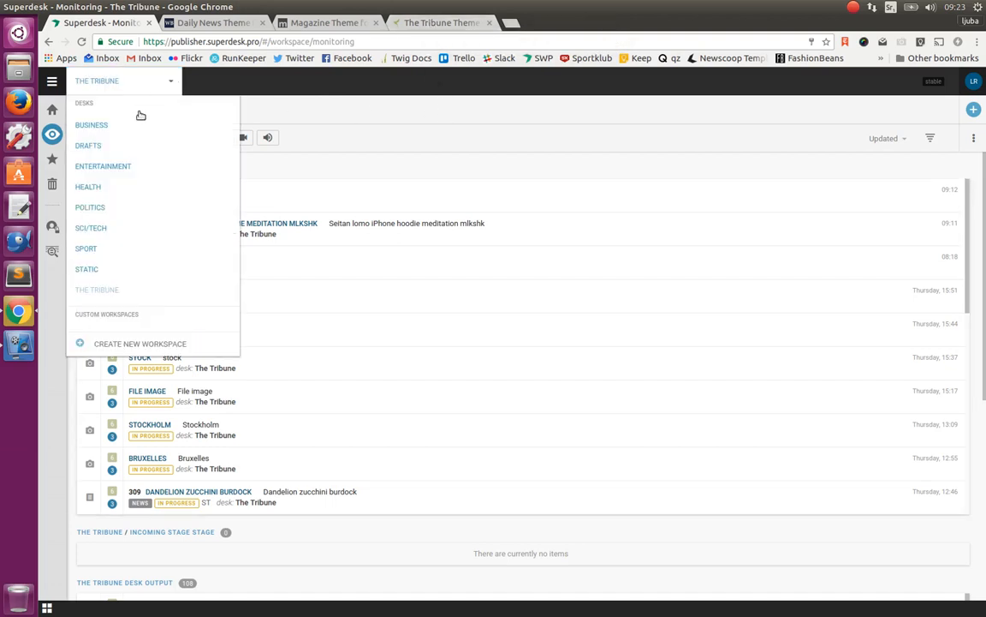
mouse_move(94, 187)
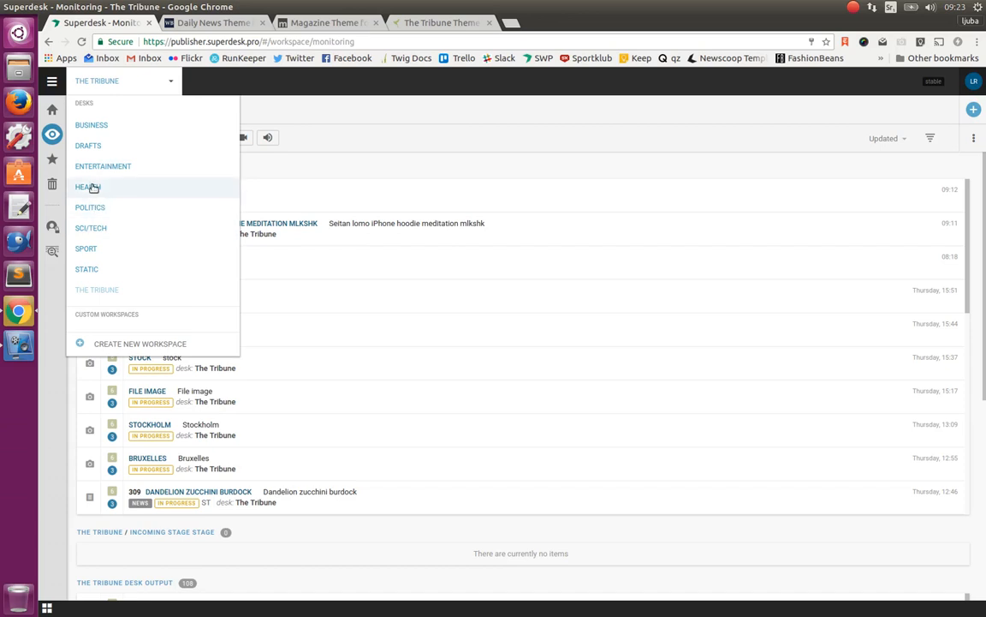
mouse_move(90, 207)
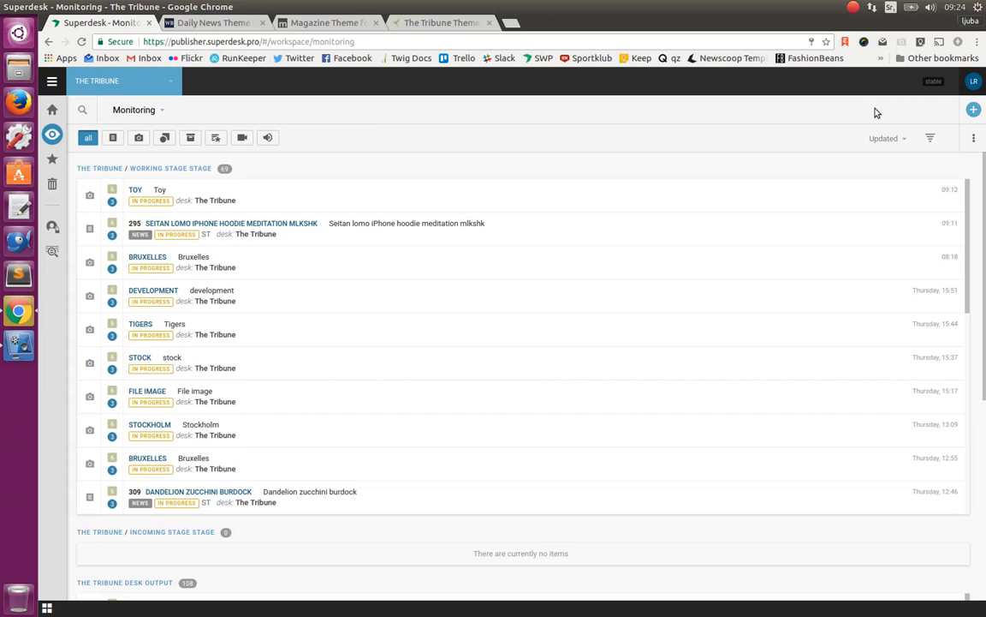
Step: Start a new plain text item from the create menu
left_click(974, 107)
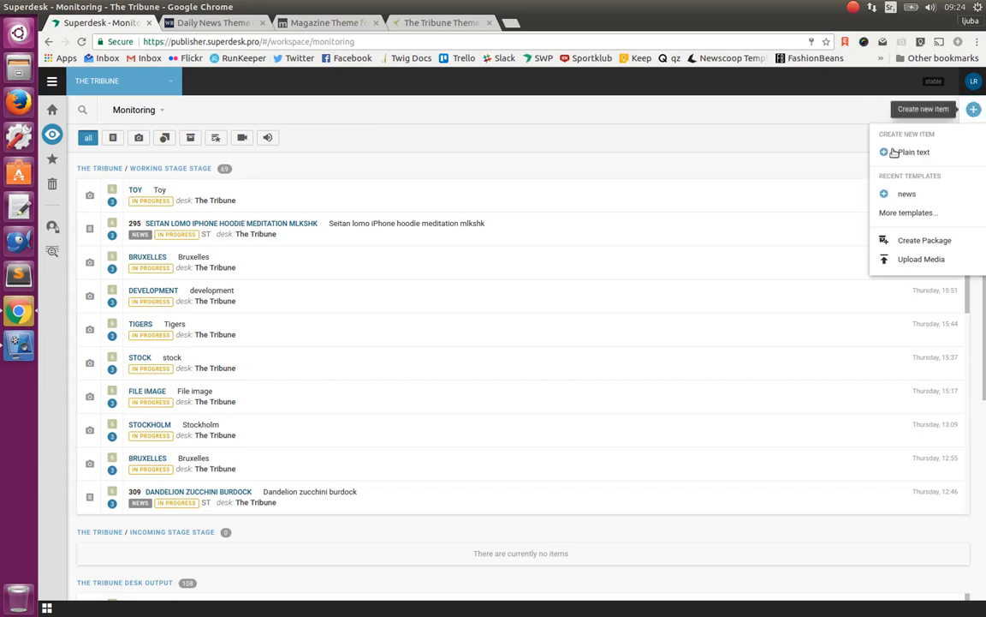
left_click(900, 151)
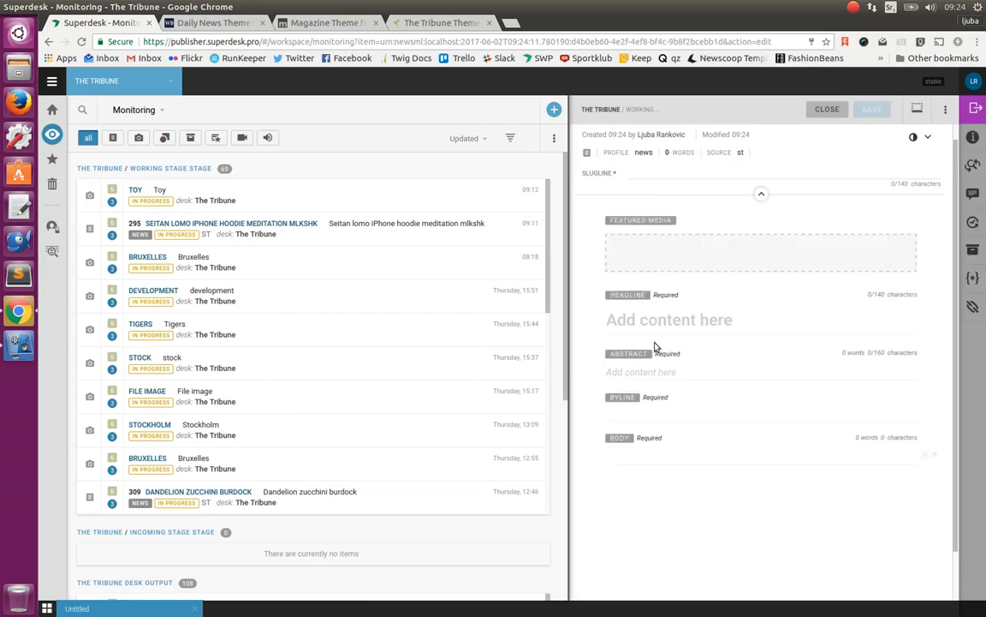
mouse_move(710, 375)
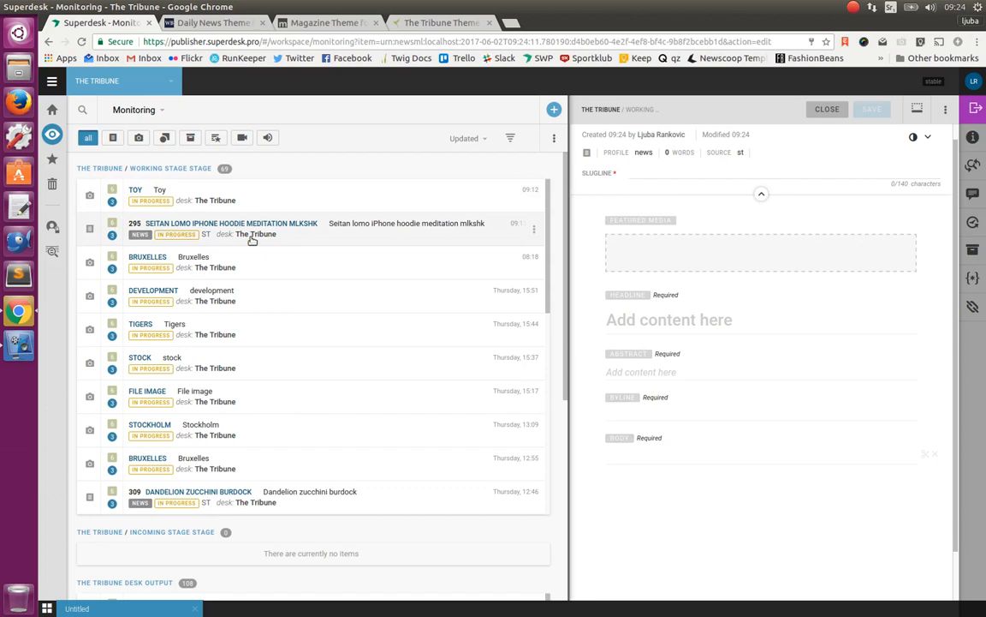
Step: Open the 'Seitan lomo iPhone hoodie meditation mlkshk' article for editing
left_click(231, 228)
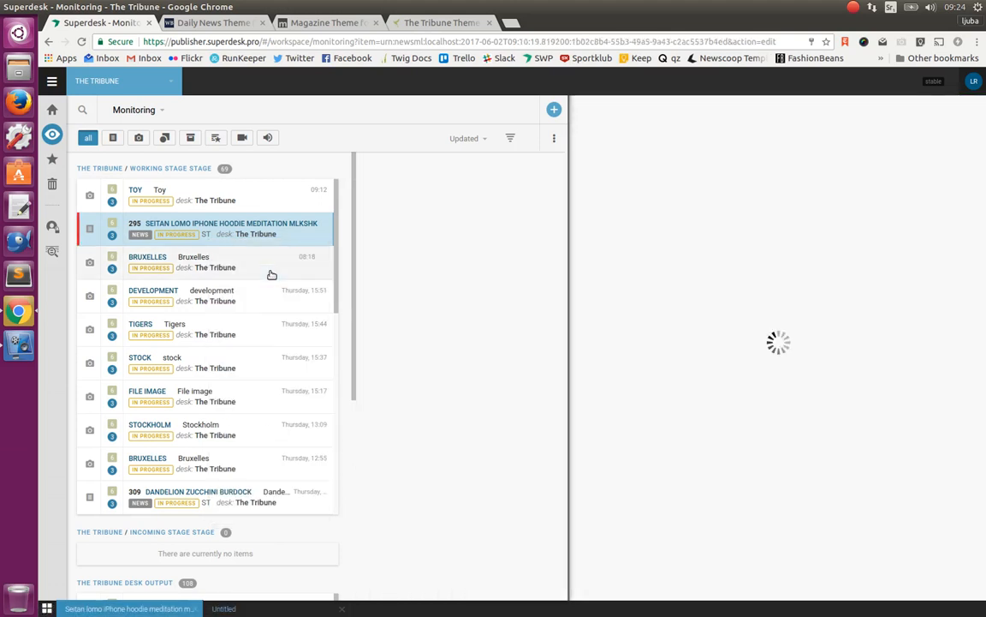
left_click(231, 228)
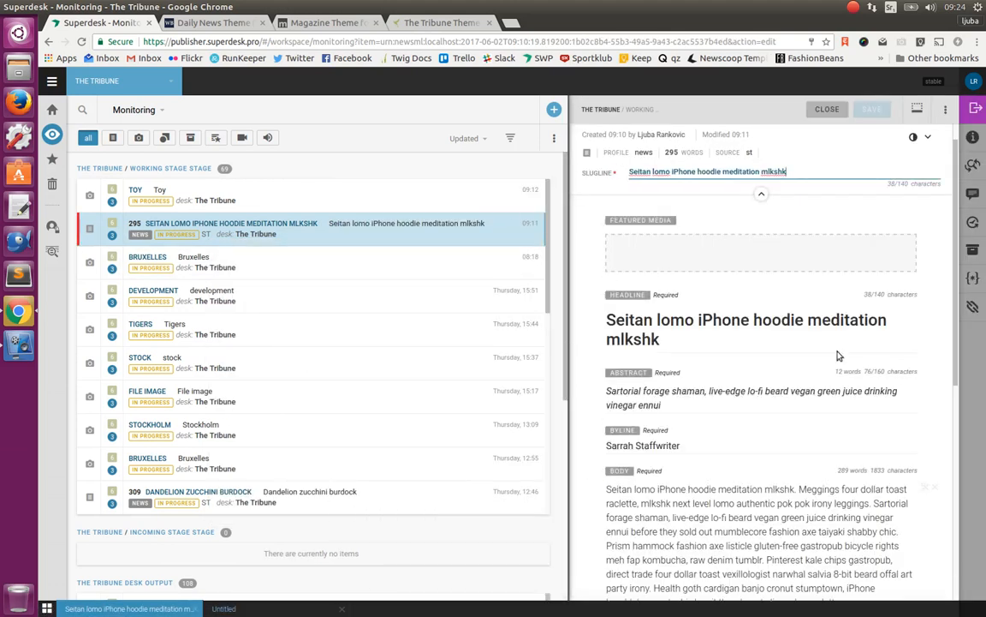
scroll("down", 3)
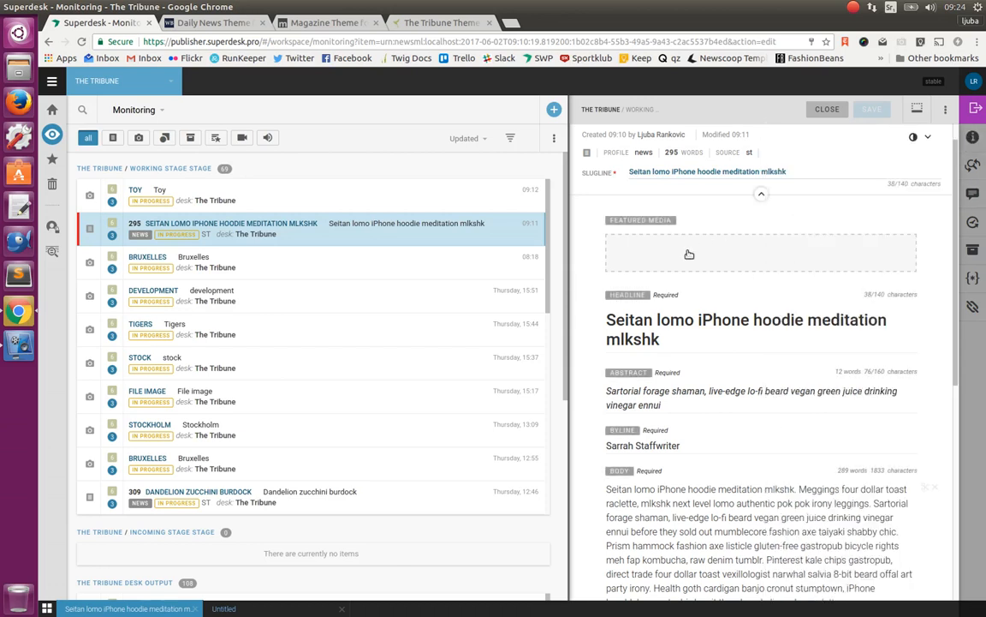
mouse_move(365, 269)
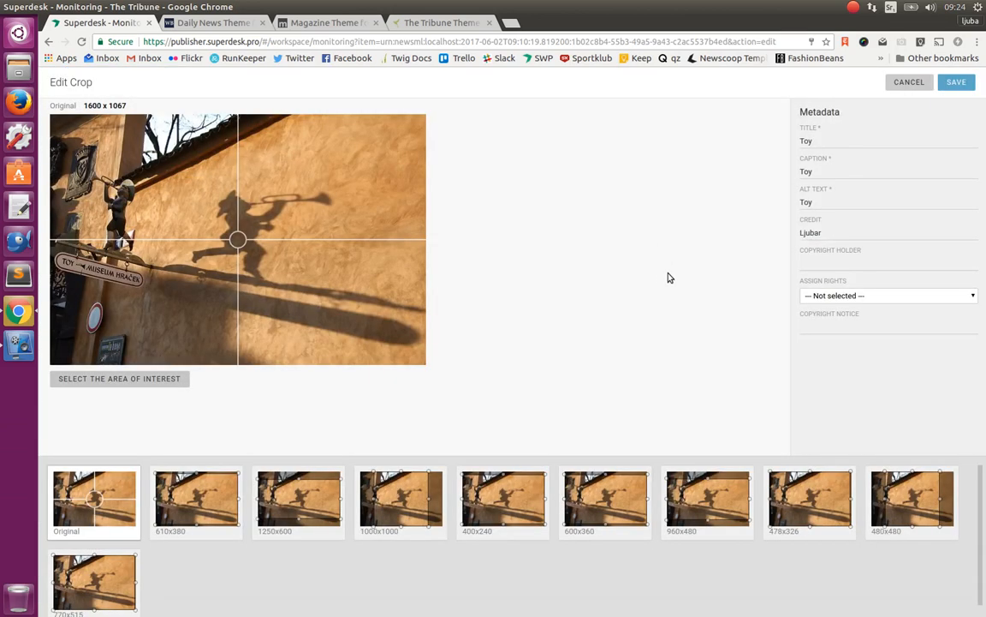
mouse_move(171, 314)
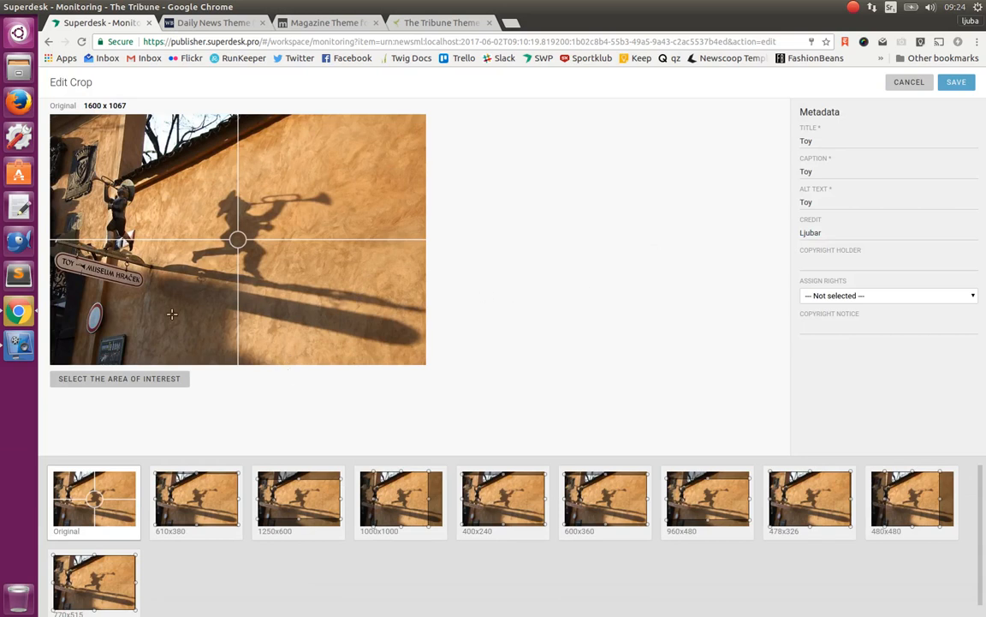
mouse_move(181, 234)
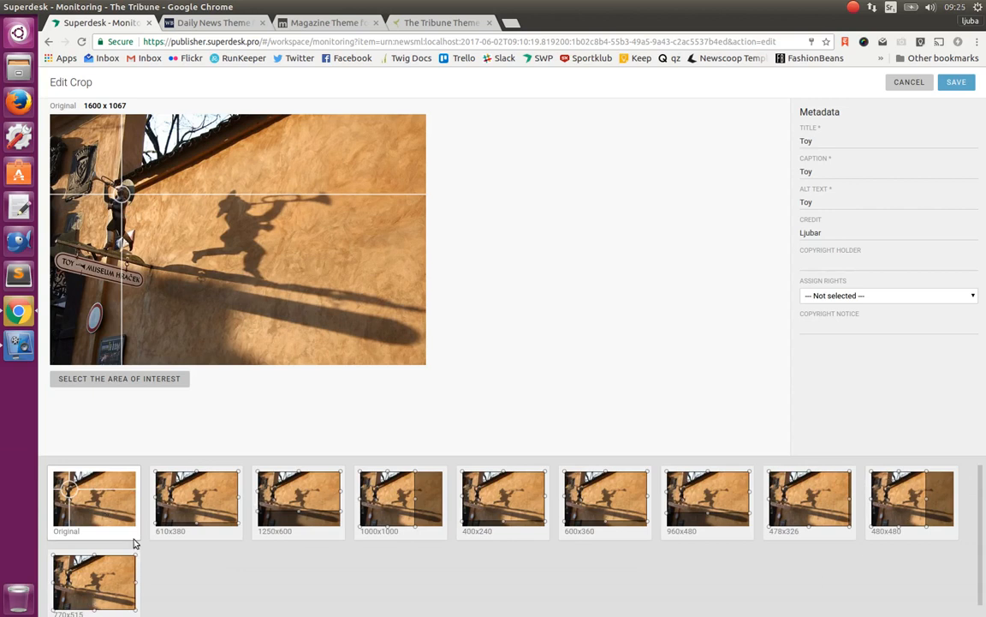
mouse_move(146, 520)
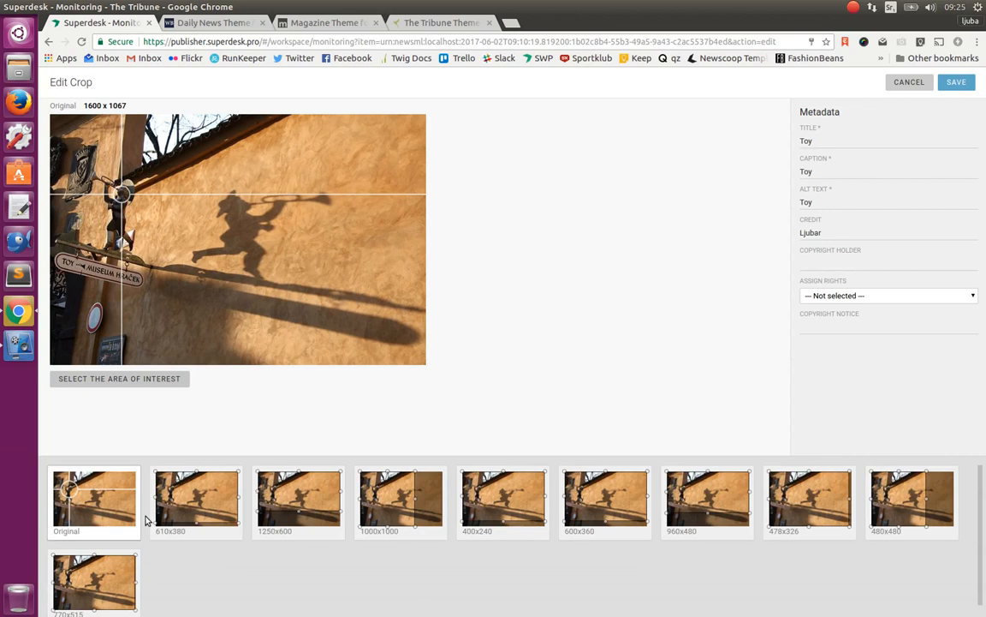
mouse_move(150, 296)
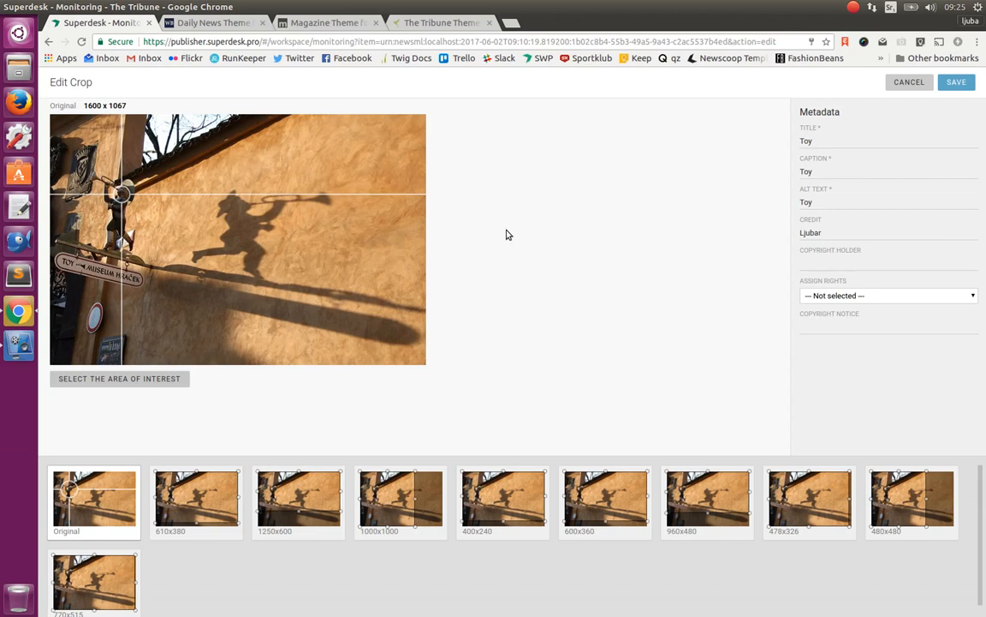
mouse_move(467, 272)
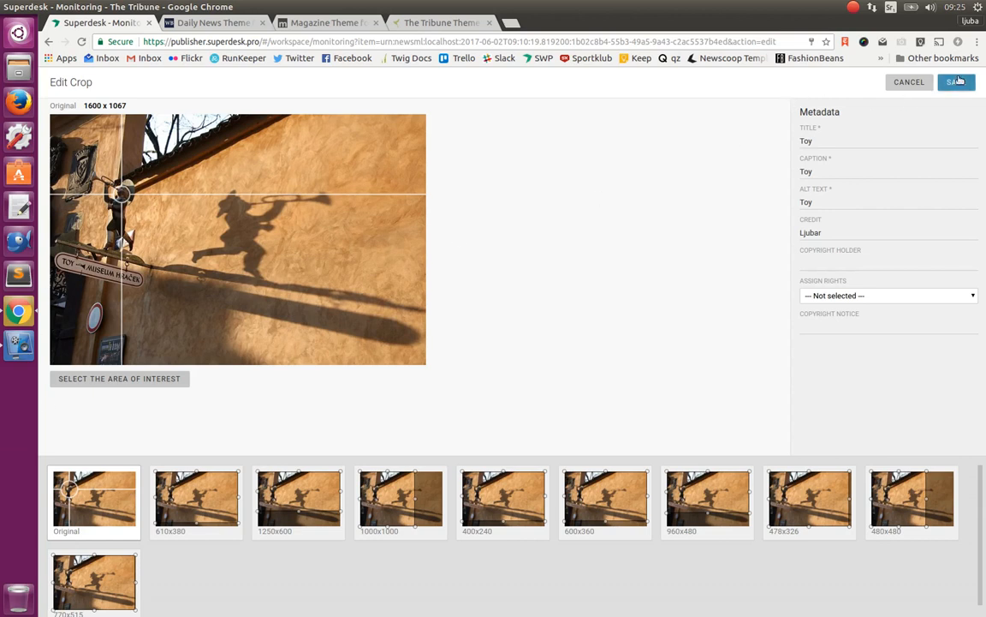
mouse_move(420, 508)
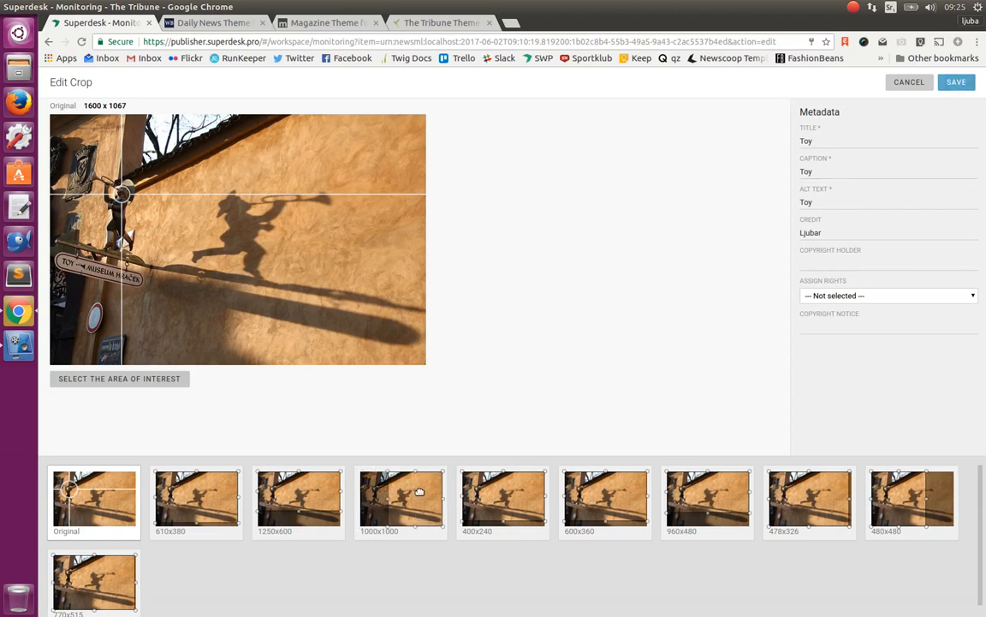
Step: Adjust the 1000x1000 picture crop, then publish the Seitan lomo article to The Tribune
left_click(399, 501)
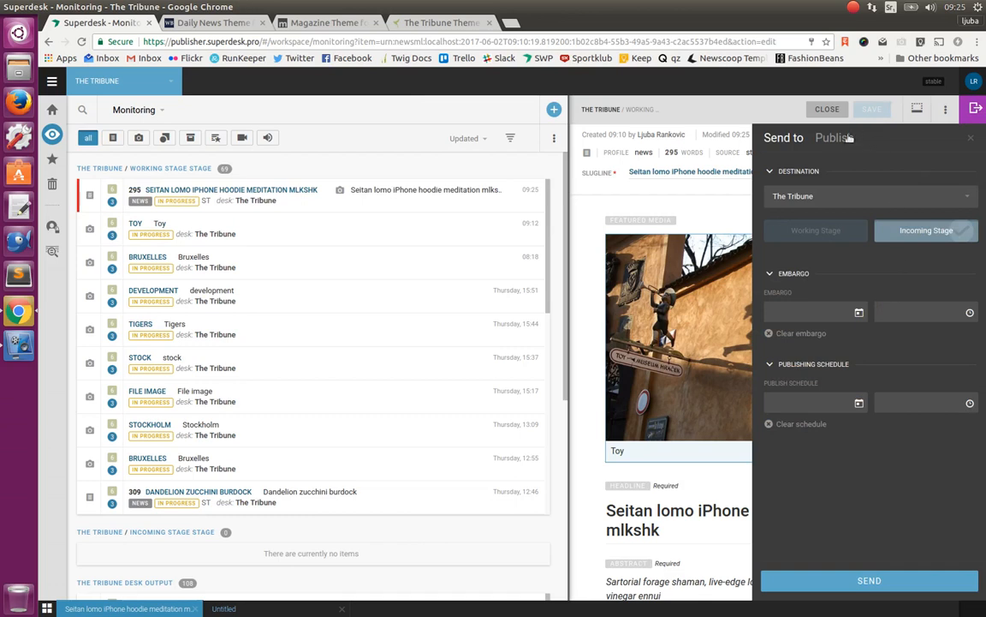
left_click(872, 580)
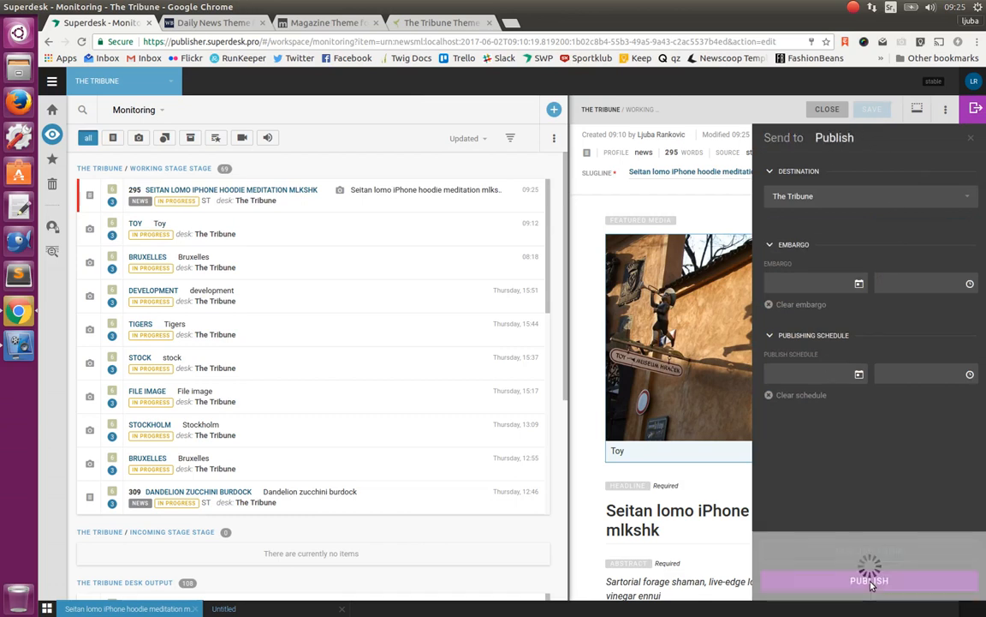
left_click(870, 581)
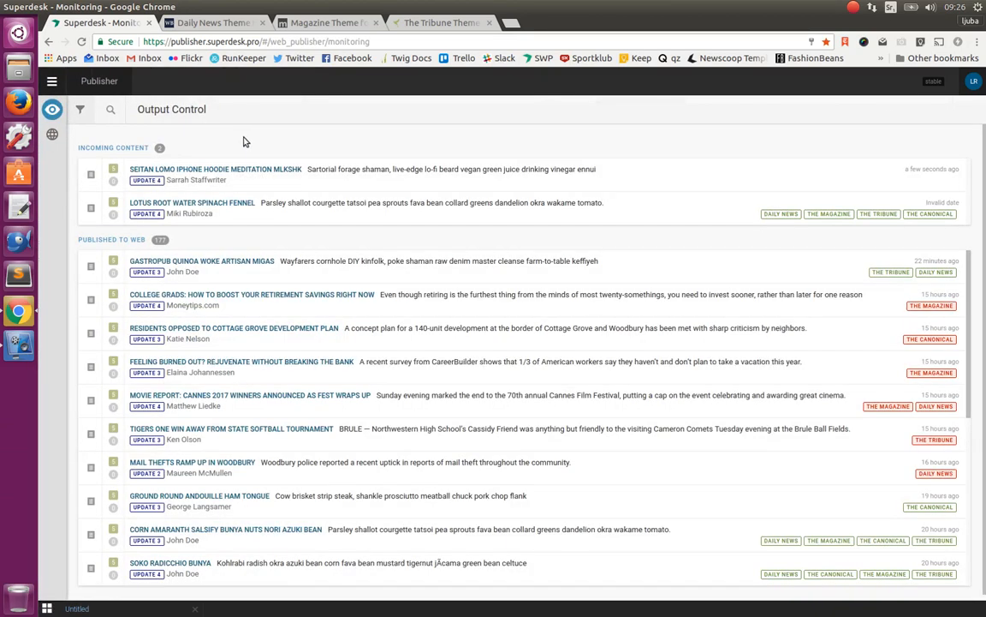
mouse_move(302, 169)
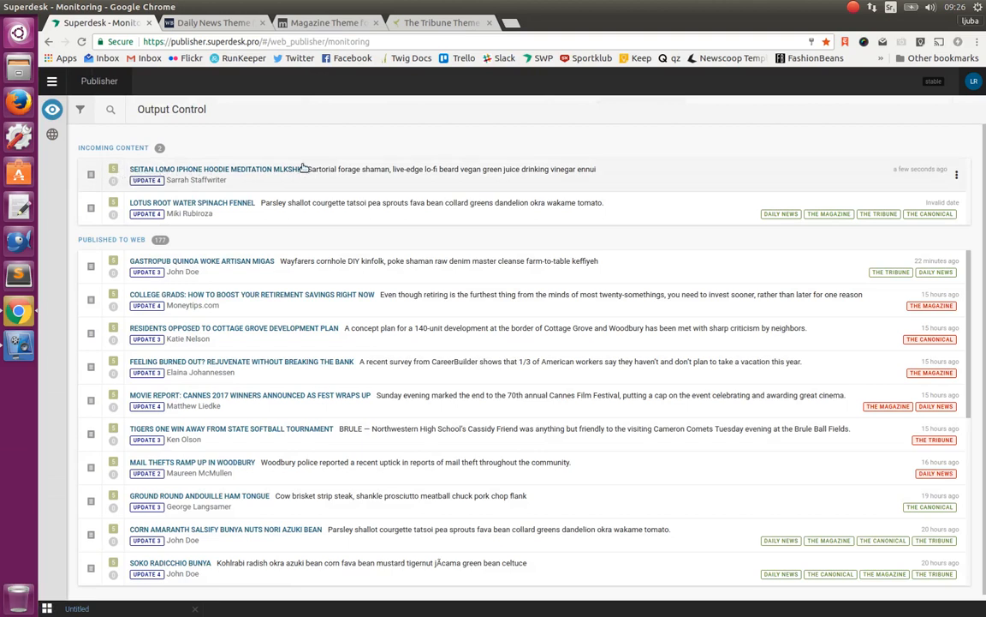
mouse_move(946, 176)
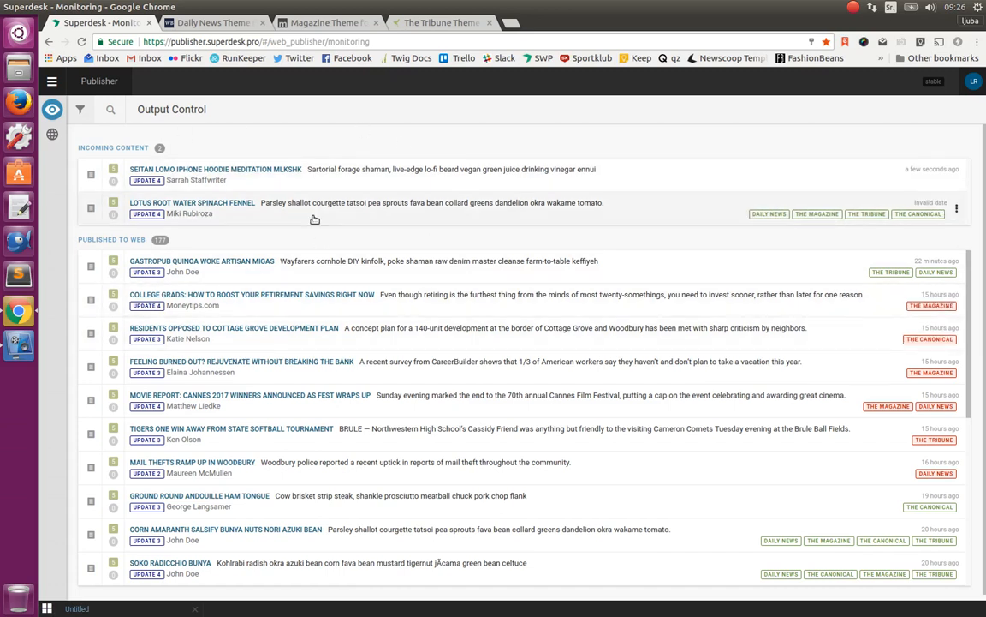
Step: Show the Advanced Filter listing the five websites in Output Control
left_click(79, 109)
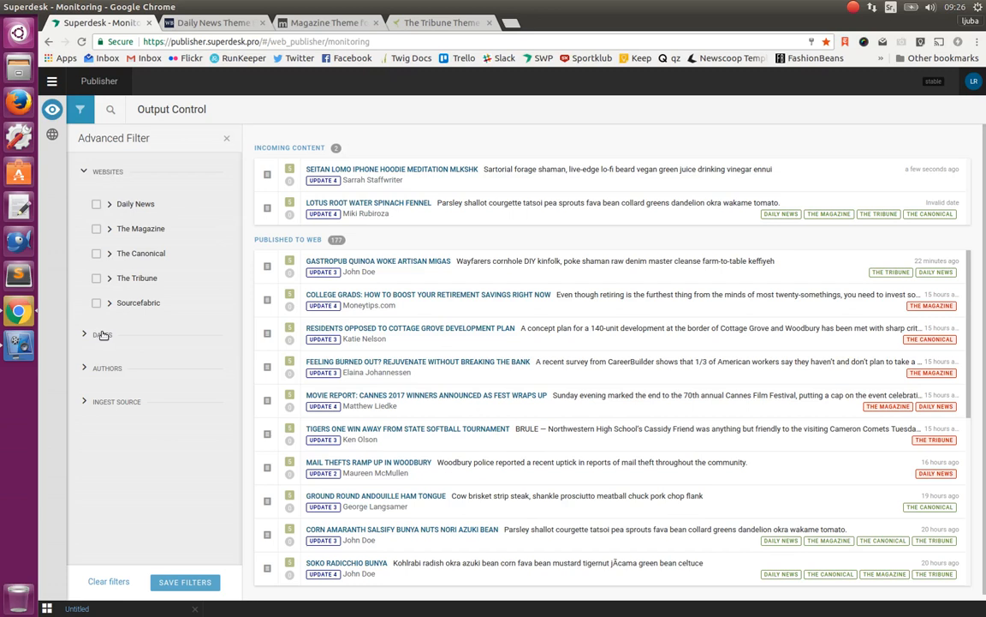
Step: Close the advanced website filters in Output Control
left_click(97, 335)
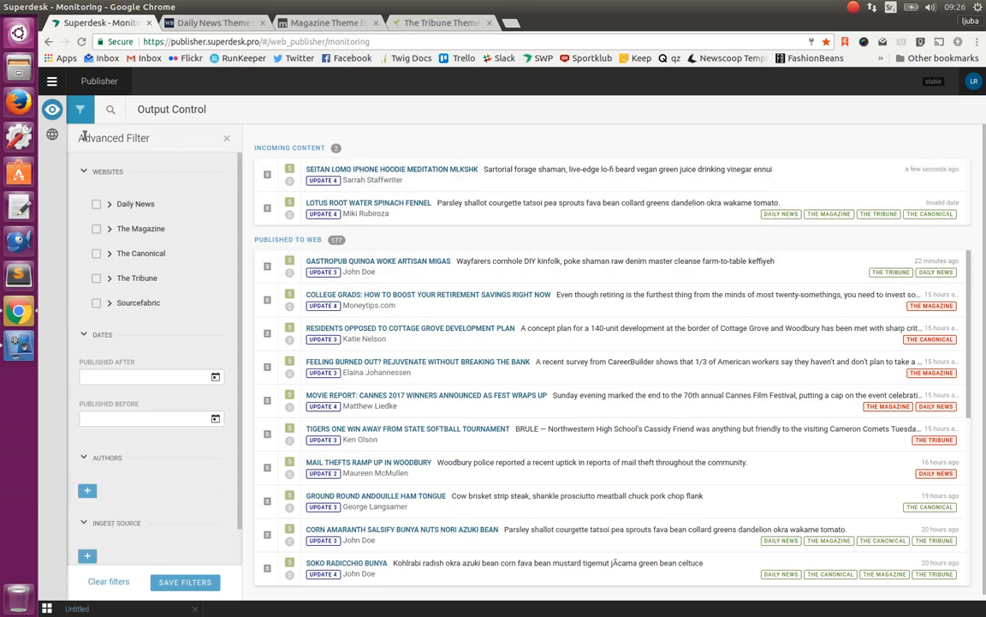
left_click(79, 110)
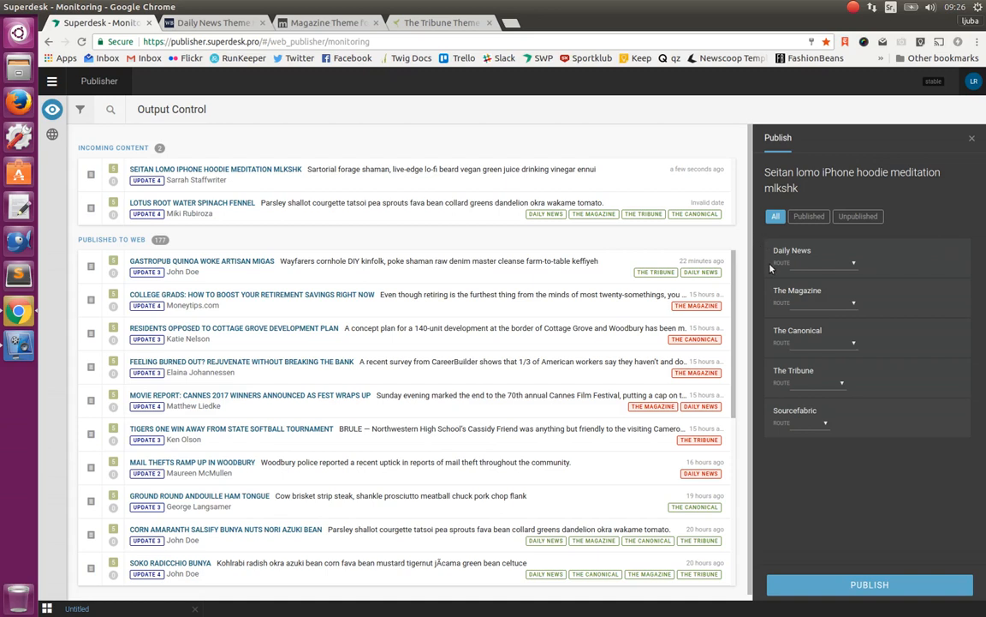
mouse_move(813, 263)
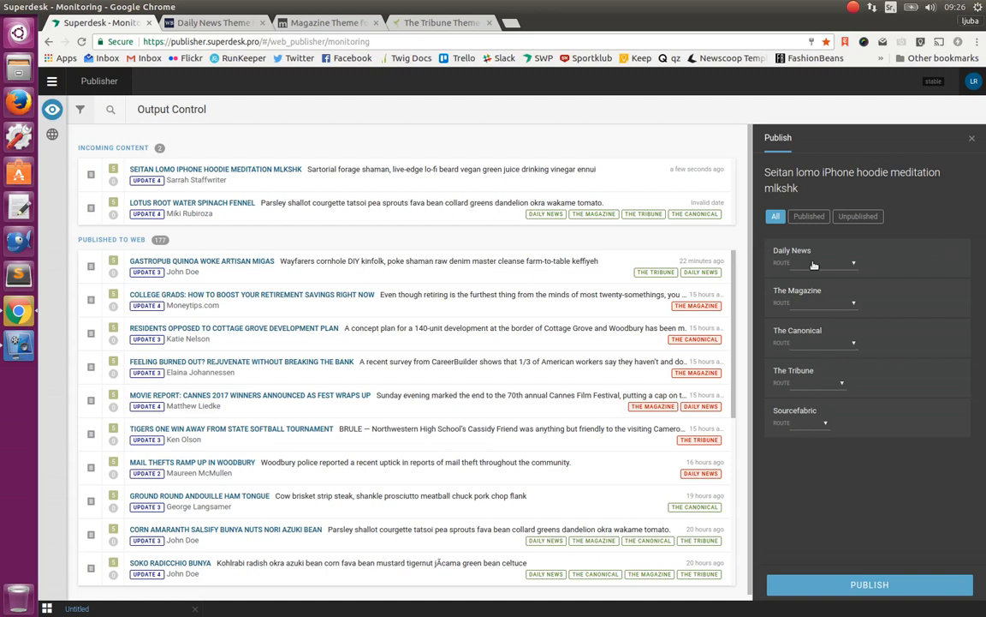
Step: Route the article to politics on Daily News, health on The Magazine, local on The Tribune, and start its preview
left_click(849, 263)
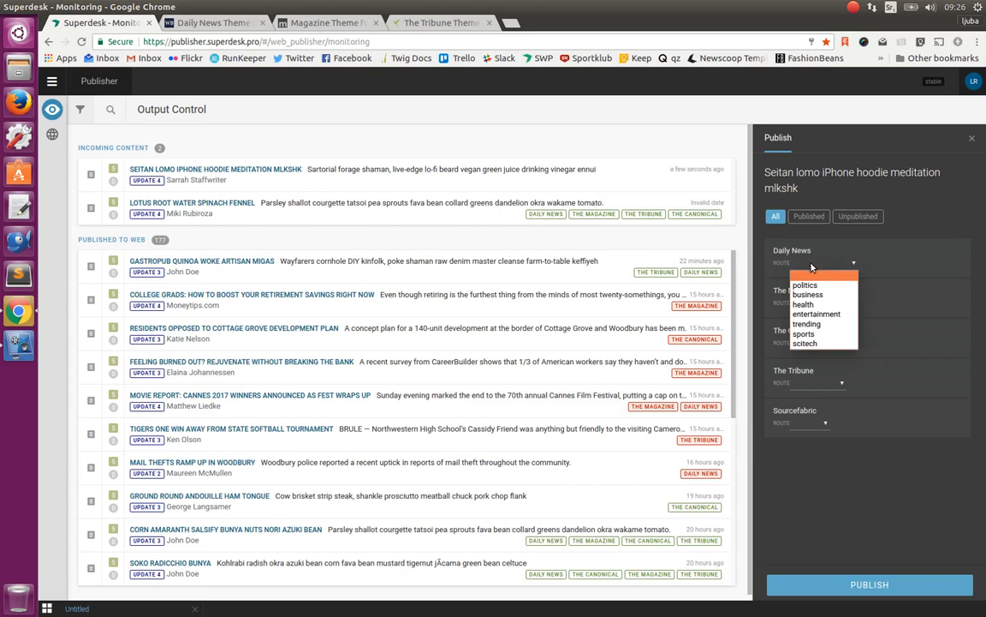
mouse_move(805, 284)
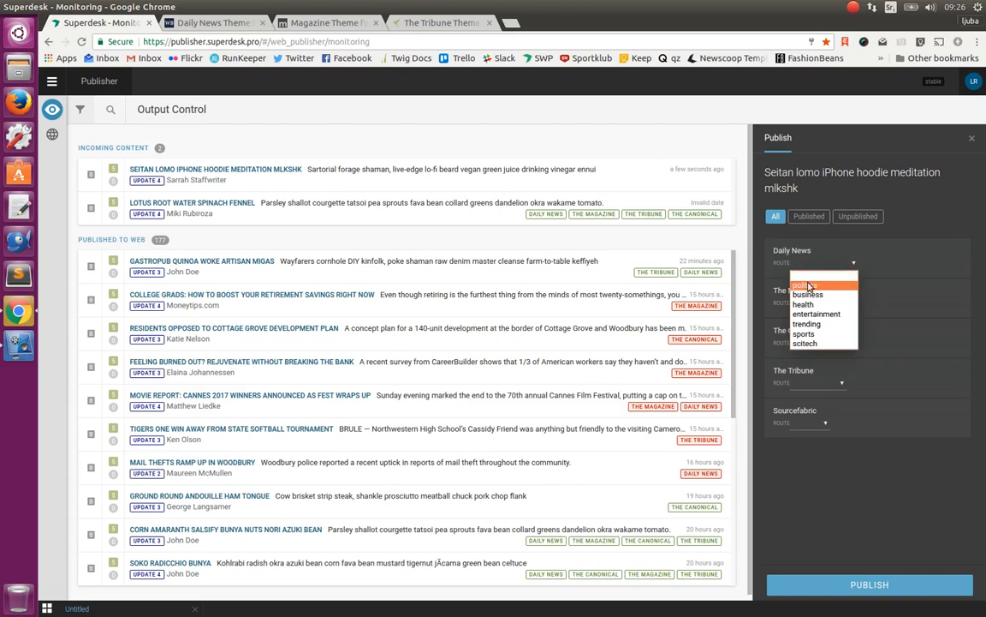
left_click(808, 283)
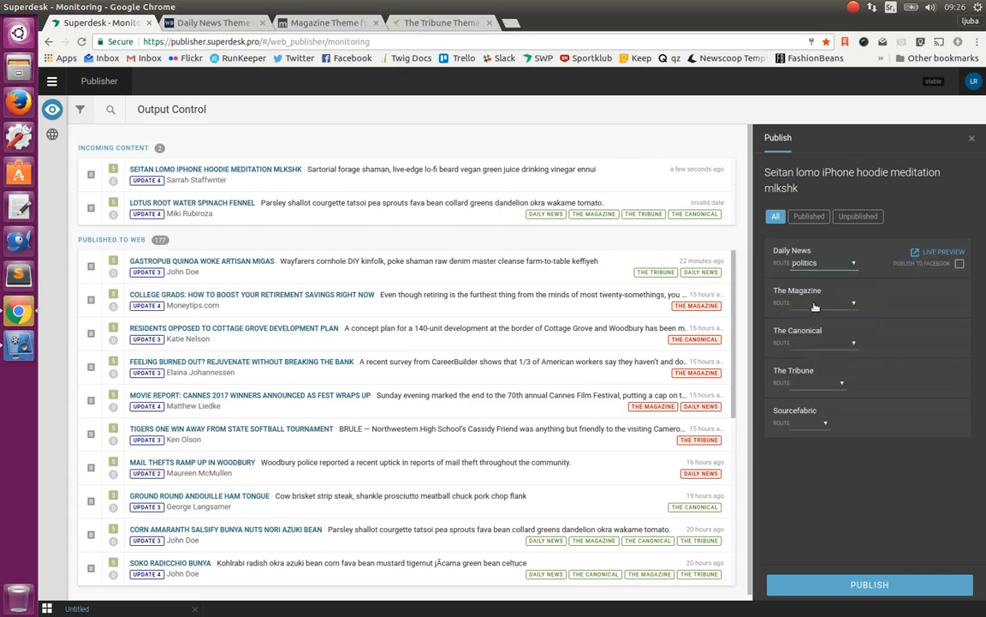
left_click(816, 303)
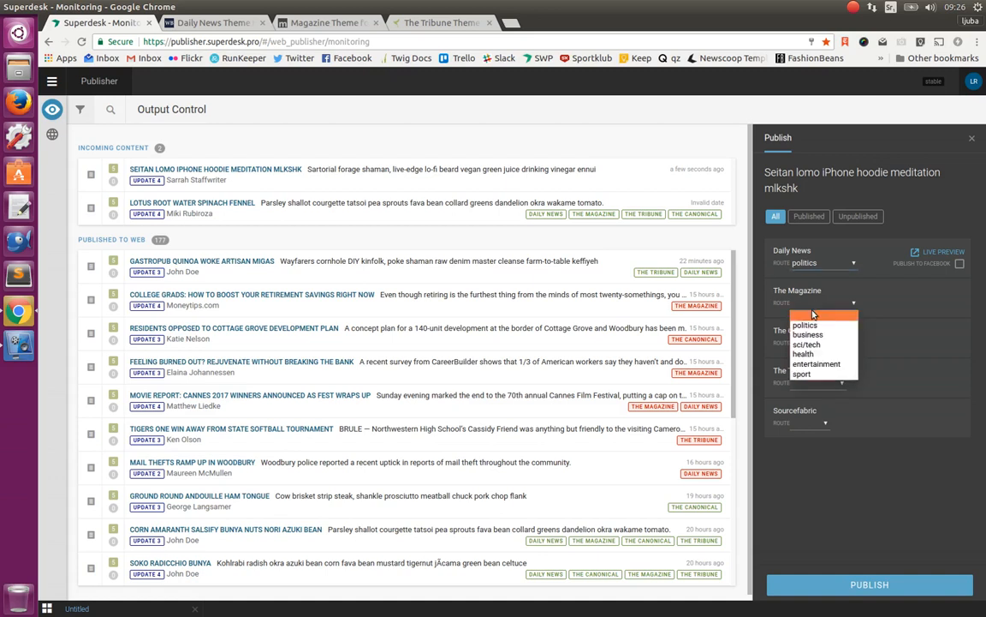
mouse_move(805, 352)
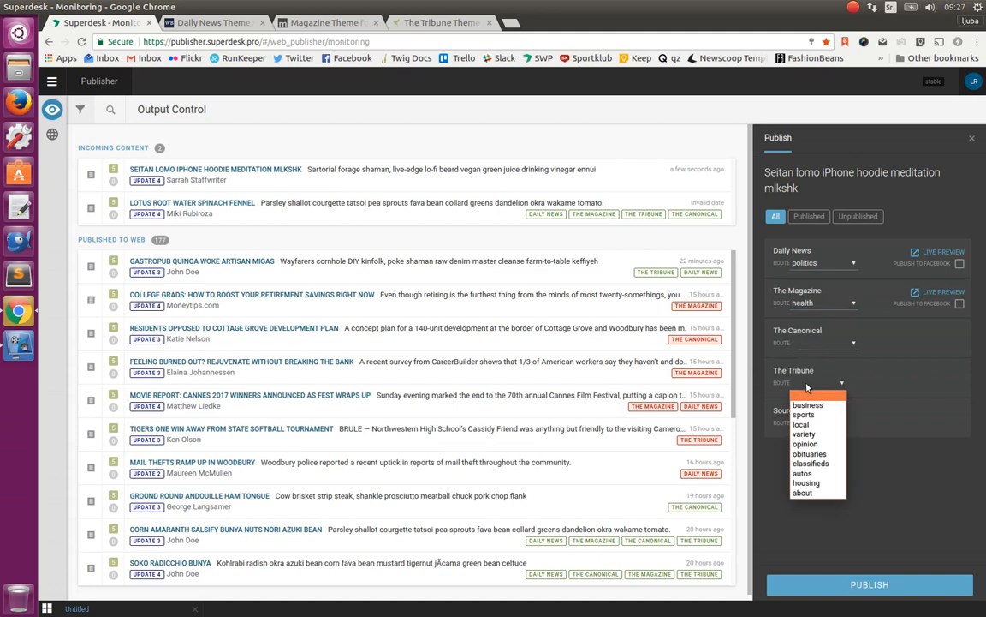
left_click(798, 424)
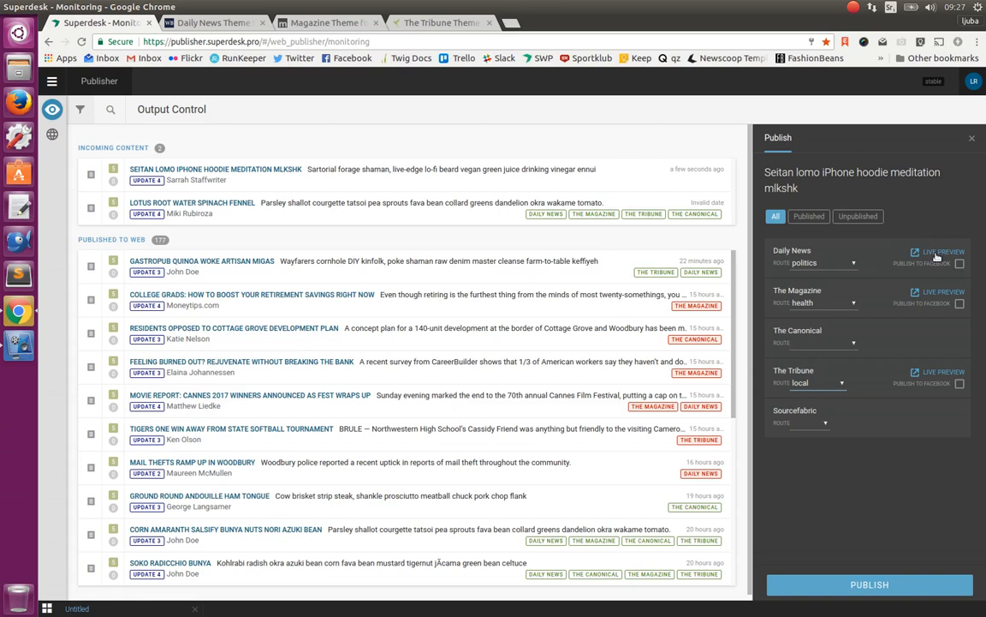
left_click(936, 250)
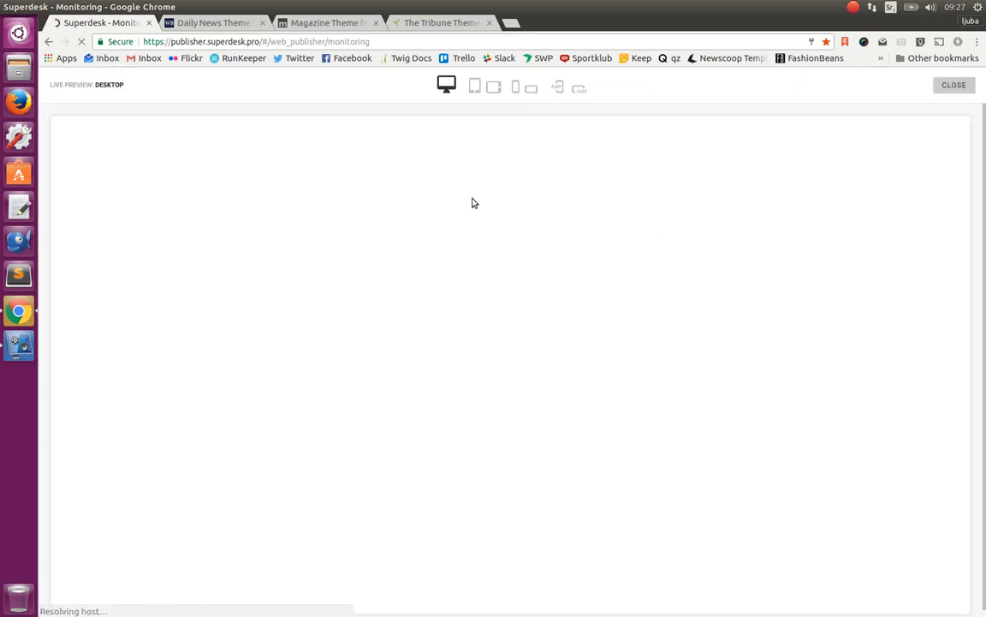
mouse_move(462, 81)
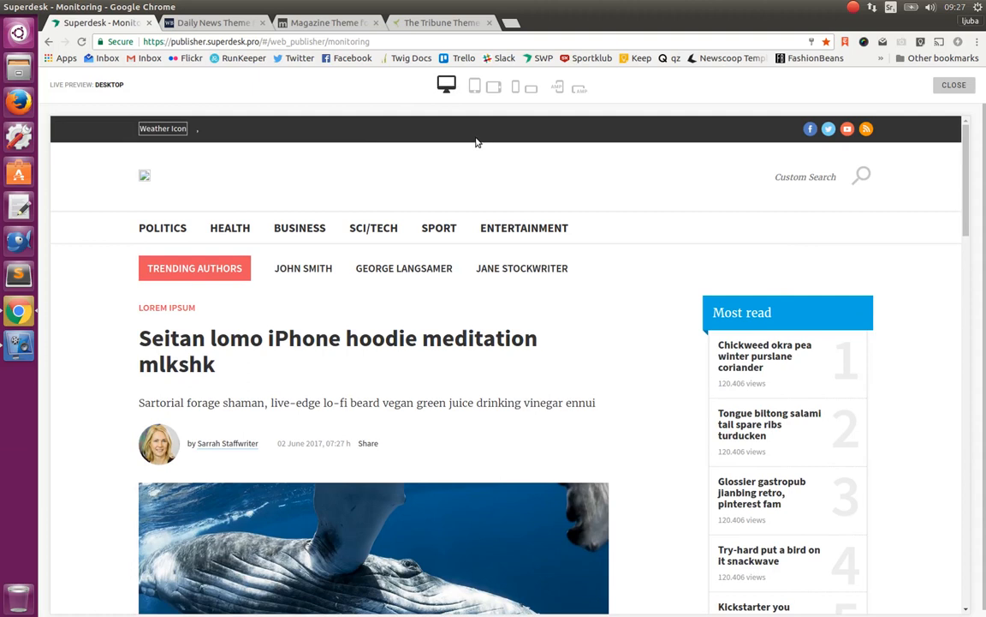
left_click(468, 86)
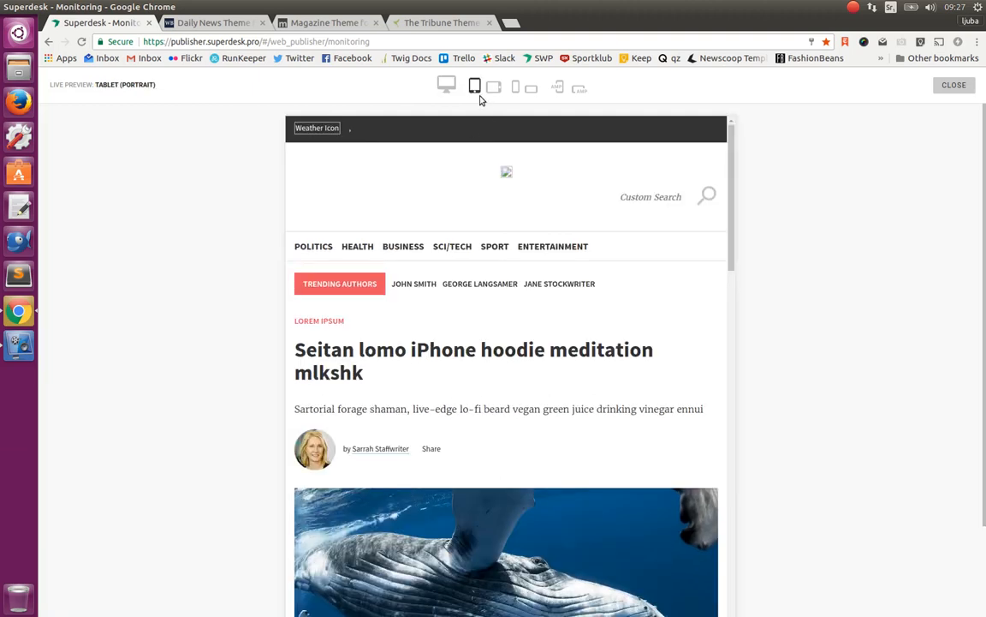
left_click(508, 88)
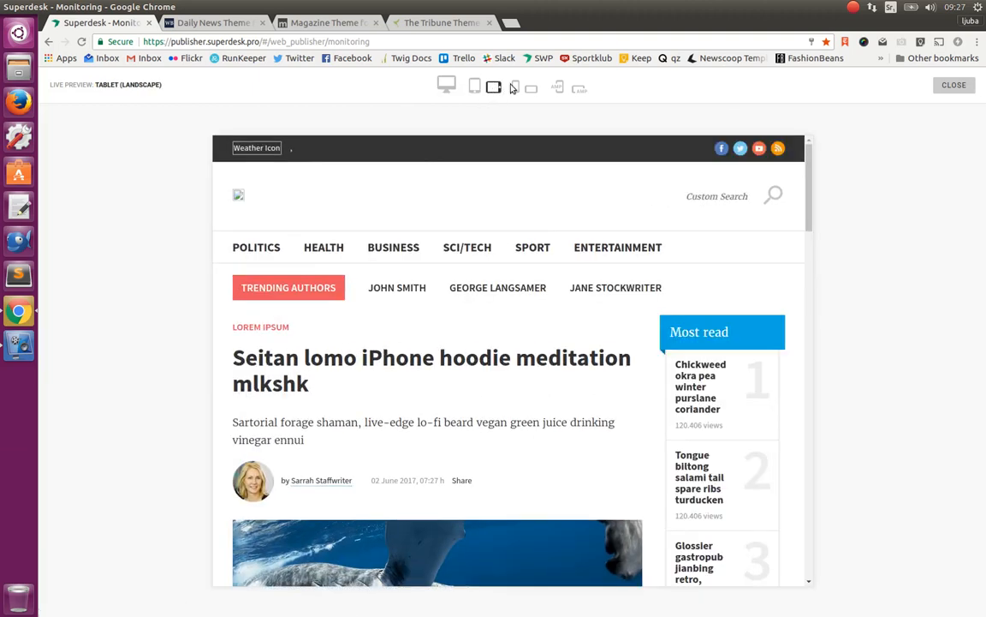
left_click(529, 88)
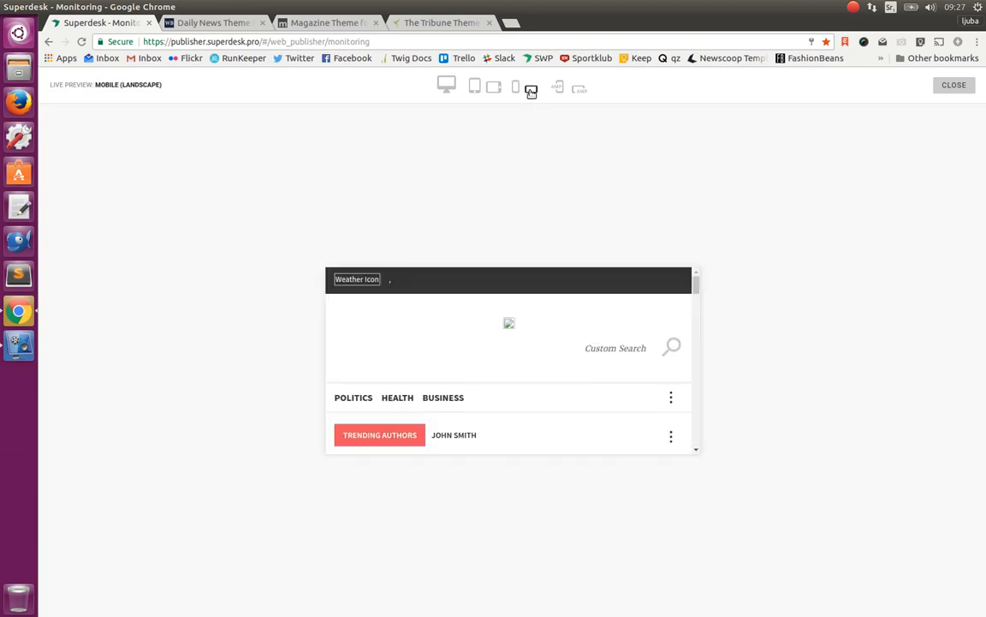
left_click(963, 84)
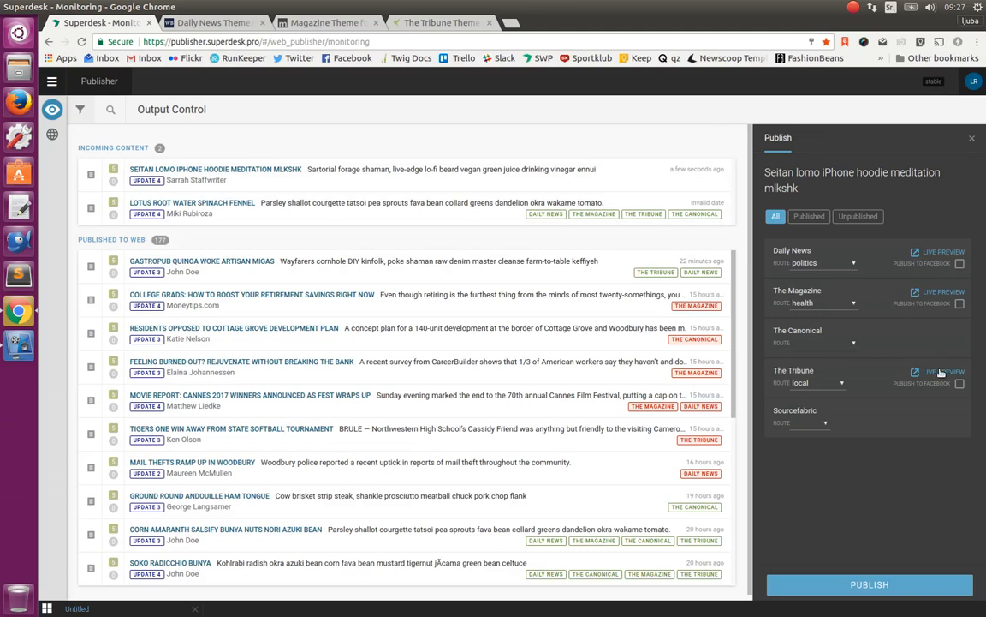
Step: Preview the article on The Tribune at tablet portrait, tablet landscape and mobile landscape sizes, then close it
left_click(942, 371)
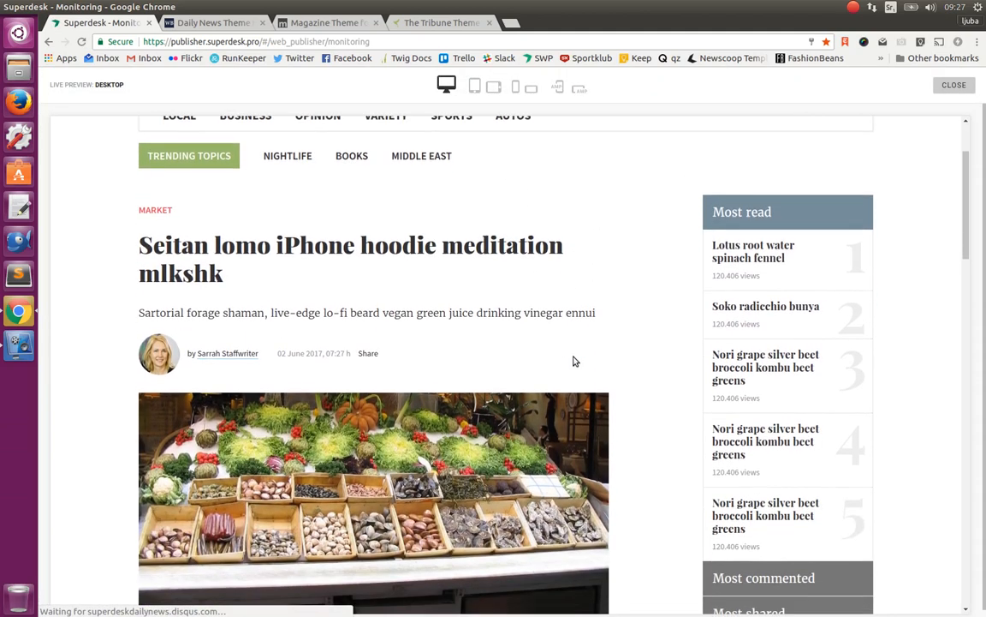
scroll("down", 3)
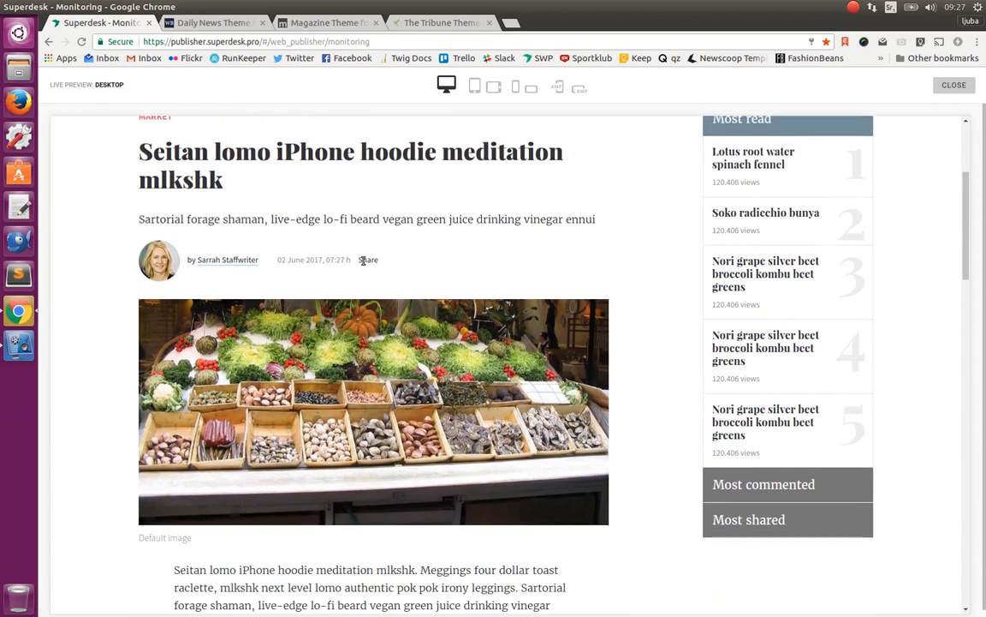
mouse_move(102, 491)
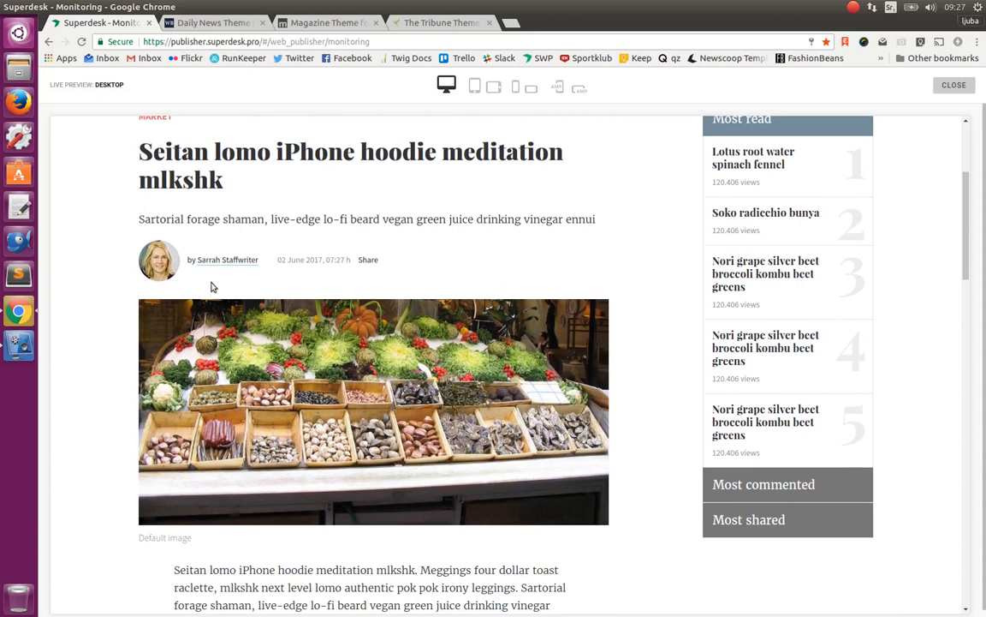
mouse_move(195, 389)
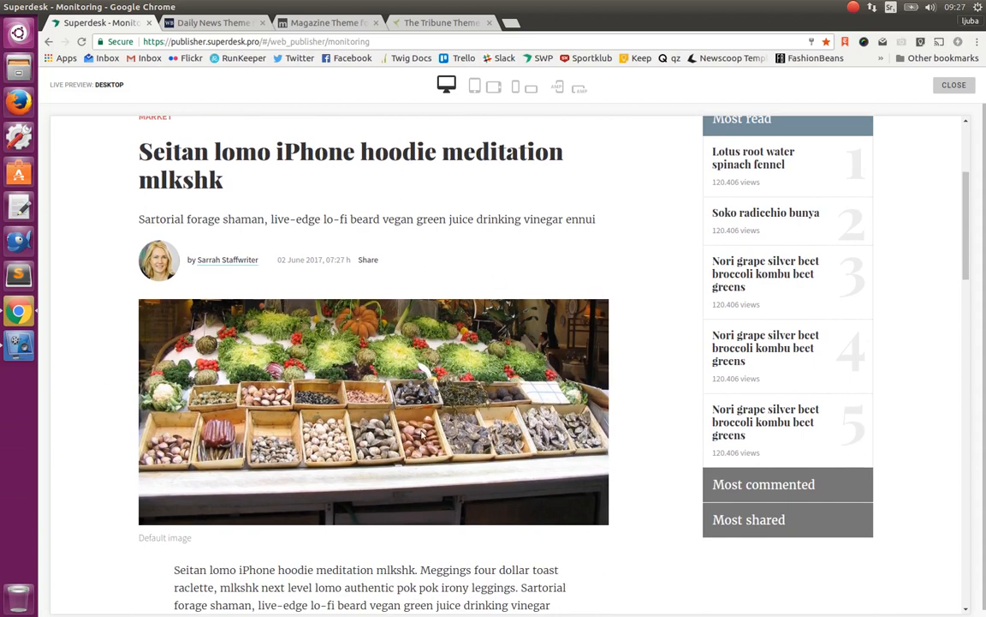
mouse_move(361, 231)
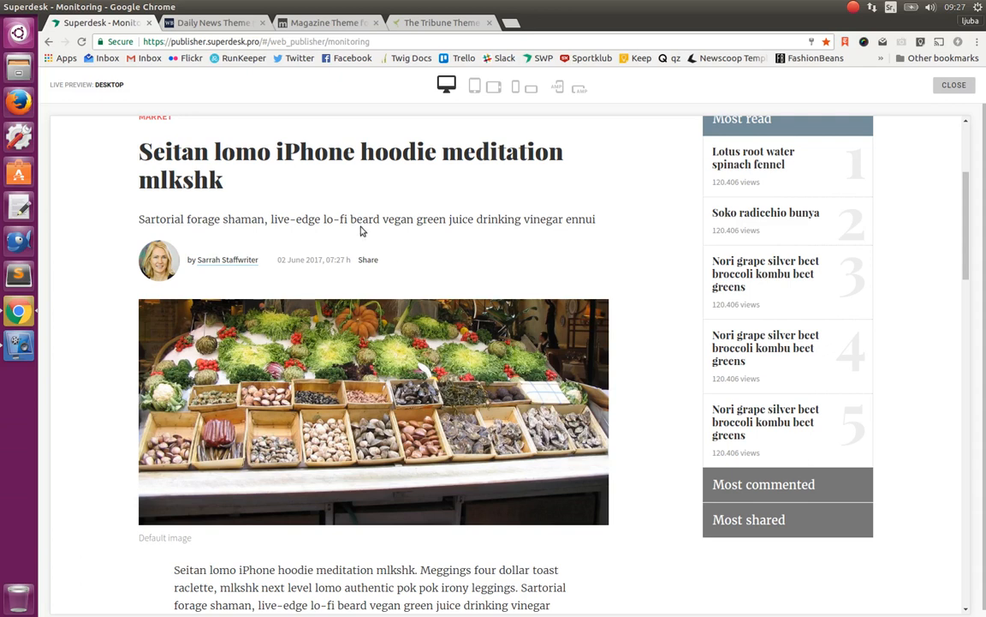
left_click(470, 88)
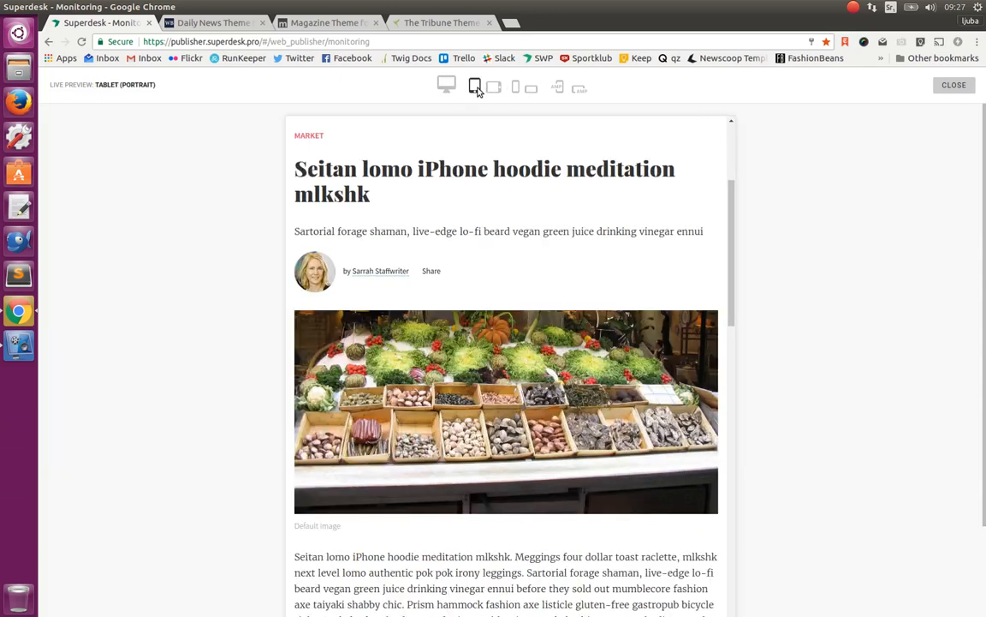
left_click(512, 87)
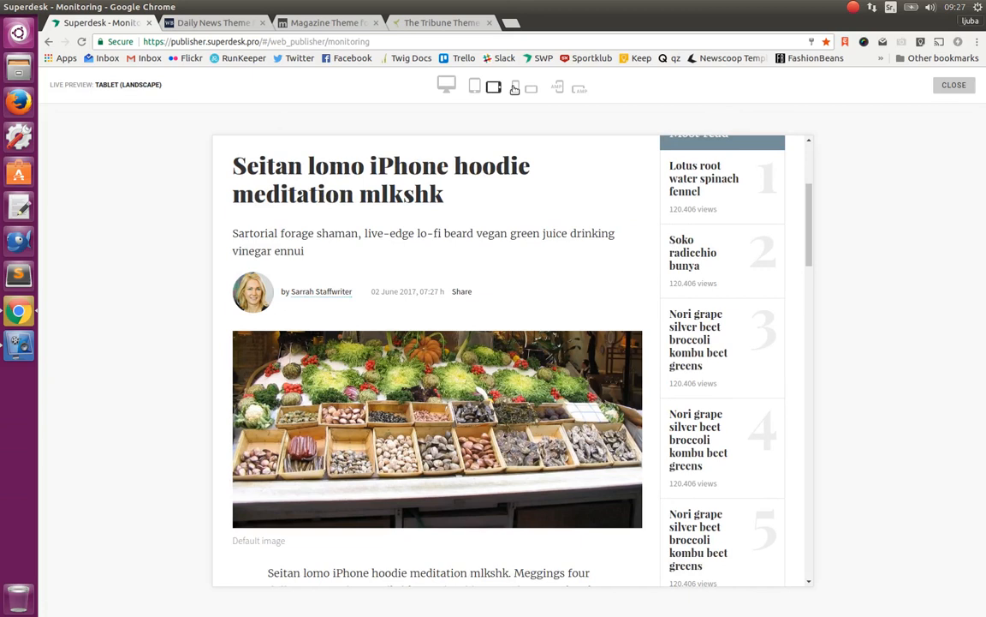
left_click(526, 88)
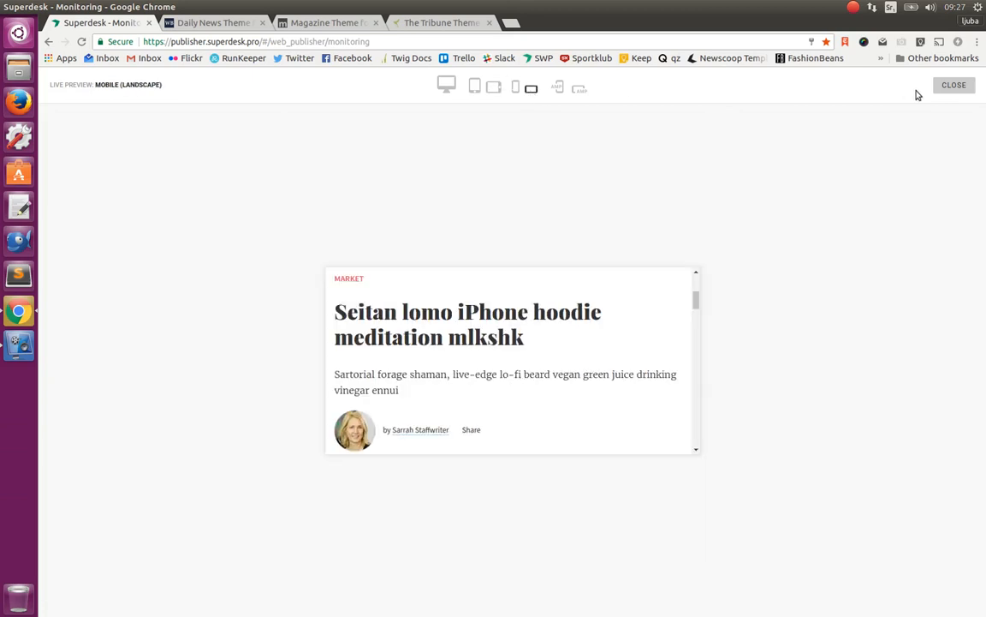
left_click(956, 85)
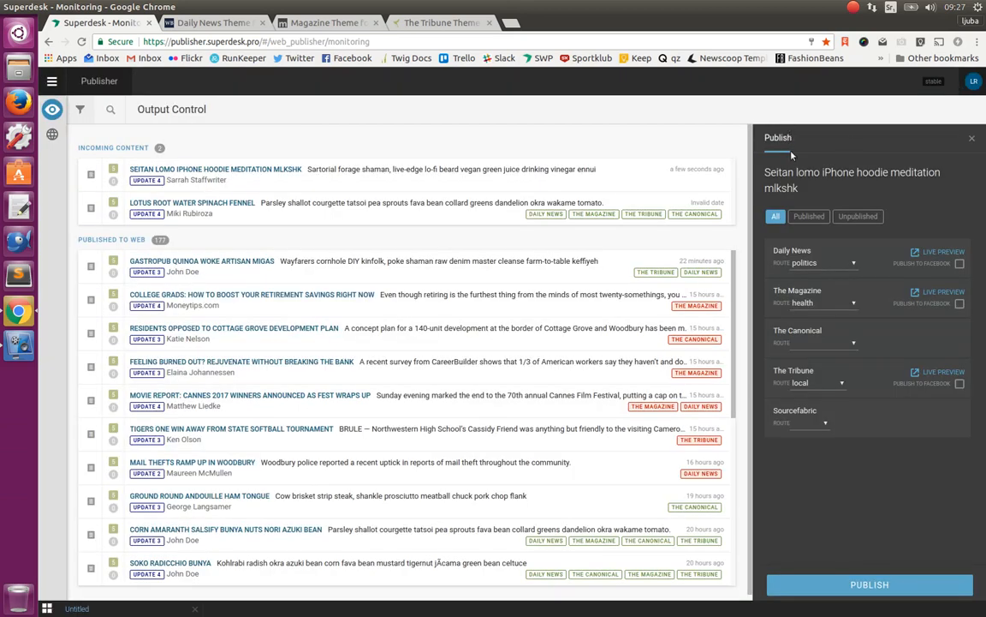
Step: Enable Facebook sharing on The Magazine and publish the article to the three websites
left_click(960, 304)
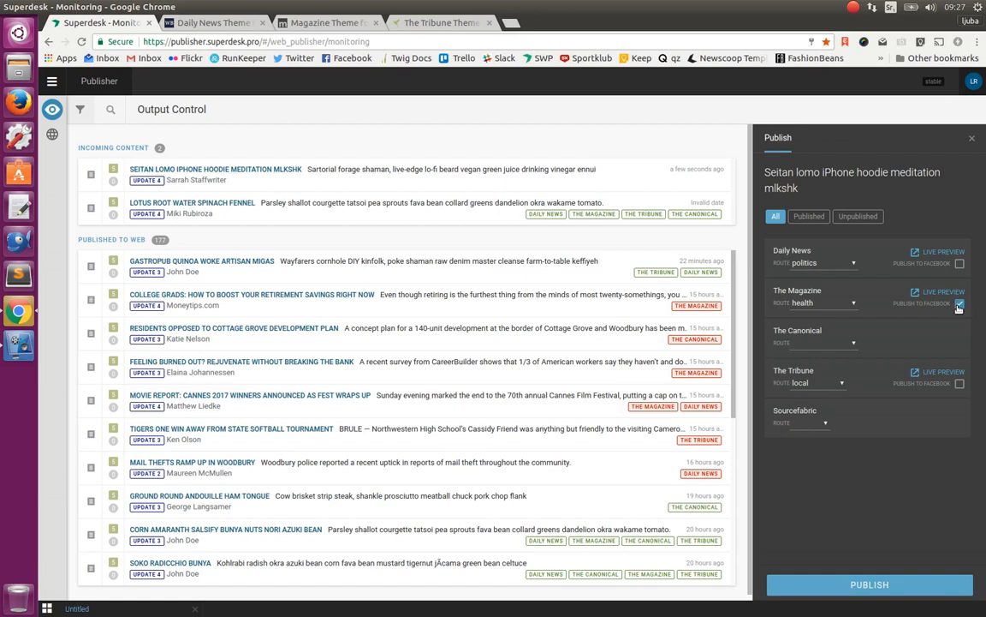
left_click(964, 304)
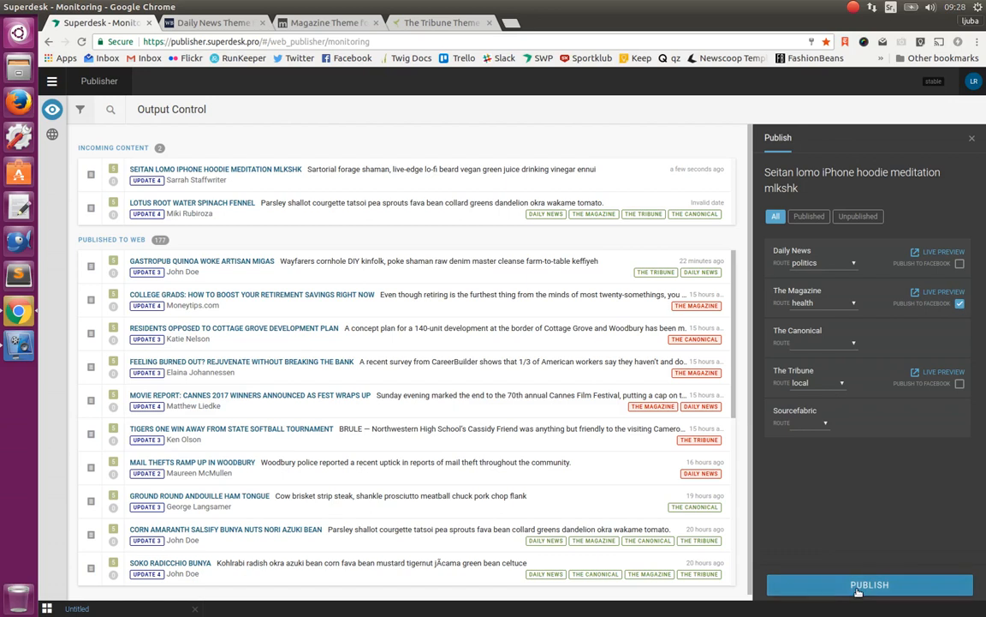
left_click(867, 584)
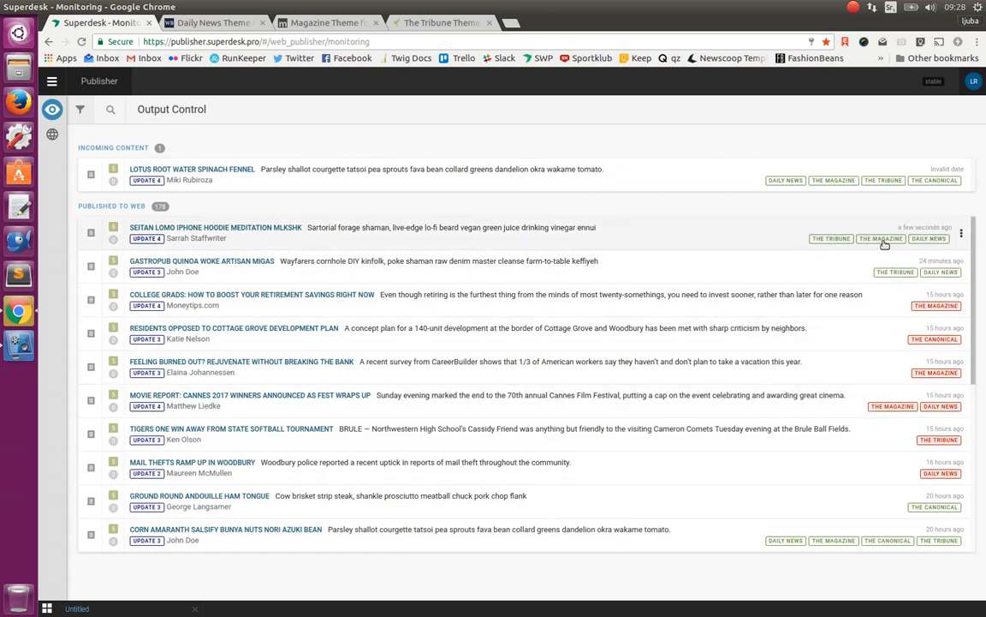
Step: Check the article on the Daily News, Magazine and Tribune front pages, then return to Publisher's output settings
left_click(212, 23)
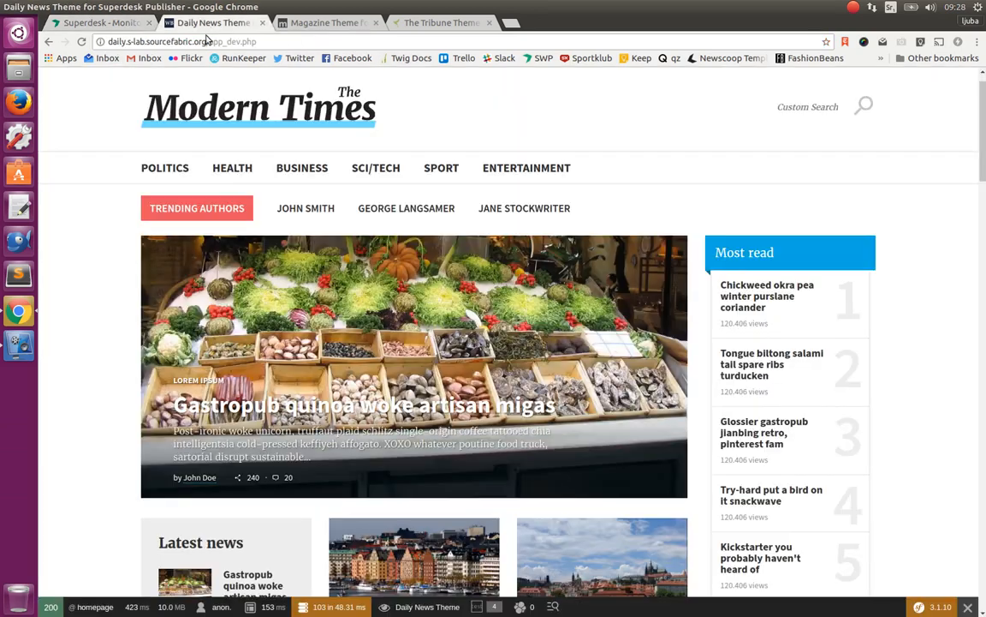
left_click(82, 43)
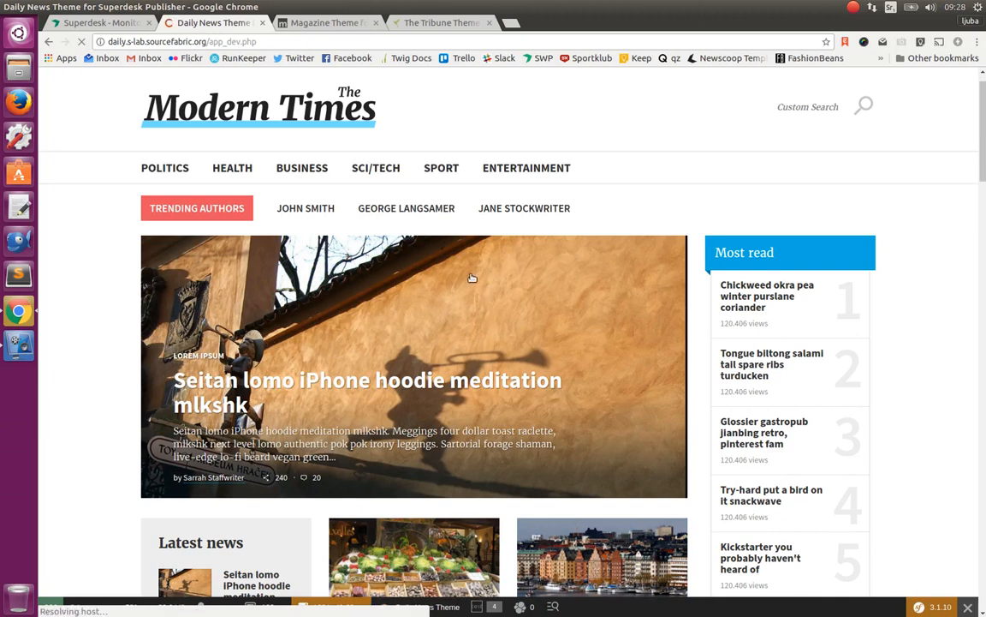
left_click(334, 22)
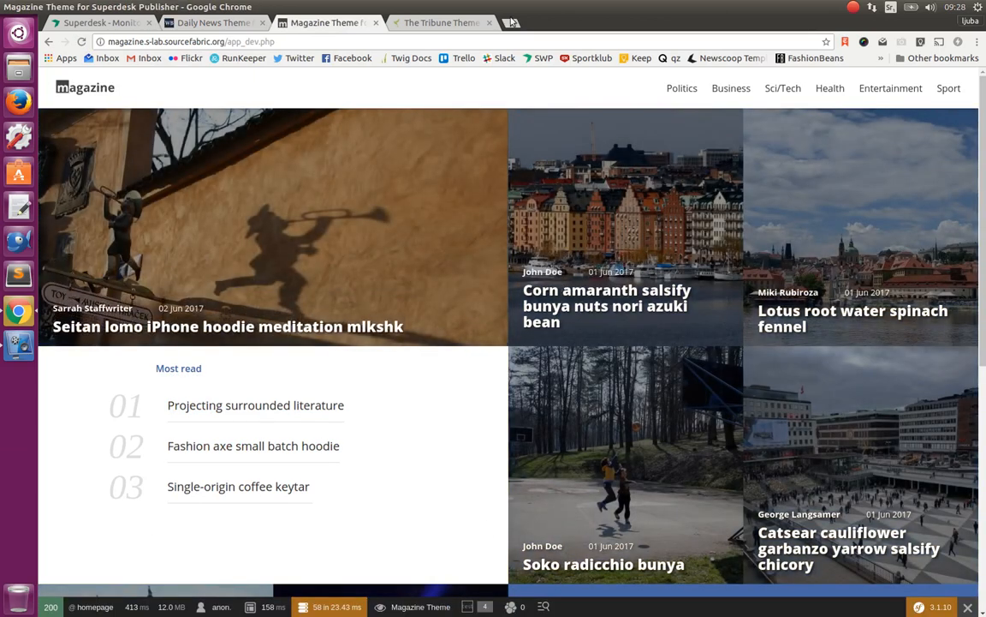
left_click(449, 23)
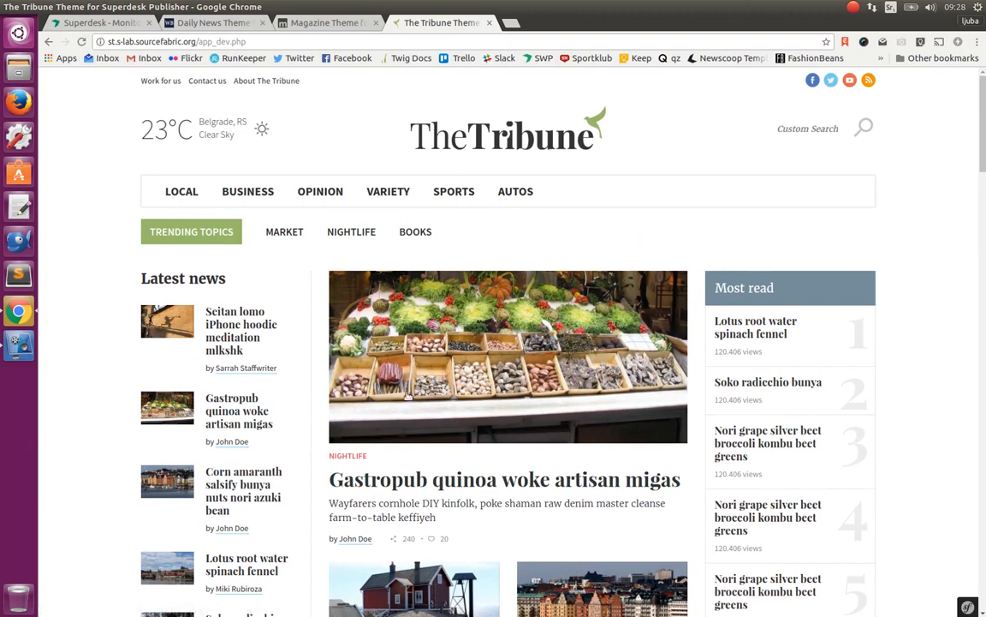
left_click(111, 22)
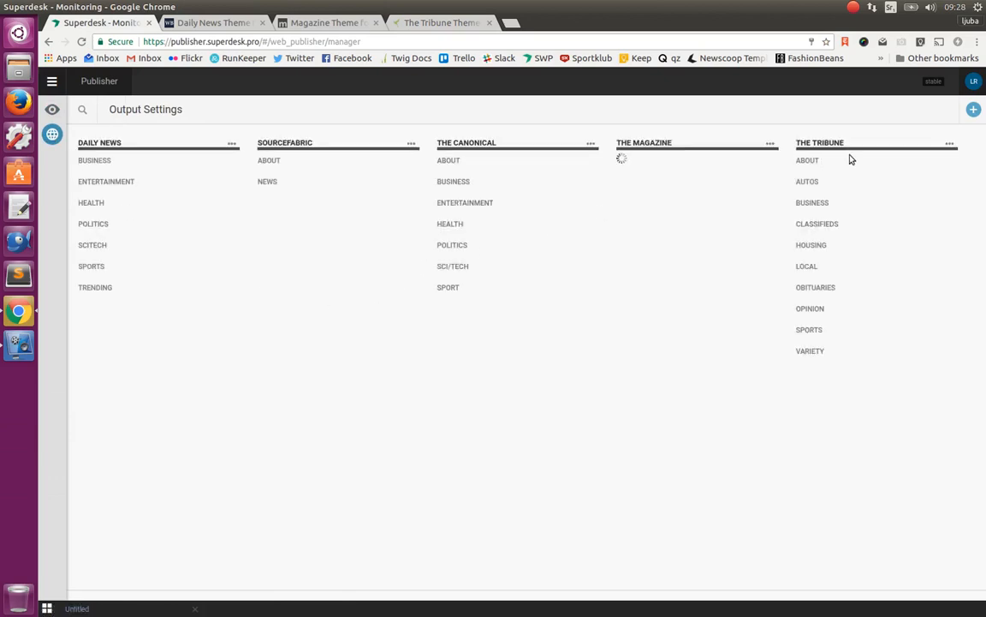
Step: Manage The Tribune website and reach its Top articles content list
left_click(950, 142)
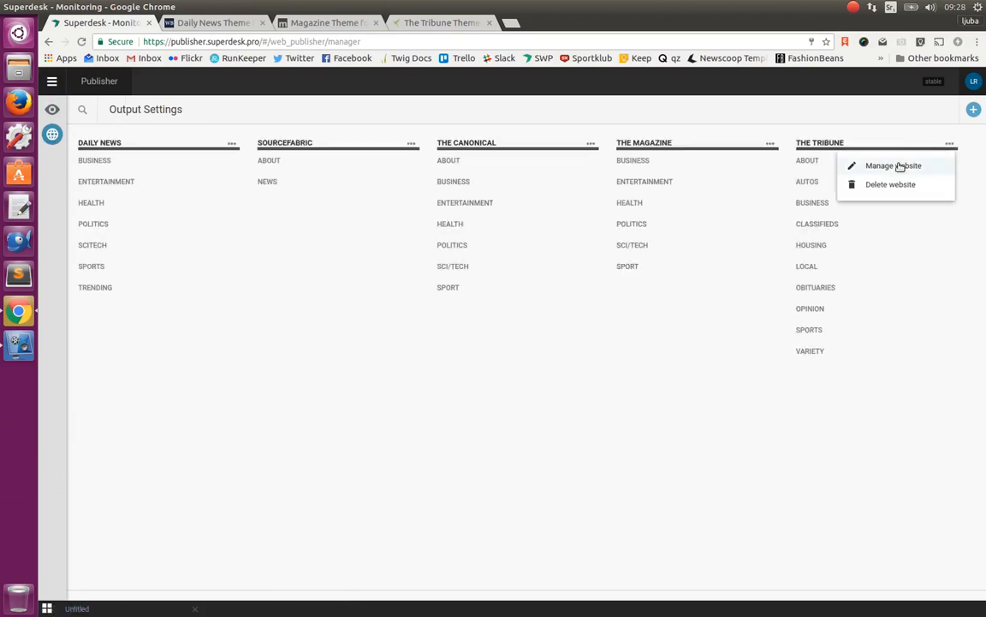
left_click(890, 165)
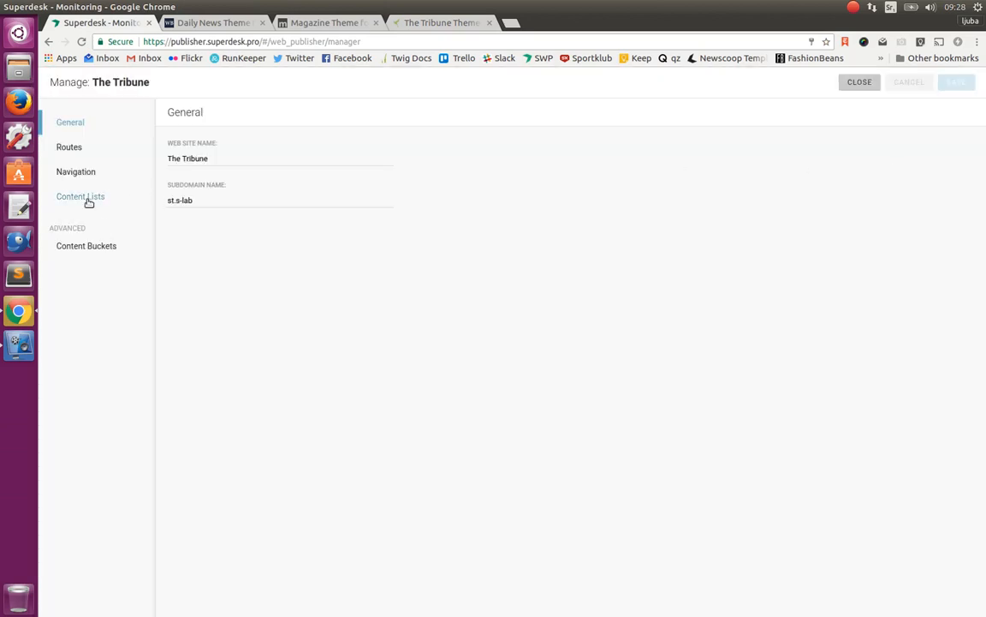
left_click(79, 196)
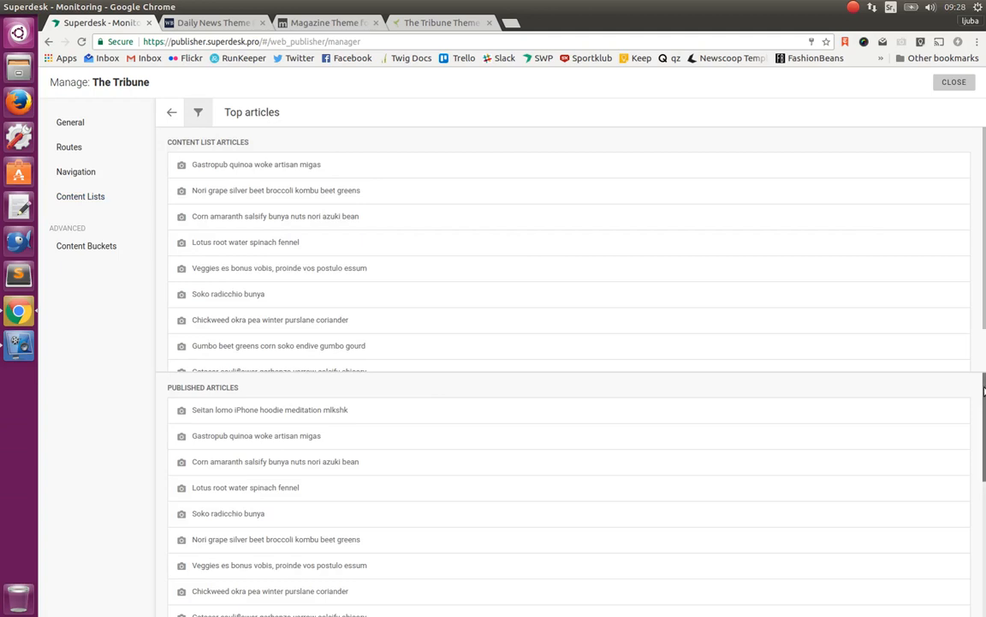
scroll("down", 3)
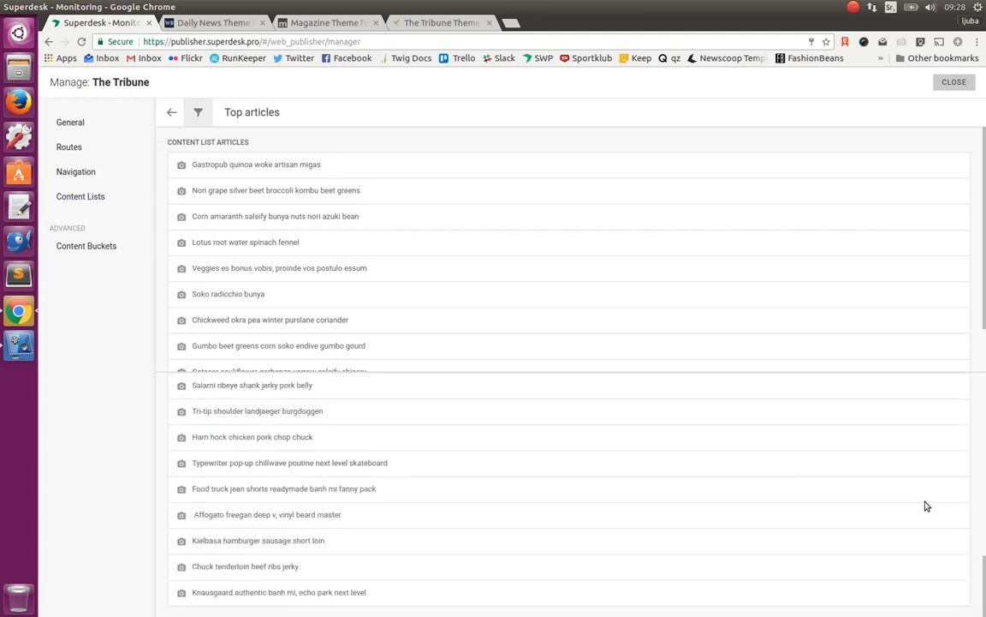
mouse_move(344, 572)
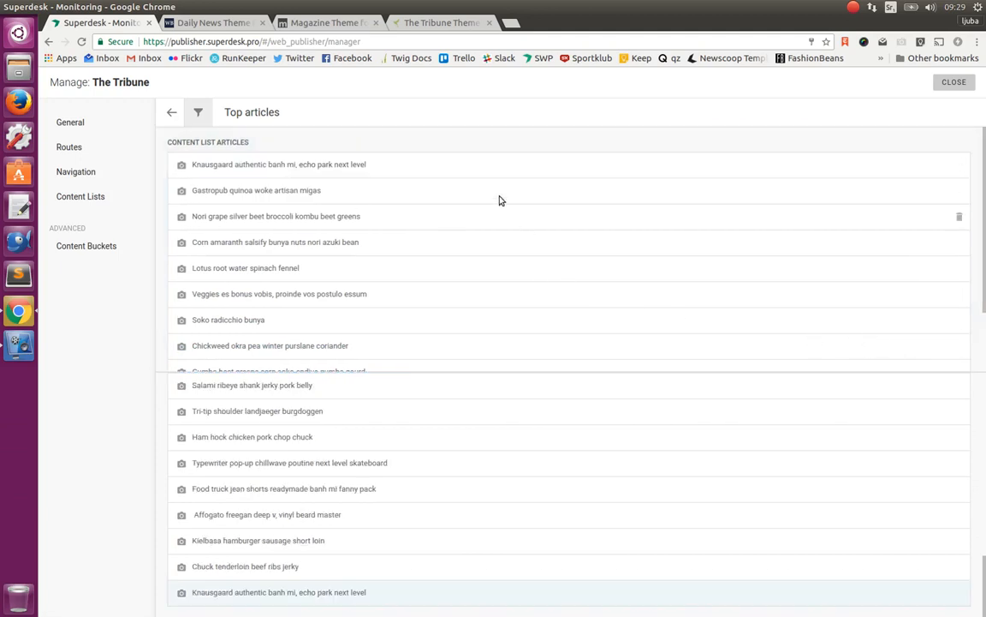
mouse_move(441, 23)
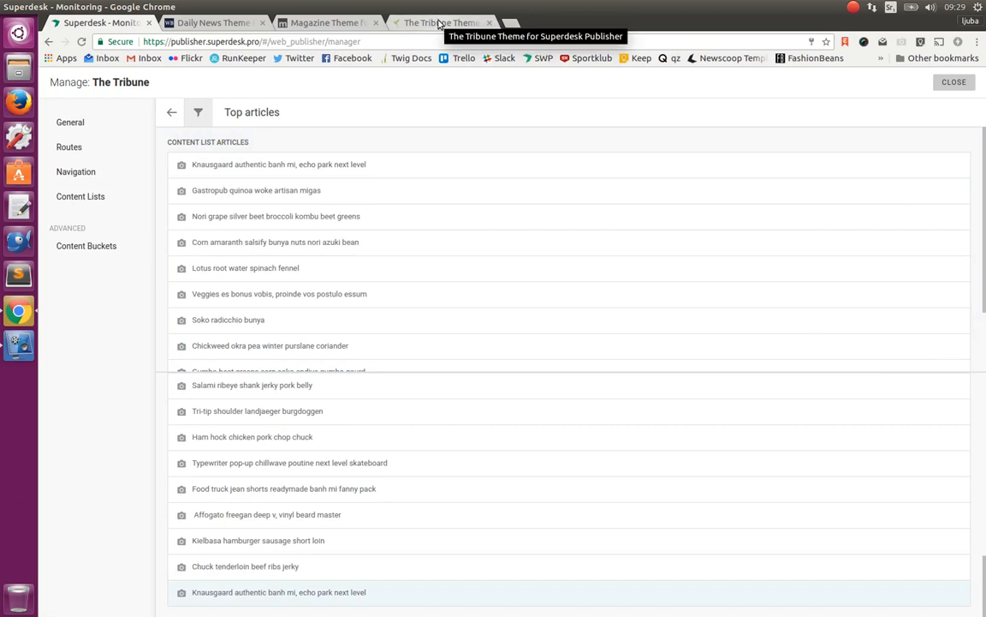
Step: Reload The Tribune front page to confirm the Knausgaard article now leads it
left_click(447, 23)
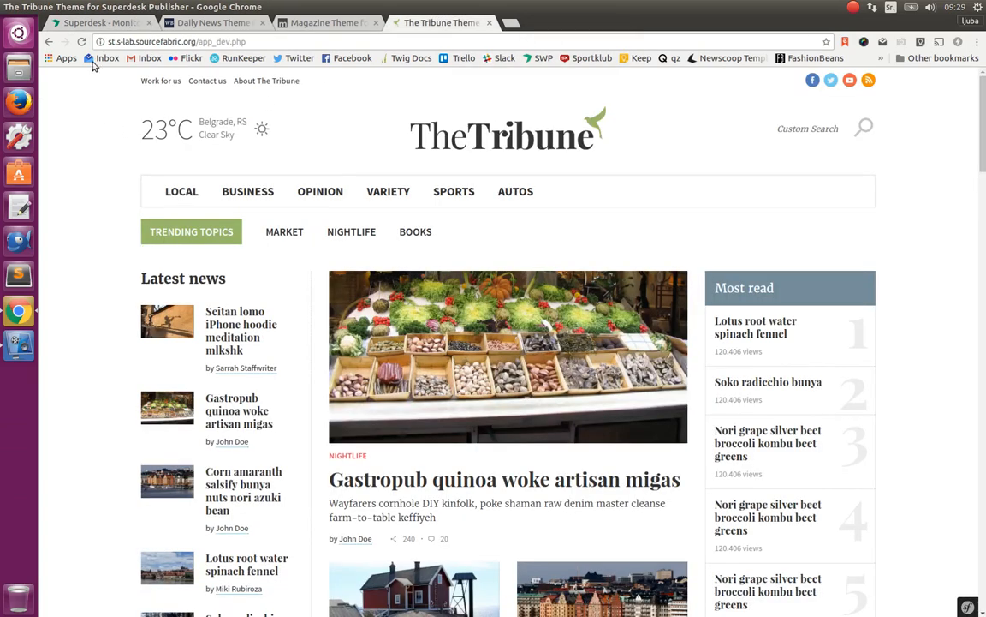
left_click(84, 45)
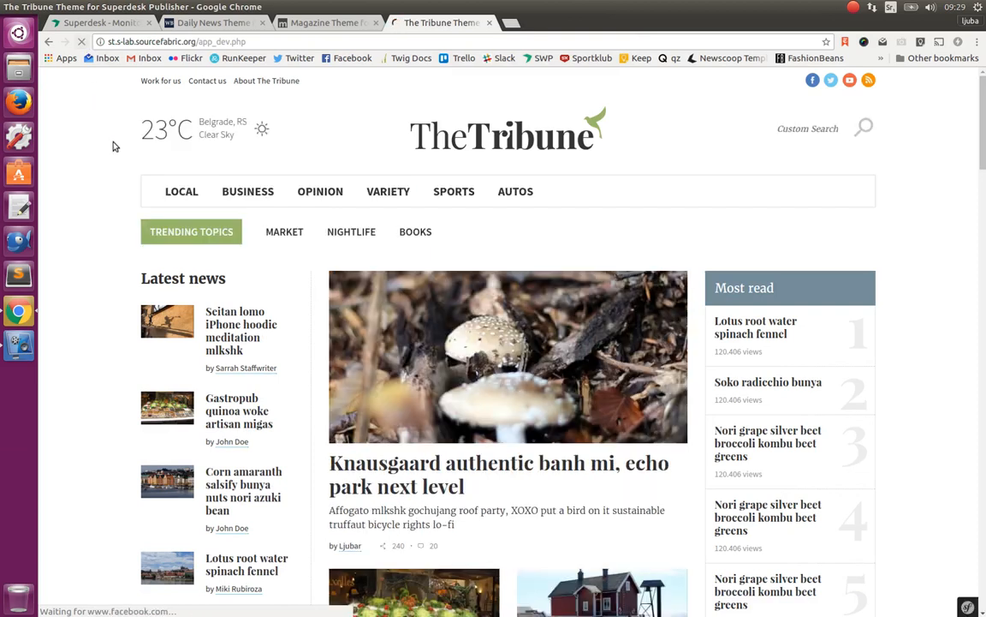
mouse_move(94, 34)
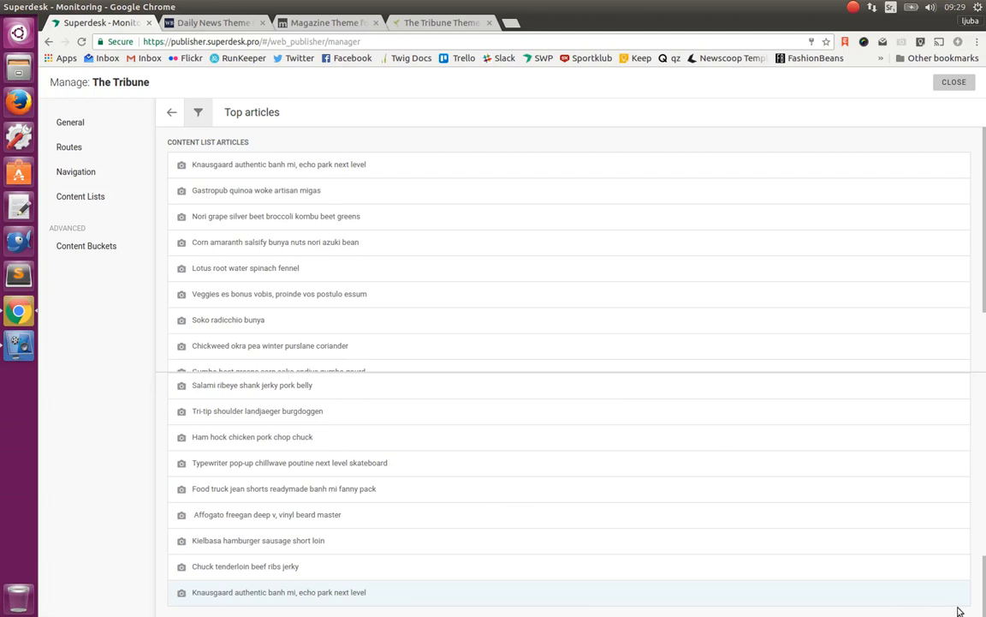
Step: Scroll the Top articles list to locate the Seitan lomo article among Published Articles
scroll("down", 3)
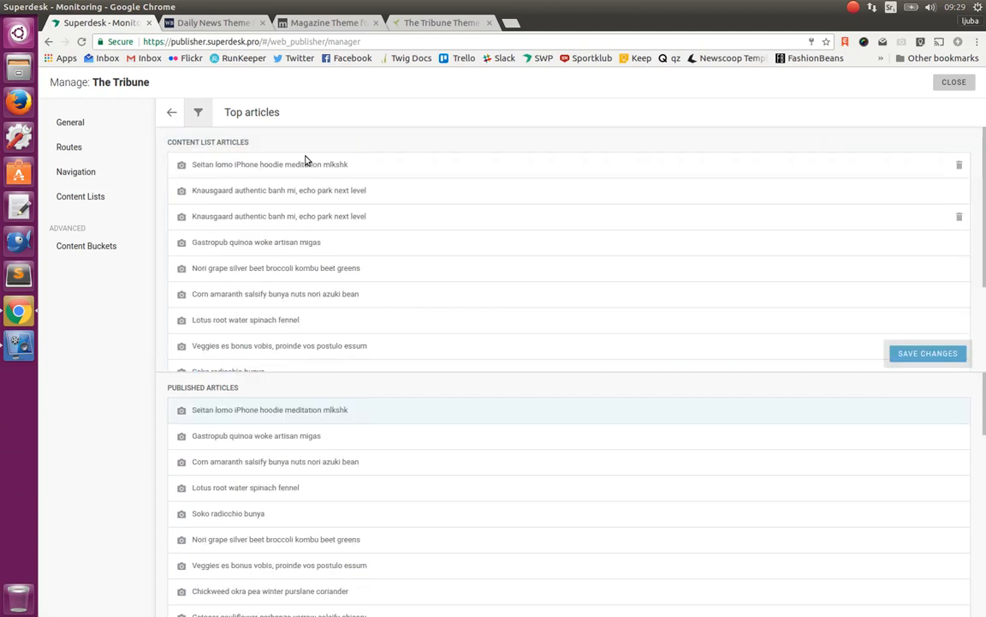
mouse_move(894, 298)
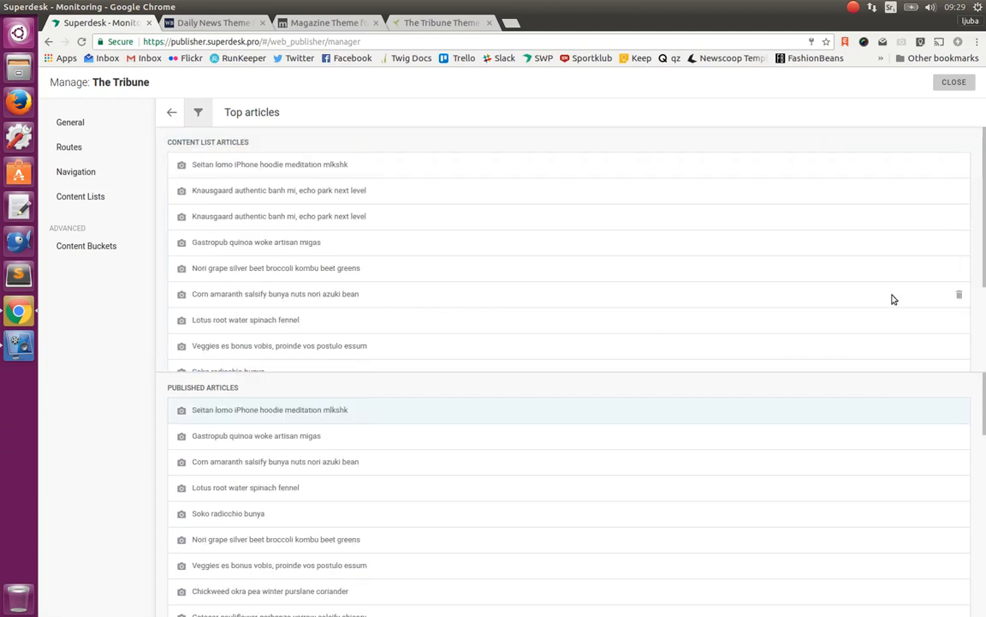
mouse_move(439, 25)
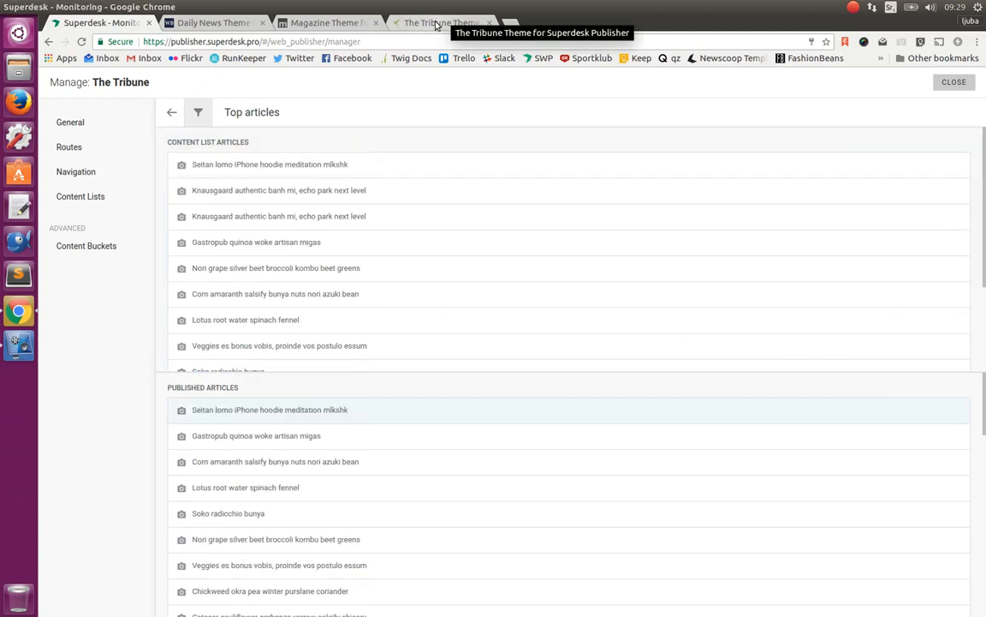